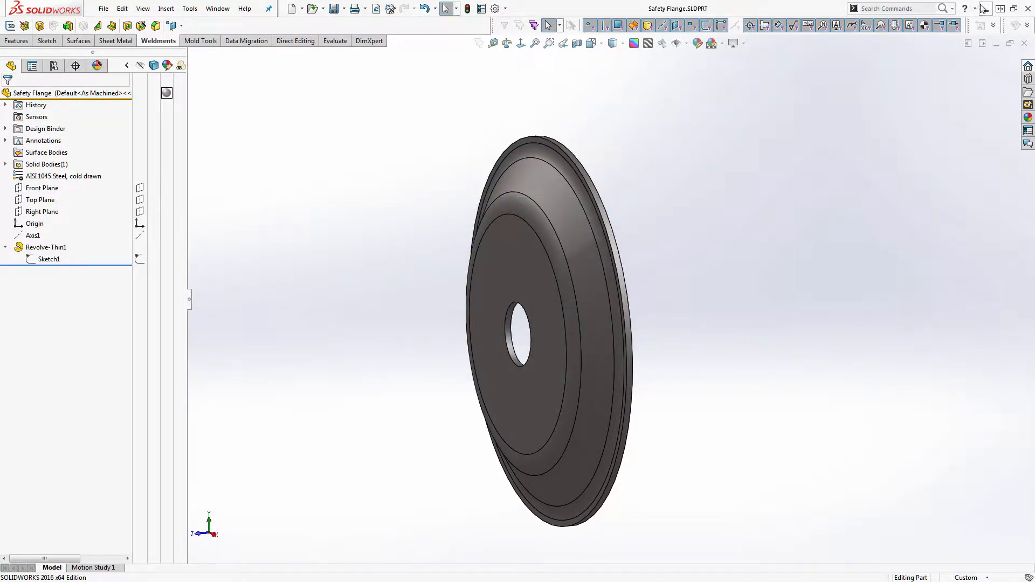
pyautogui.moveTo(986, 8)
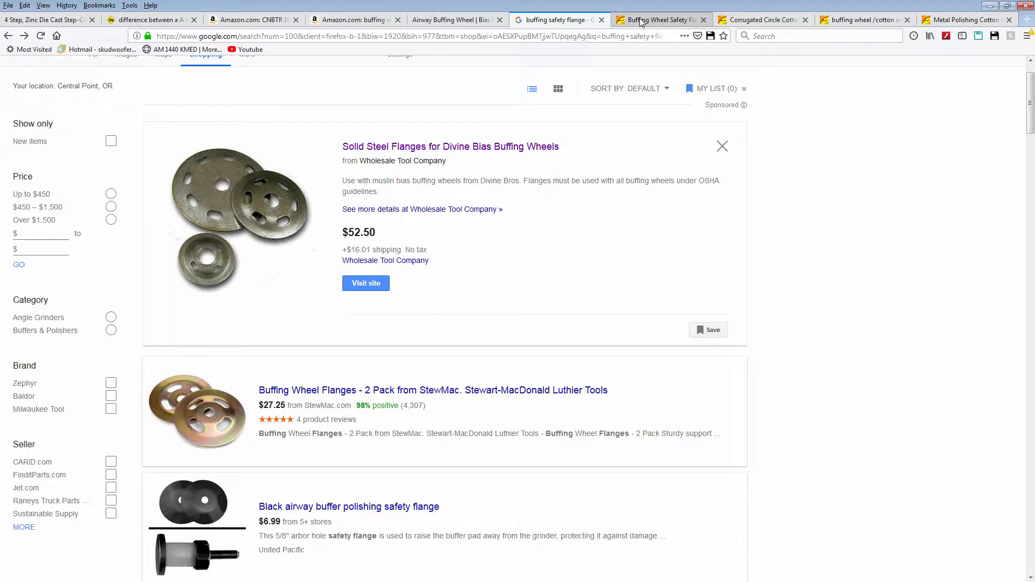
# Switch to the Firefox tab with Schaffner's Airway Buffing Wheels (Bias) cloth buff listing
pyautogui.click(659, 19)
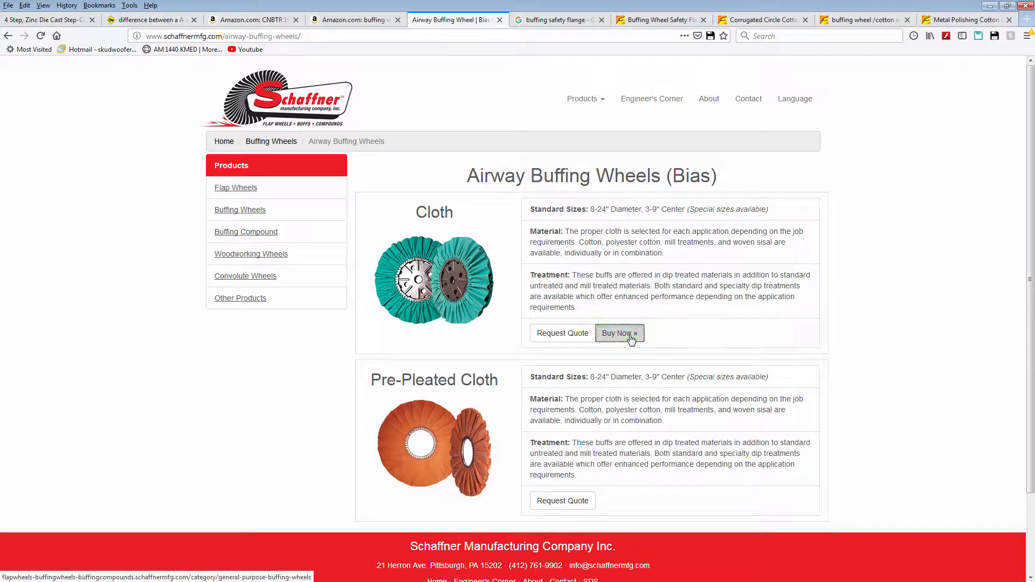
# Follow the Cloth Buy Now link to the Bias Color Buffing Wheel table and browse its items
pyautogui.click(618, 332)
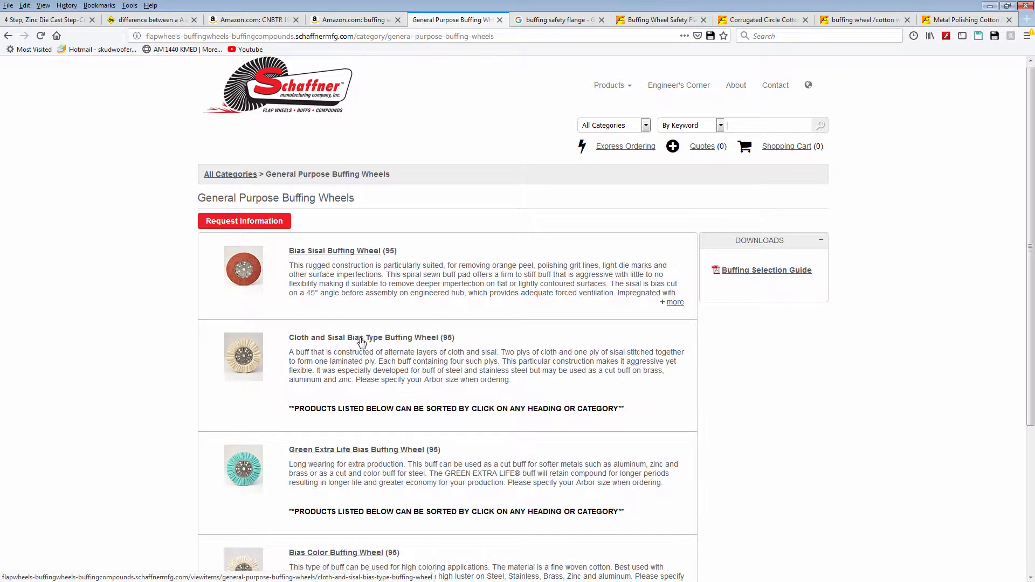
pyautogui.scroll(-3)
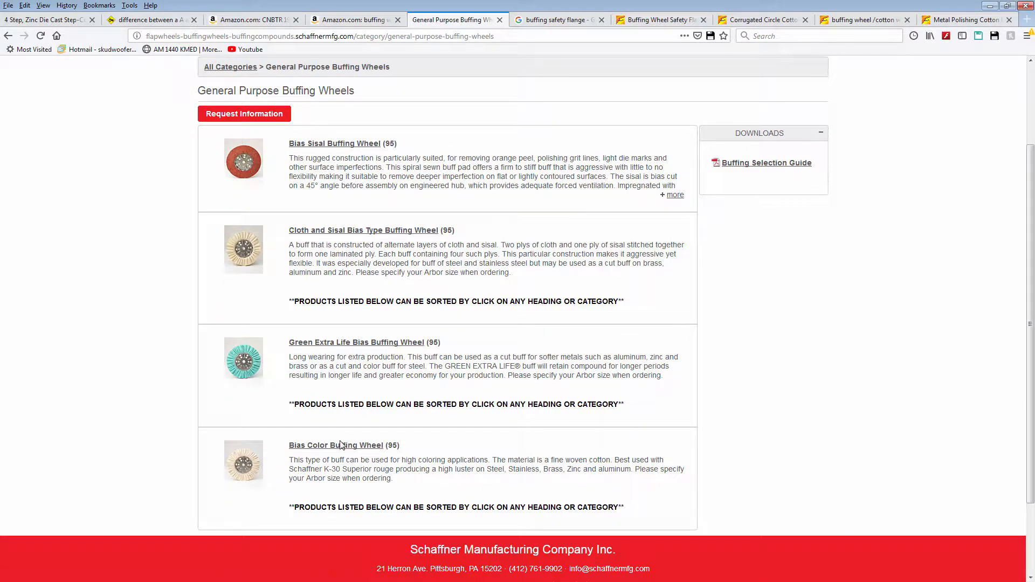
pyautogui.click(335, 444)
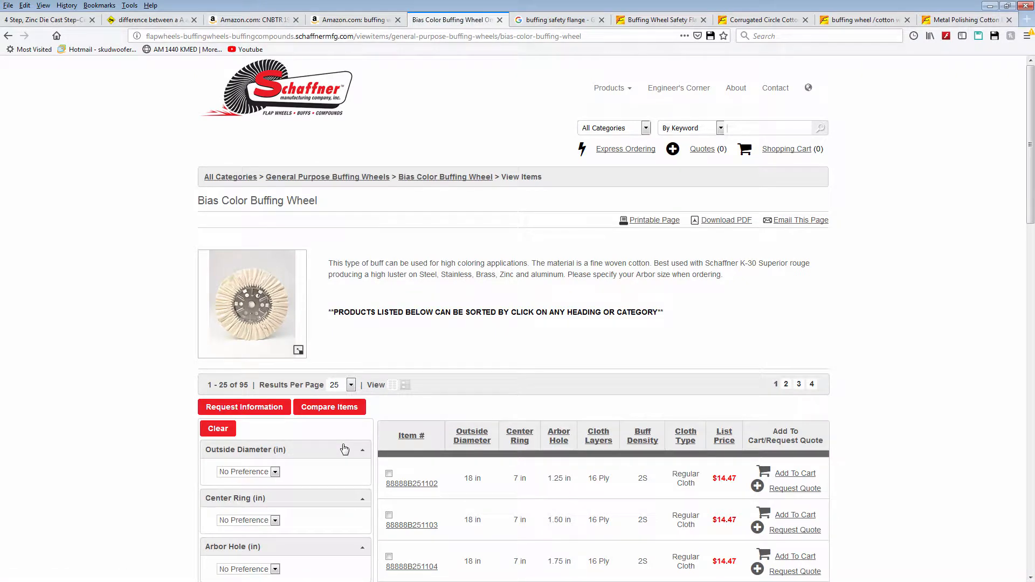
pyautogui.scroll(-3)
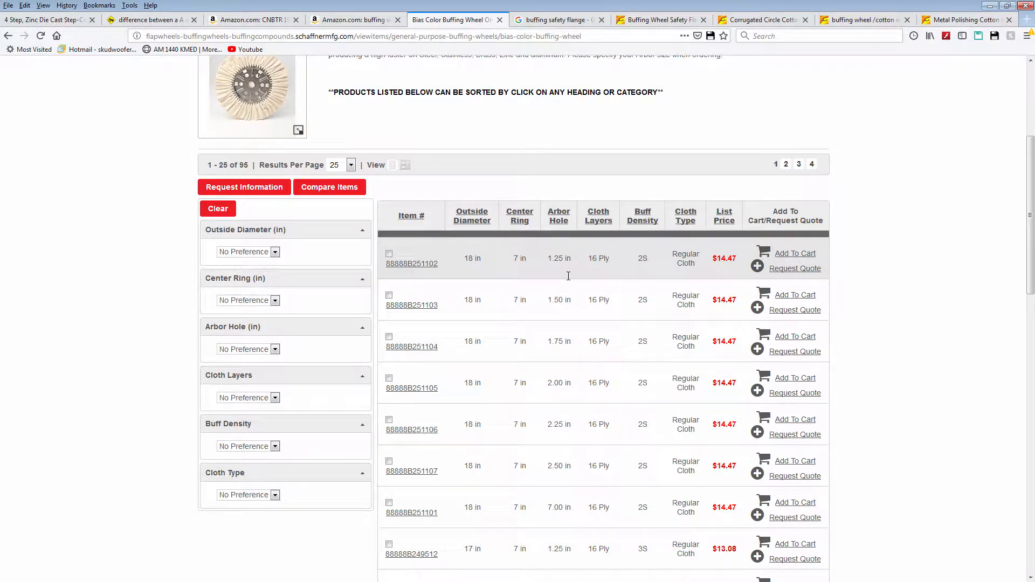
pyautogui.scroll(-3)
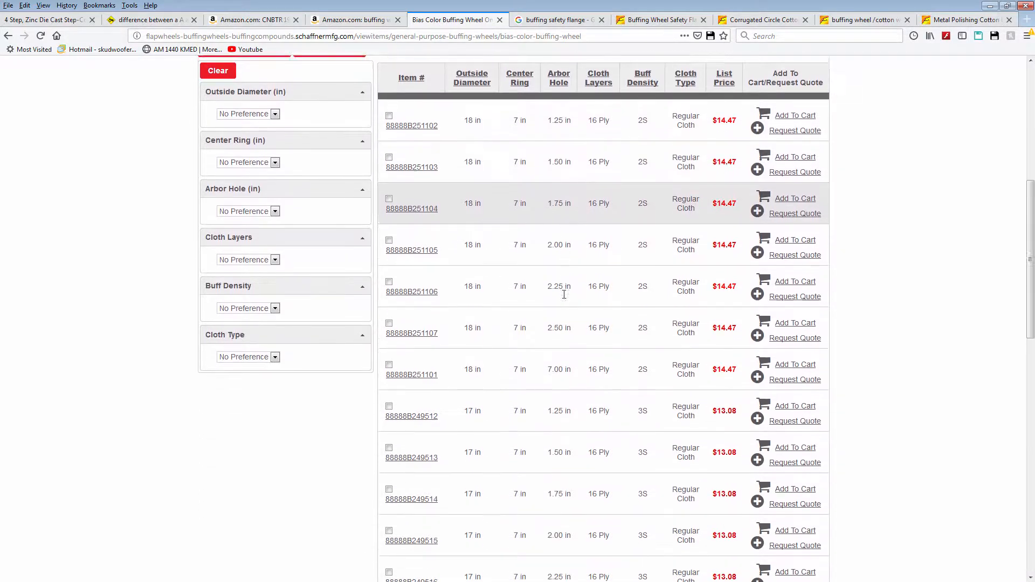
pyautogui.scroll(-3)
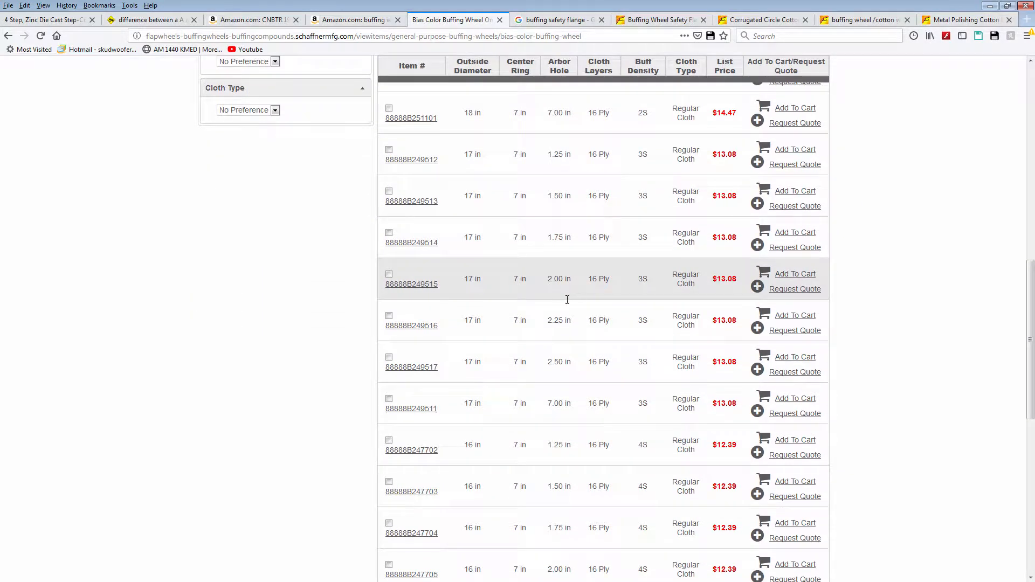
pyautogui.scroll(-3)
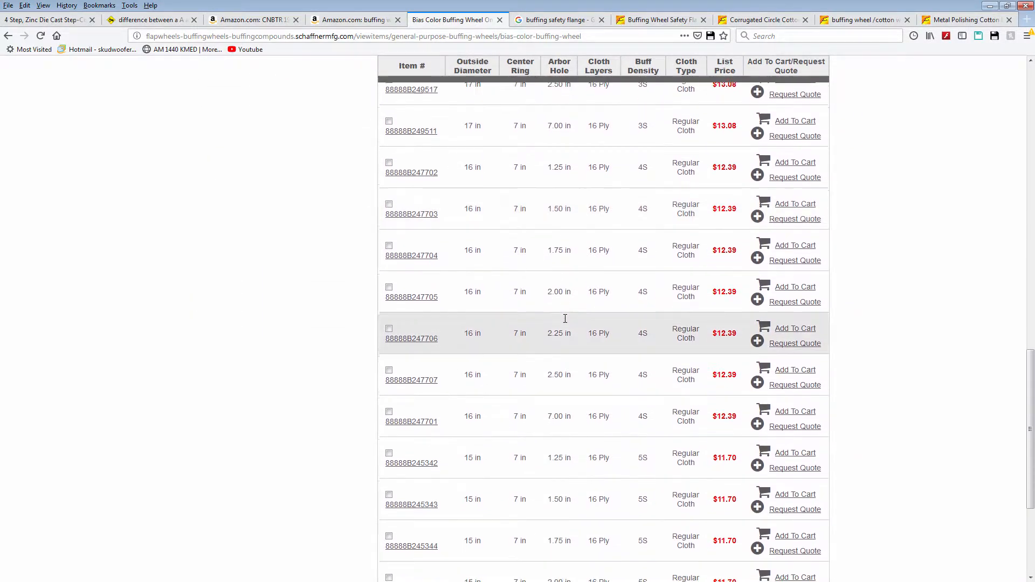
pyautogui.scroll(-3)
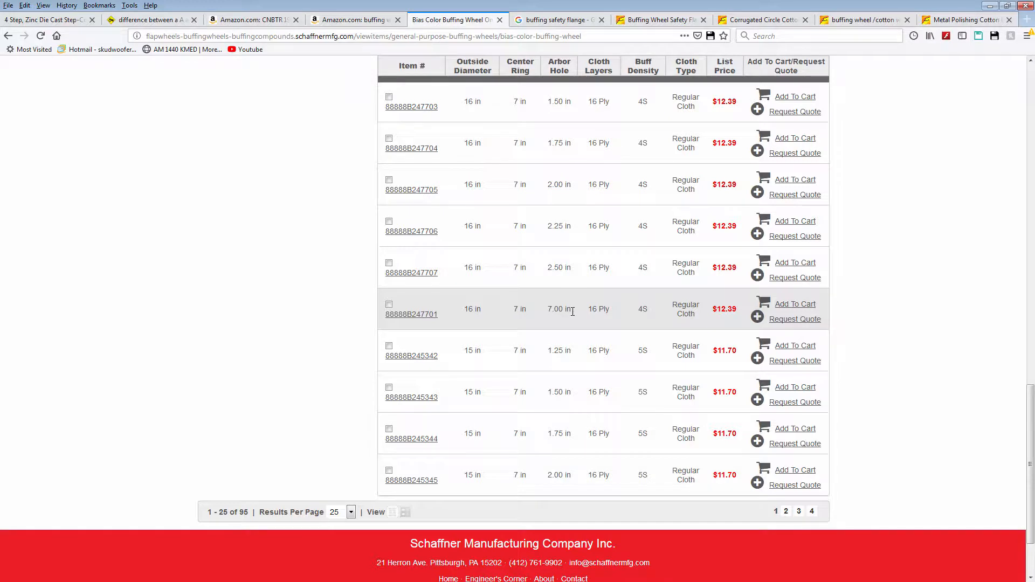
pyautogui.moveTo(568, 317)
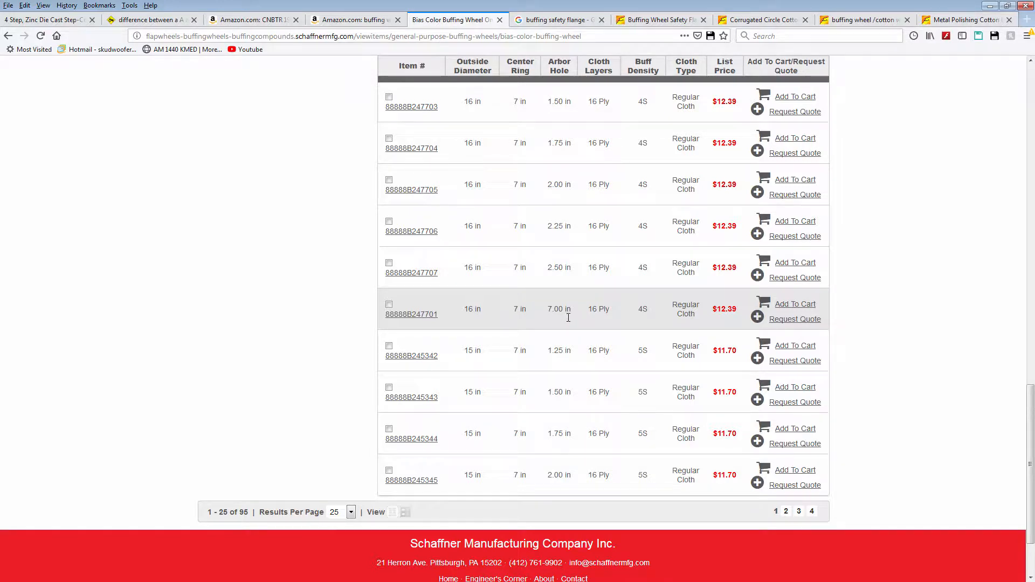
pyautogui.moveTo(564, 323)
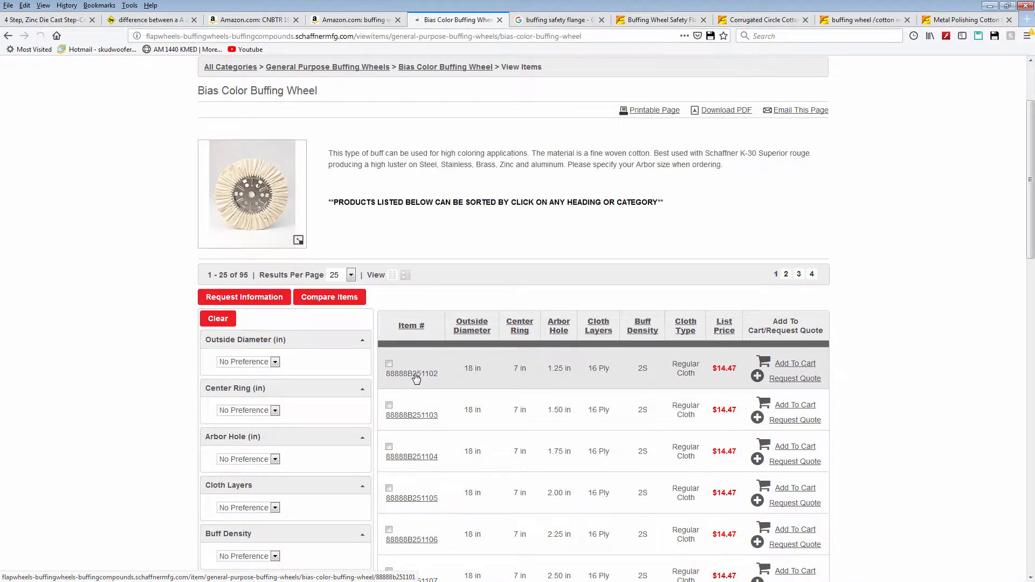
# Open item 88888B251102, the $14.47 18 x 7 buffing wheel, and read its specifications
pyautogui.click(410, 373)
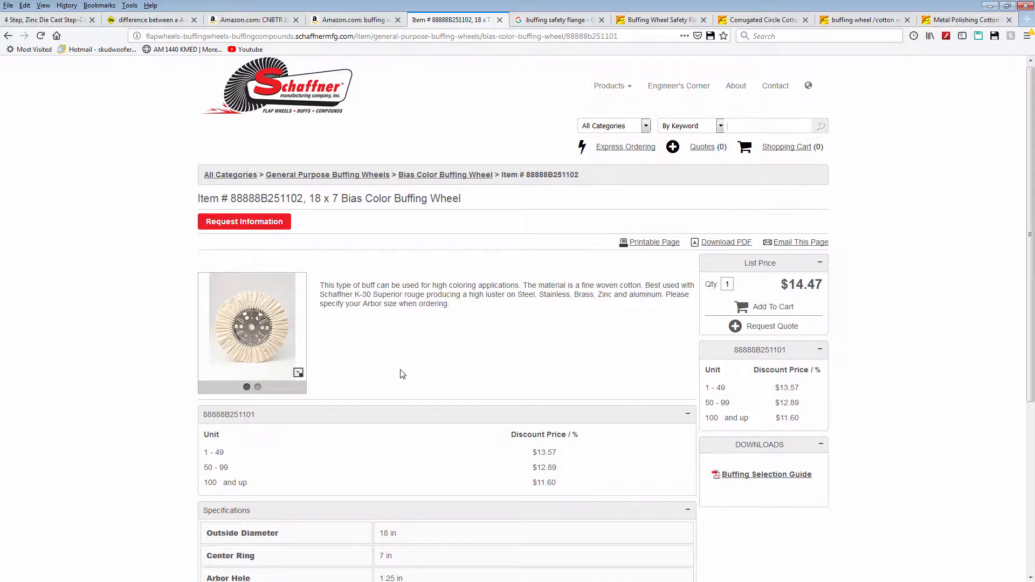
pyautogui.scroll(-3)
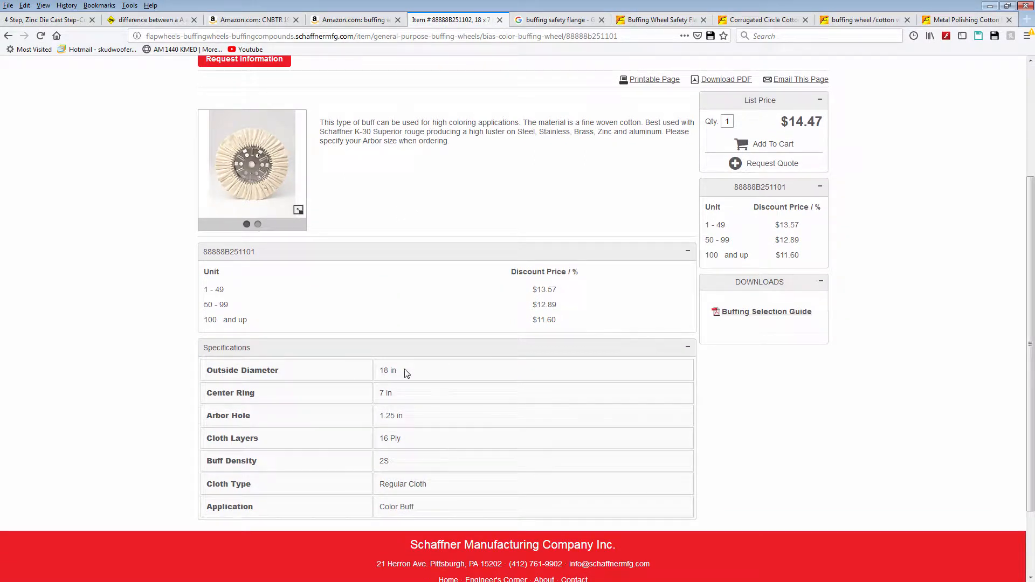
pyautogui.moveTo(428, 393)
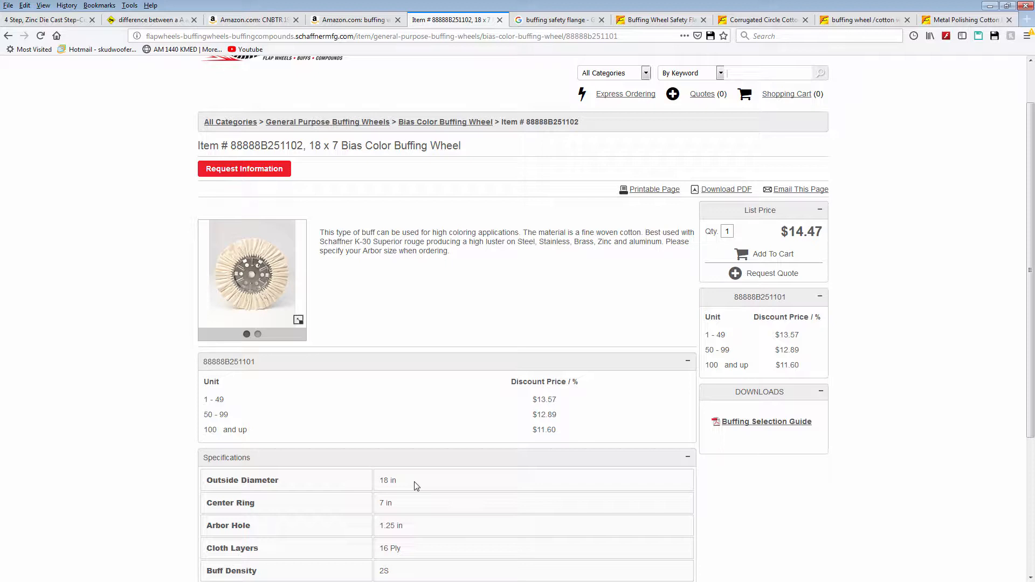
pyautogui.scroll(-3)
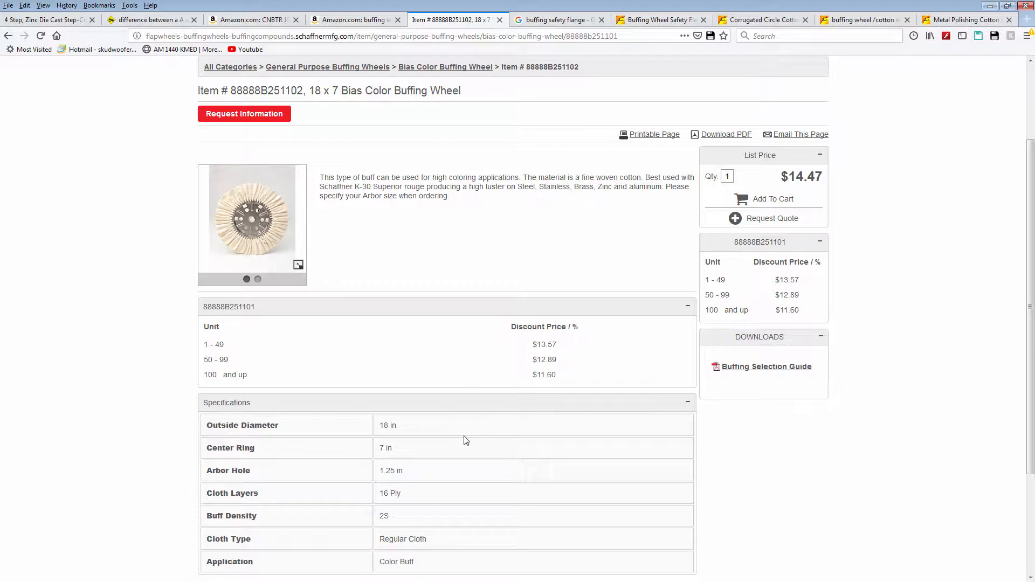
pyautogui.moveTo(409, 397)
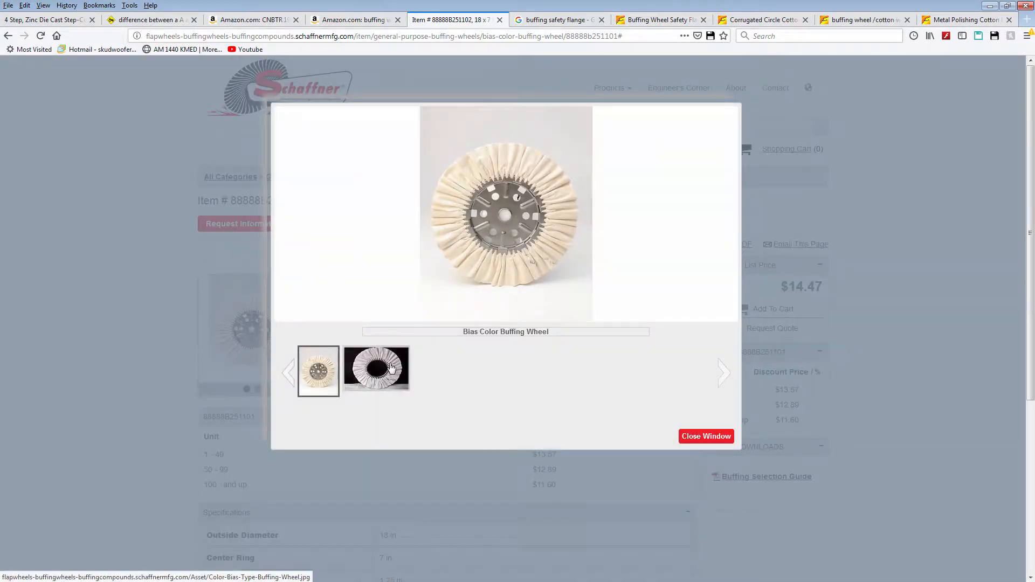
# View the second and first enlarged buff photos, then close the photo window
pyautogui.click(376, 368)
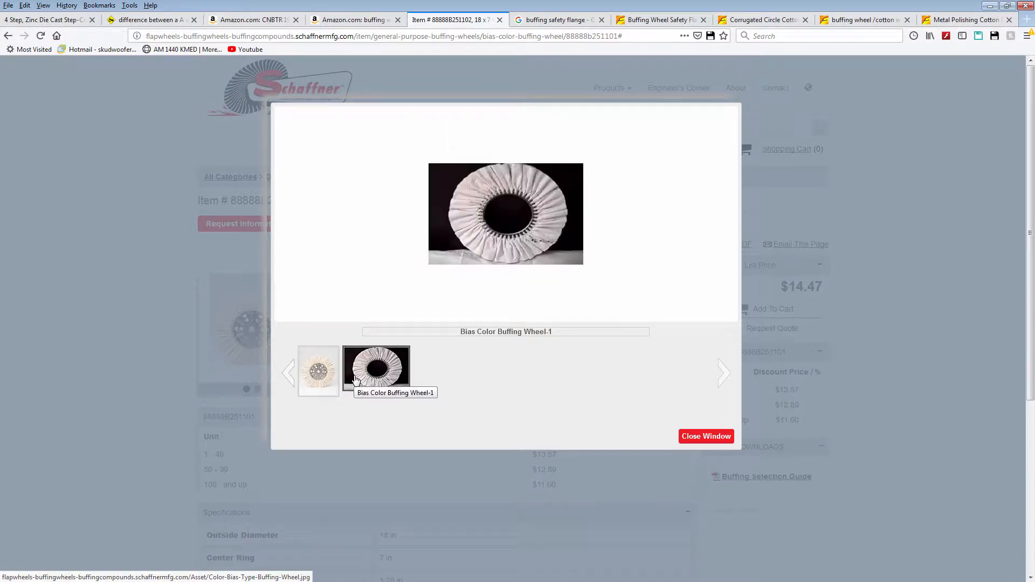
pyautogui.click(318, 370)
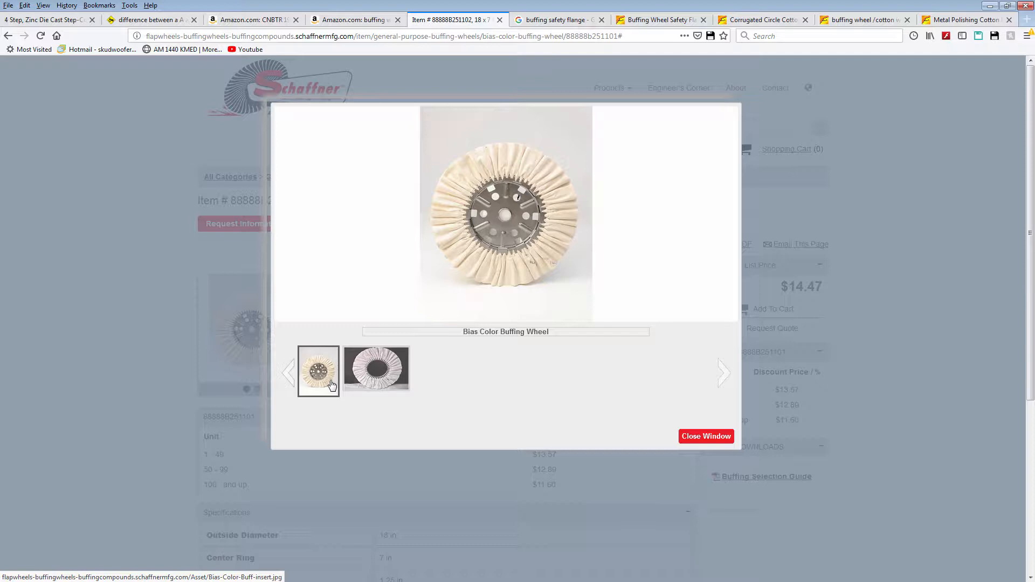
pyautogui.moveTo(376, 368)
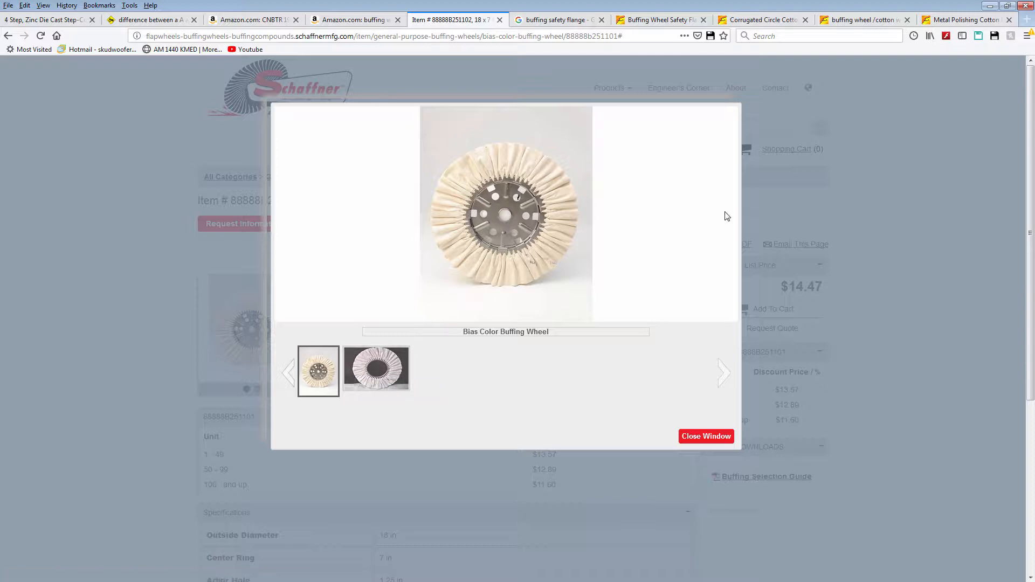
pyautogui.moveTo(626, 227)
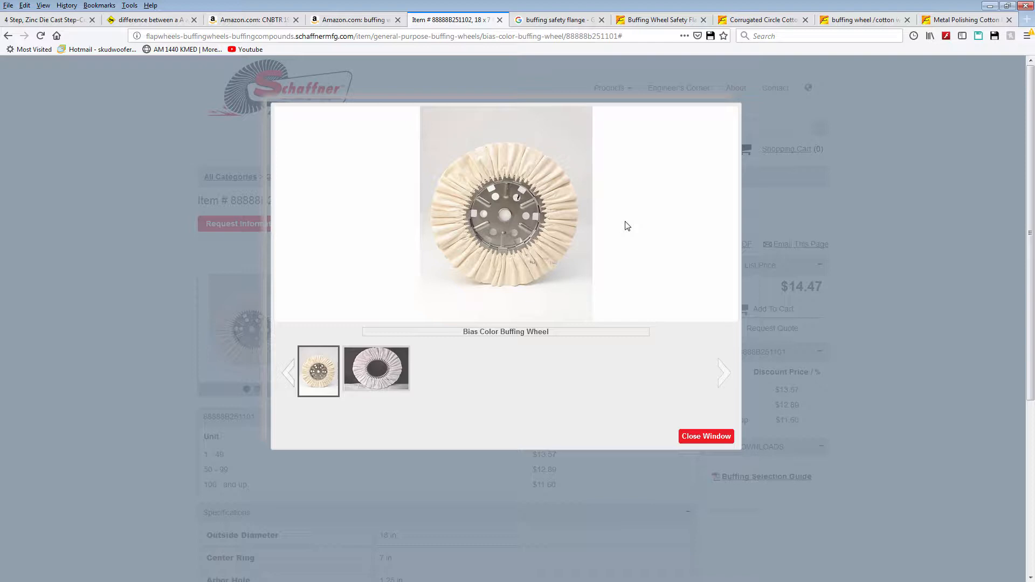
pyautogui.moveTo(785, 339)
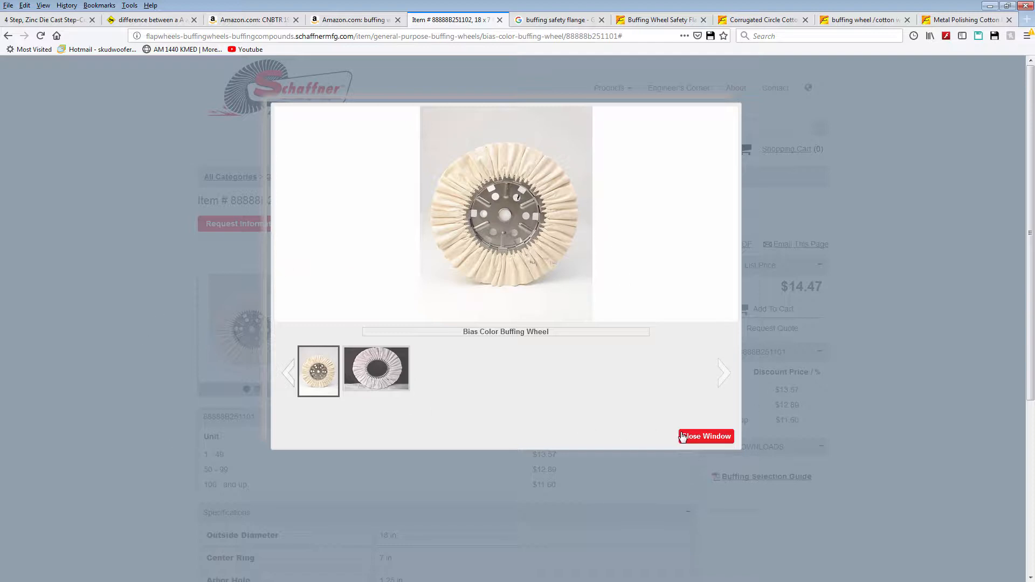
pyautogui.moveTo(713, 436)
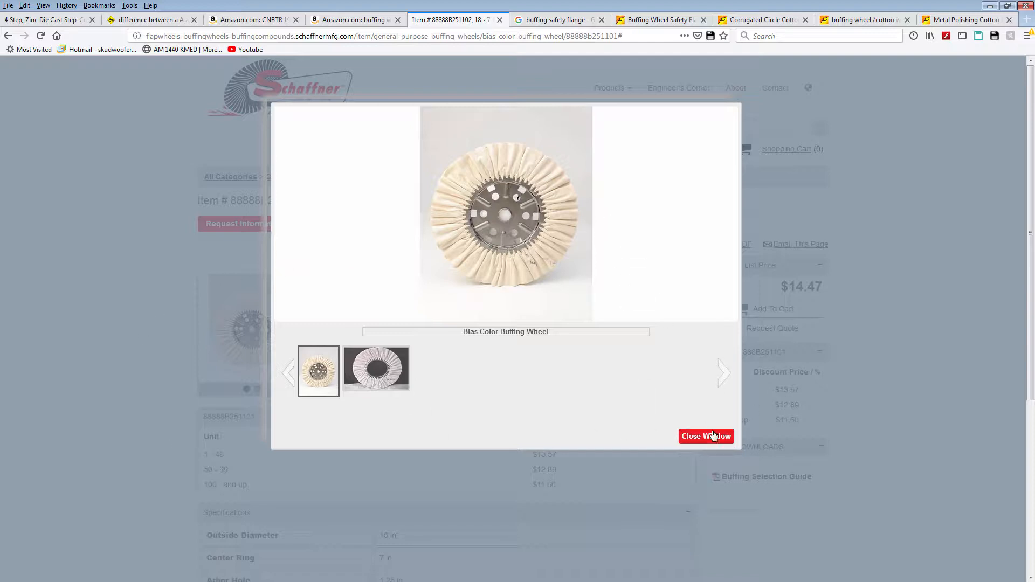
pyautogui.click(704, 436)
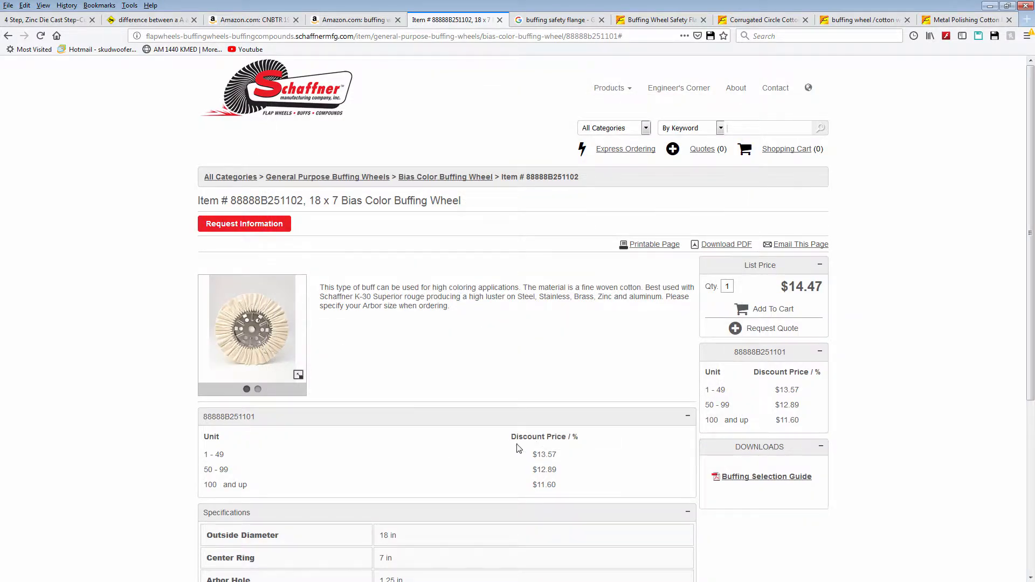
# Bring back the Revolve-Thin1 Safety Flange part in SOLIDWORKS
pyautogui.scroll(-3)
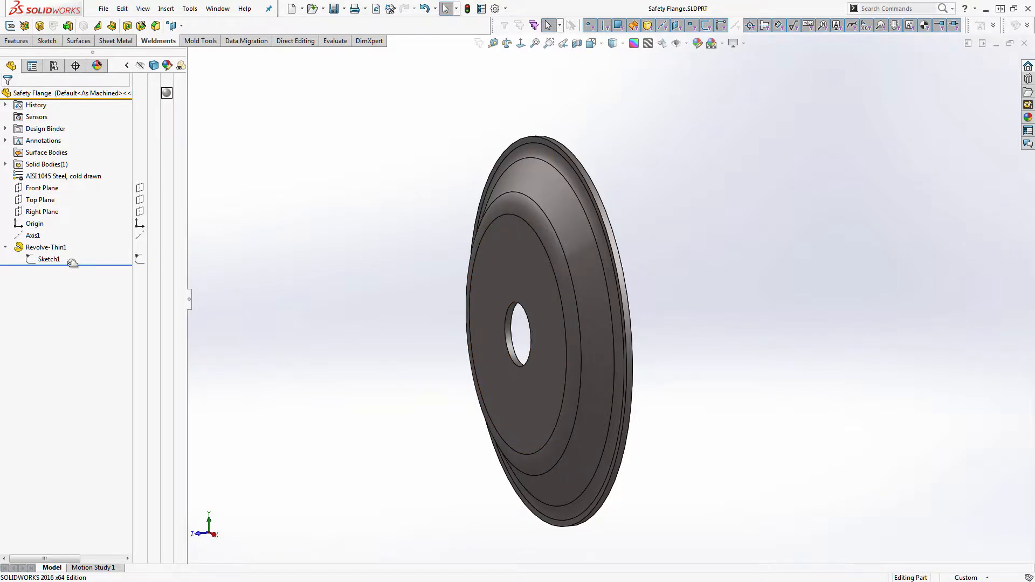
# Edit Sketch1 in Right view and delete all its lines and dimensions
pyautogui.doubleClick(49, 259)
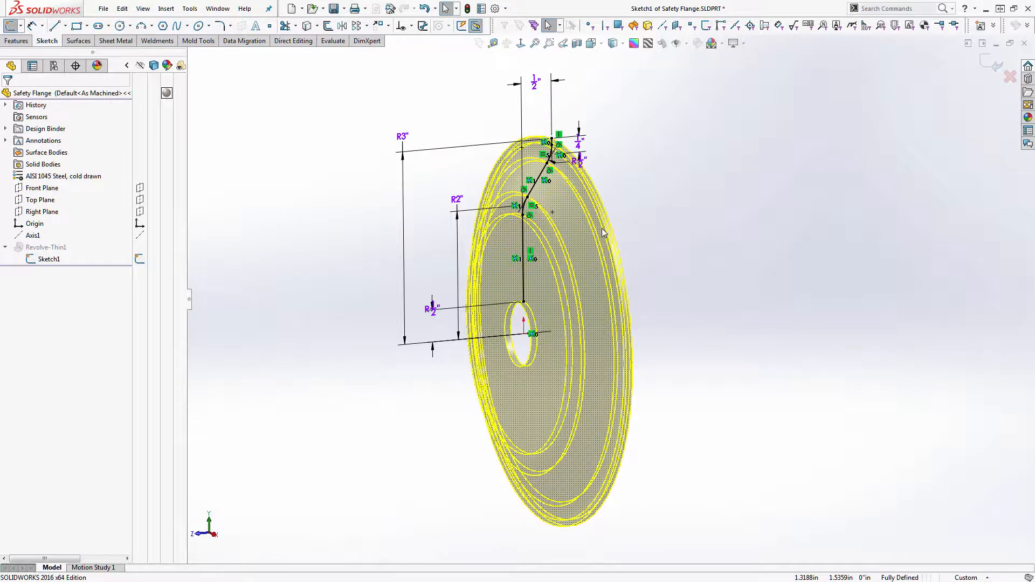
pyautogui.moveTo(551, 236)
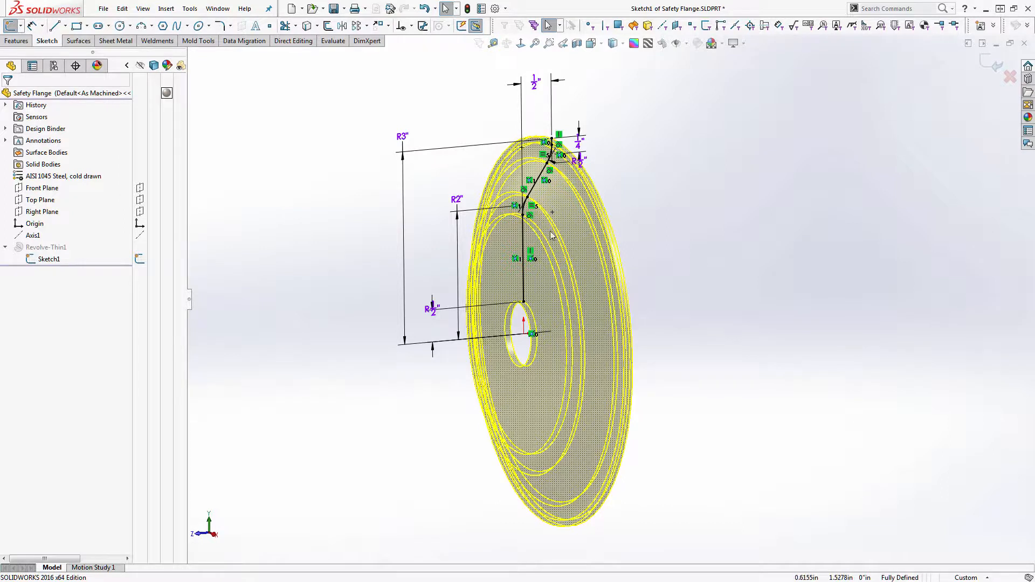
pyautogui.click(49, 258)
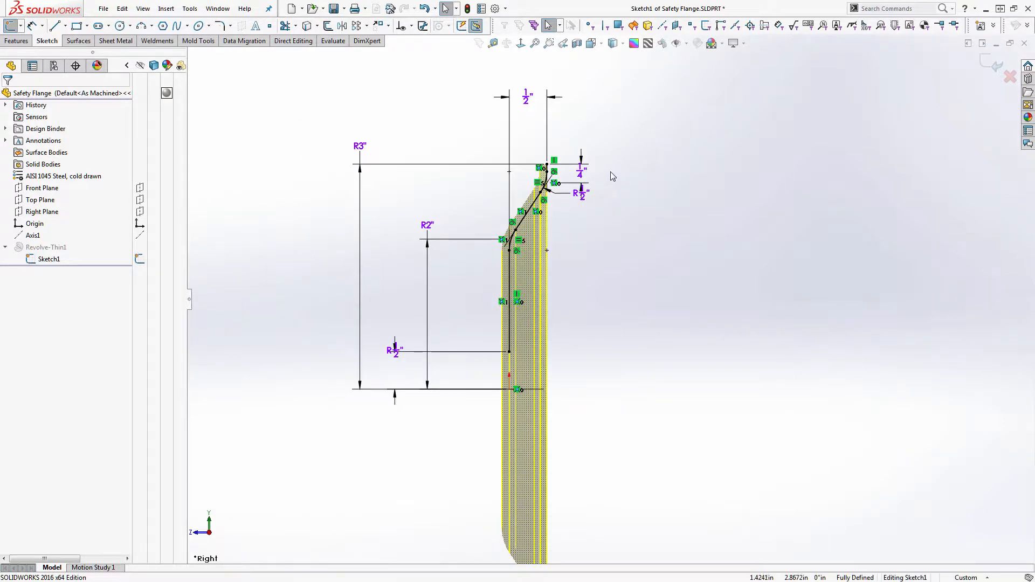
pyautogui.moveTo(312, 84); pyautogui.dragTo(627, 489)
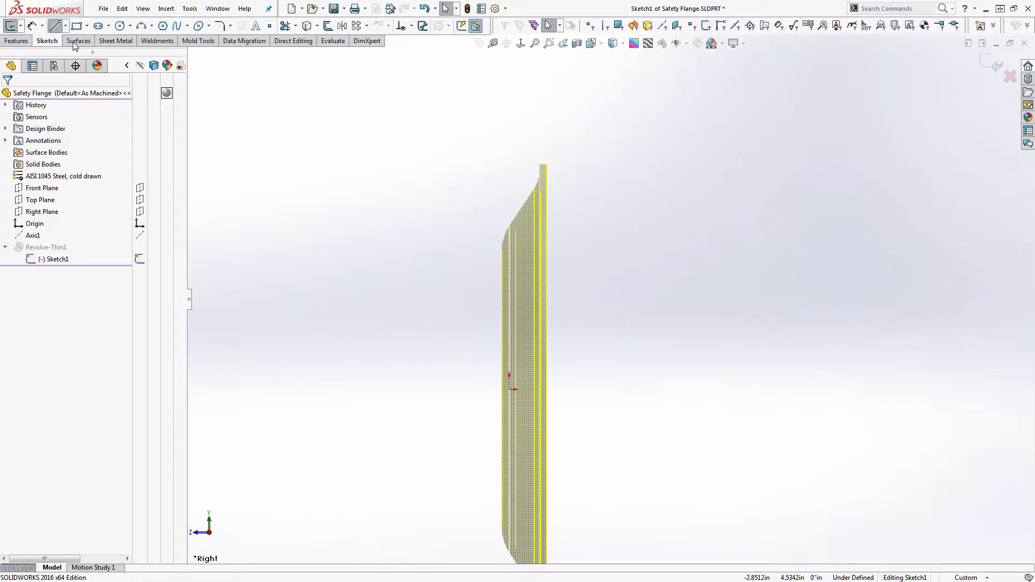
# Draw the stepped half profile with its vertical edge and upward lip beside the centerline
pyautogui.click(55, 25)
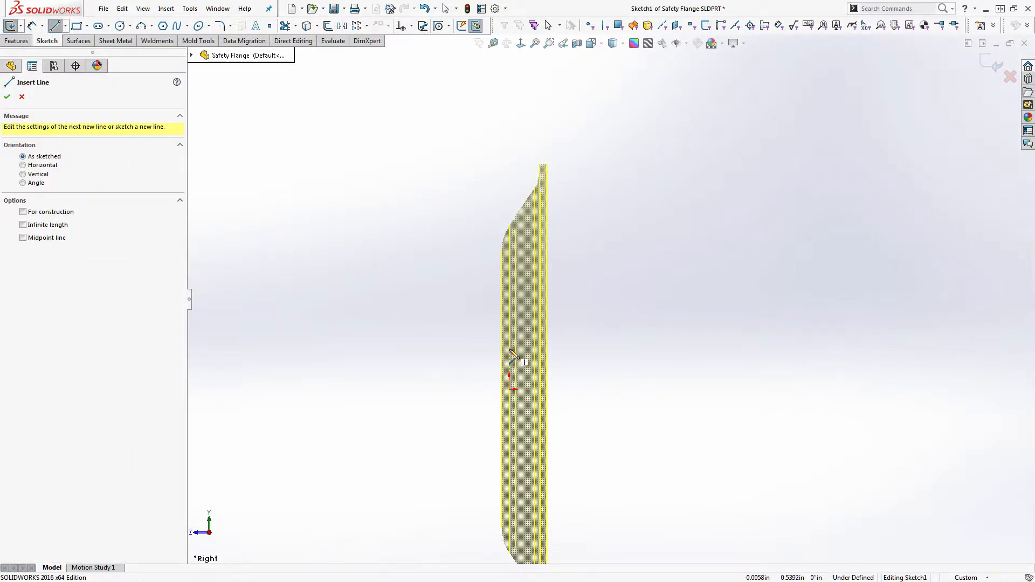
pyautogui.moveTo(514, 365); pyautogui.dragTo(514, 165)
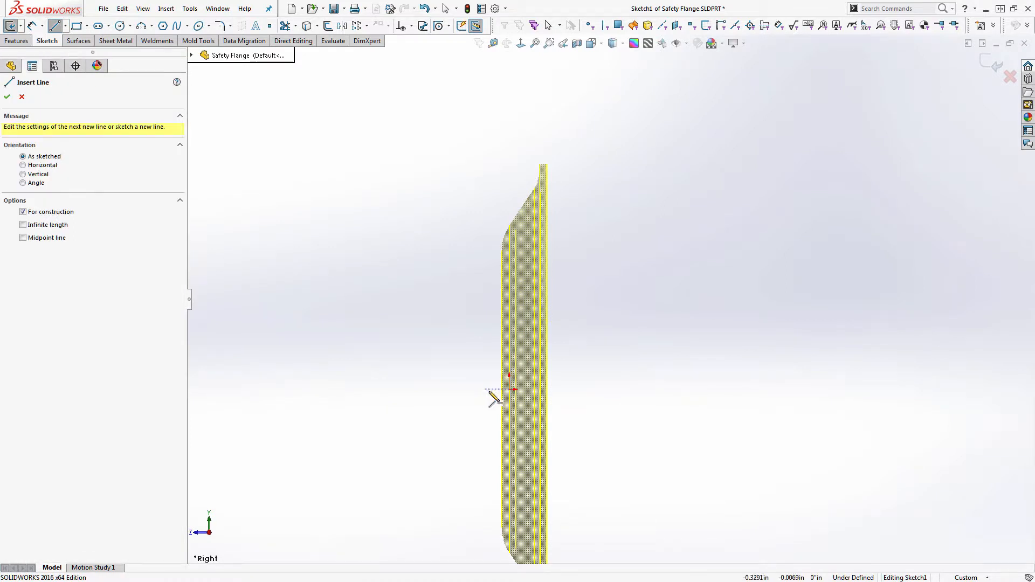
pyautogui.moveTo(512, 209); pyautogui.dragTo(553, 348)
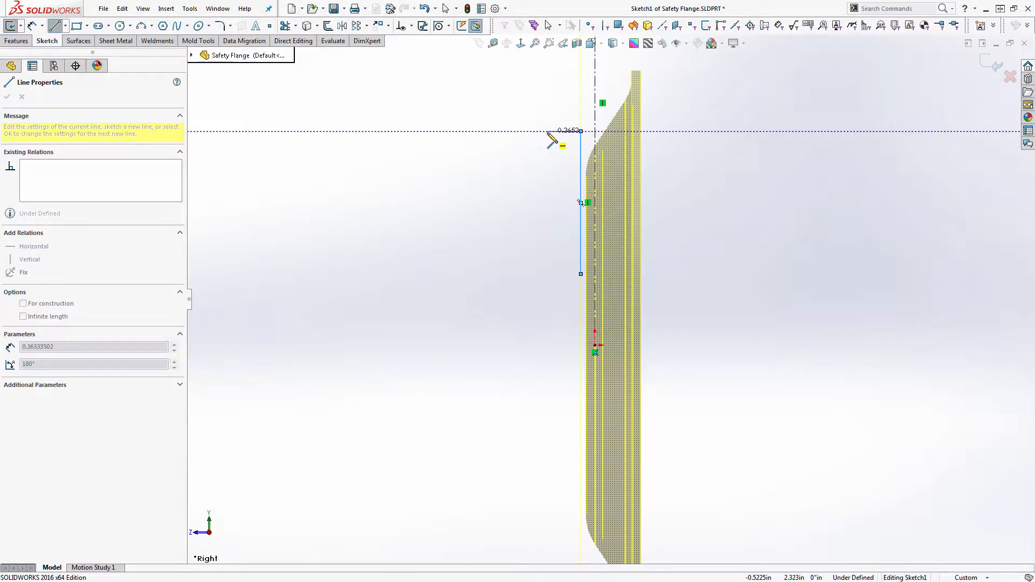
pyautogui.moveTo(581, 201); pyautogui.dragTo(571, 159)
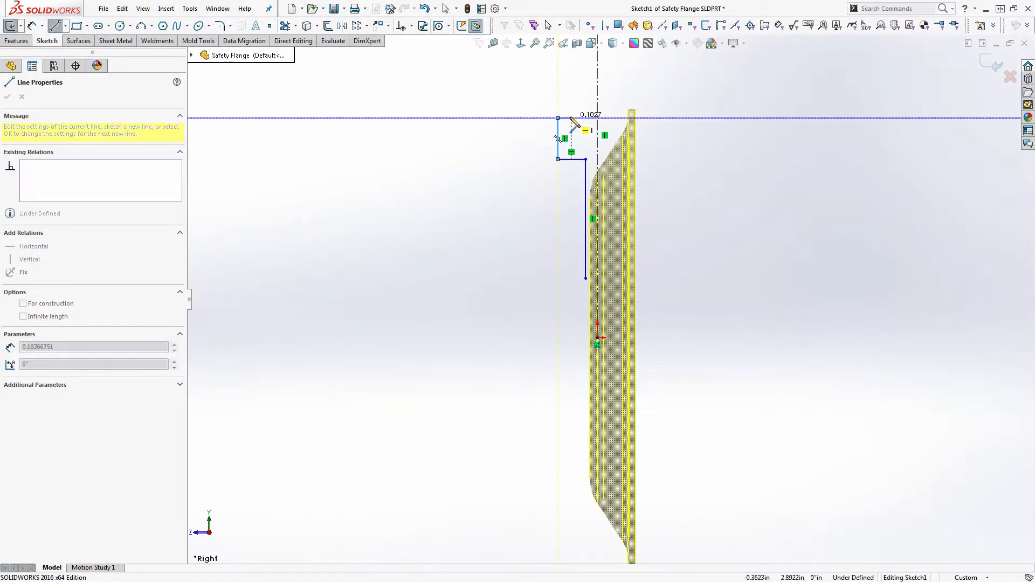
pyautogui.moveTo(579, 124)
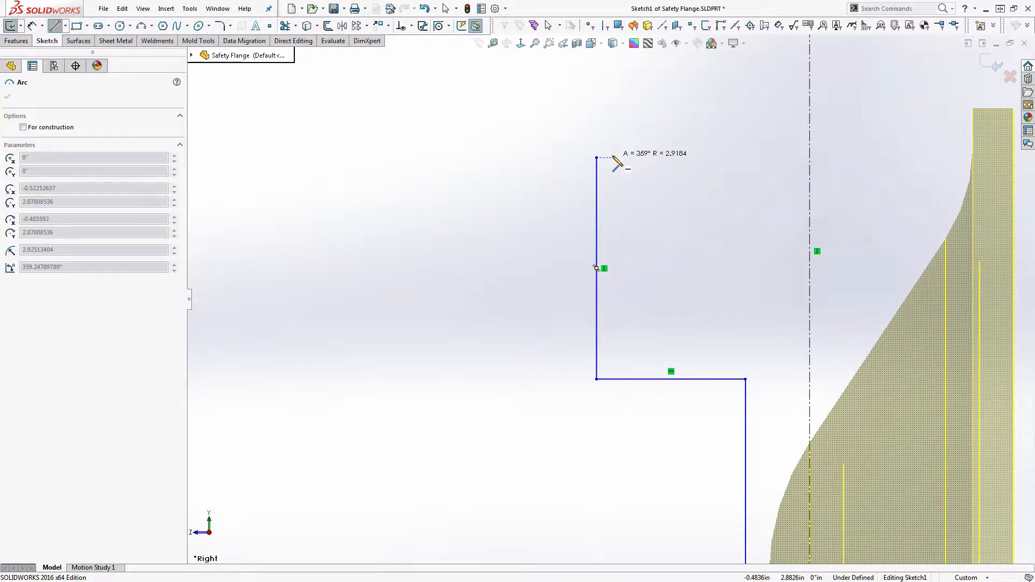
pyautogui.moveTo(617, 161); pyautogui.dragTo(604, 156)
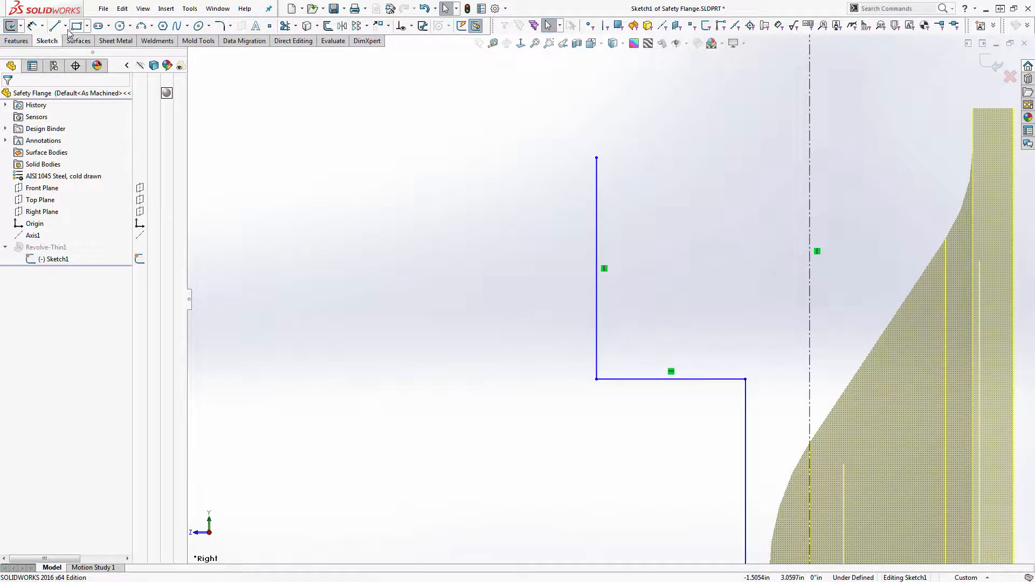
pyautogui.click(56, 25)
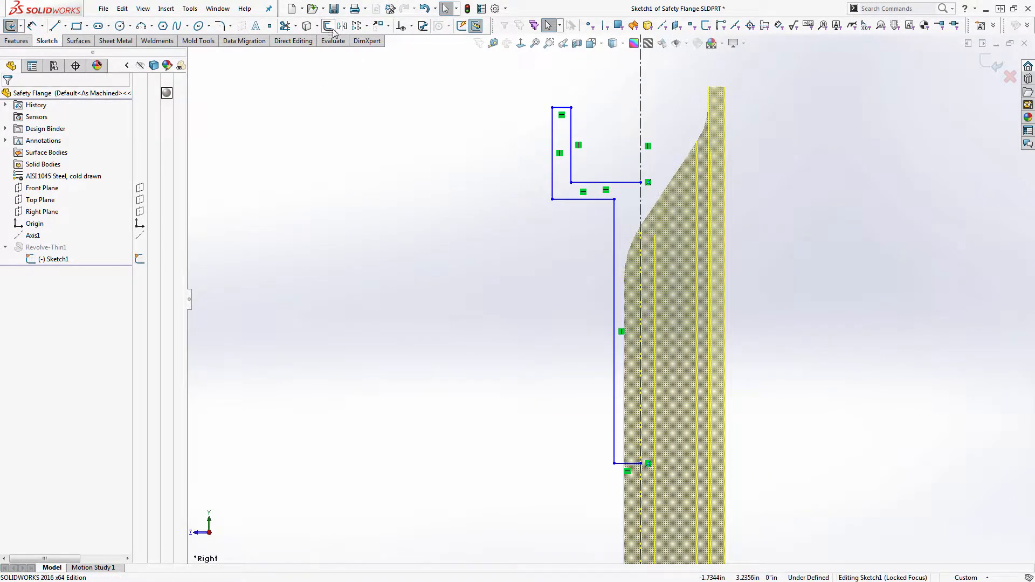
# Mirror the half profile about the centerline into a T-shaped section and show Axis1
pyautogui.click(326, 25)
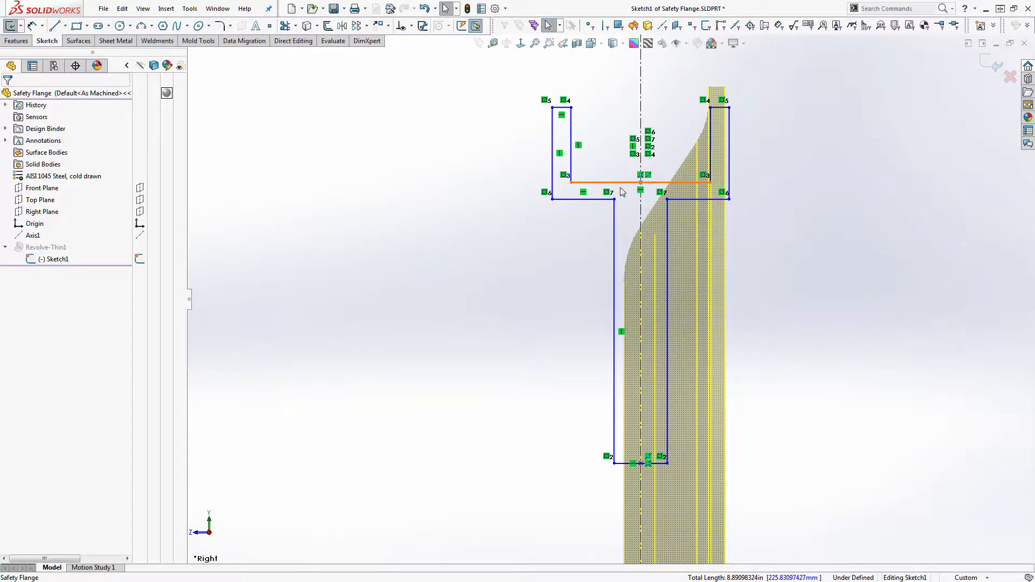
pyautogui.click(545, 318)
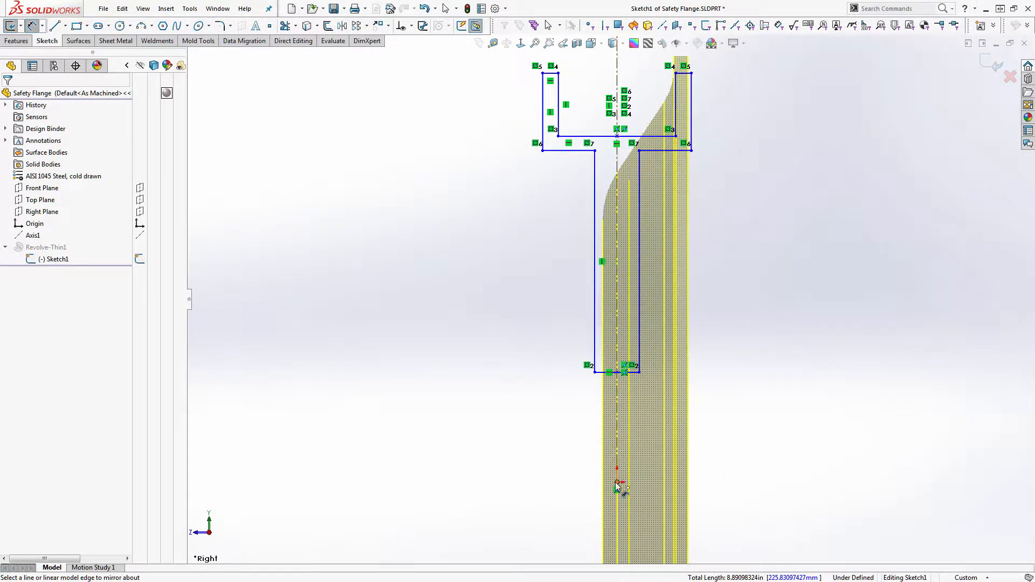
pyautogui.click(608, 370)
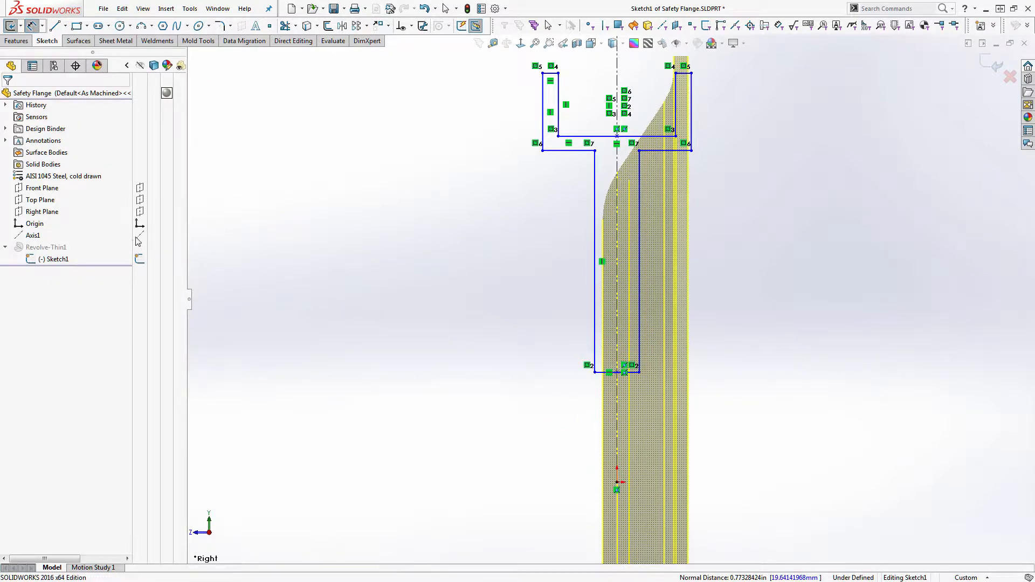
pyautogui.click(32, 235)
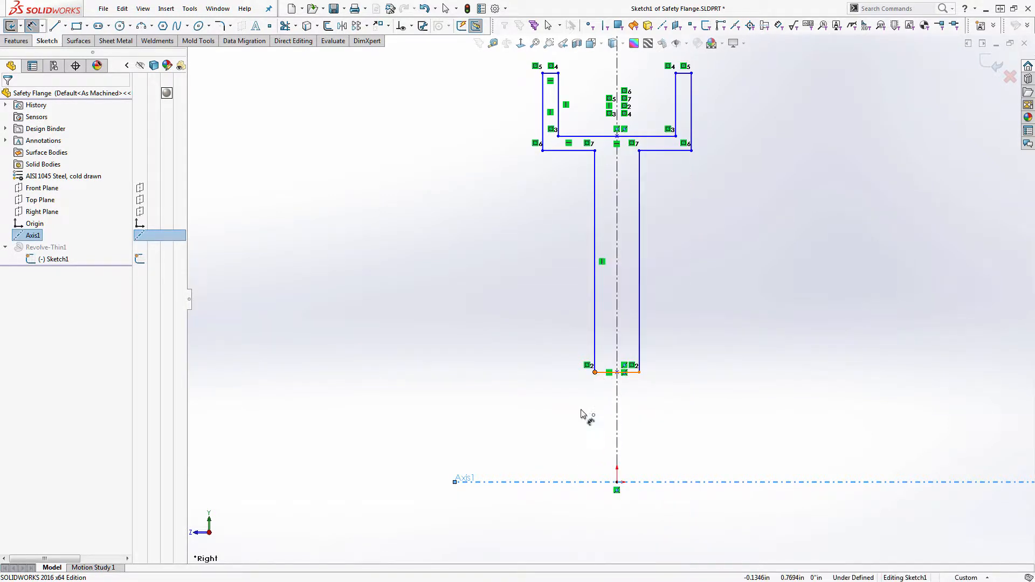
# Add a 5/8" dimension from Axis1 to the bottom line and an overall height dimension
pyautogui.click(593, 372)
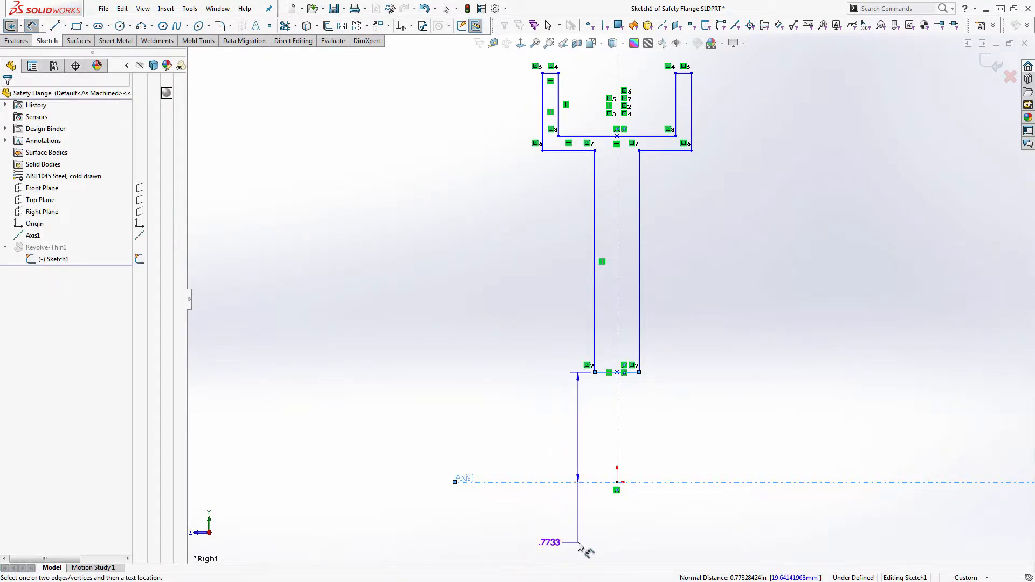
pyautogui.click(579, 545)
pyautogui.write('5/8')
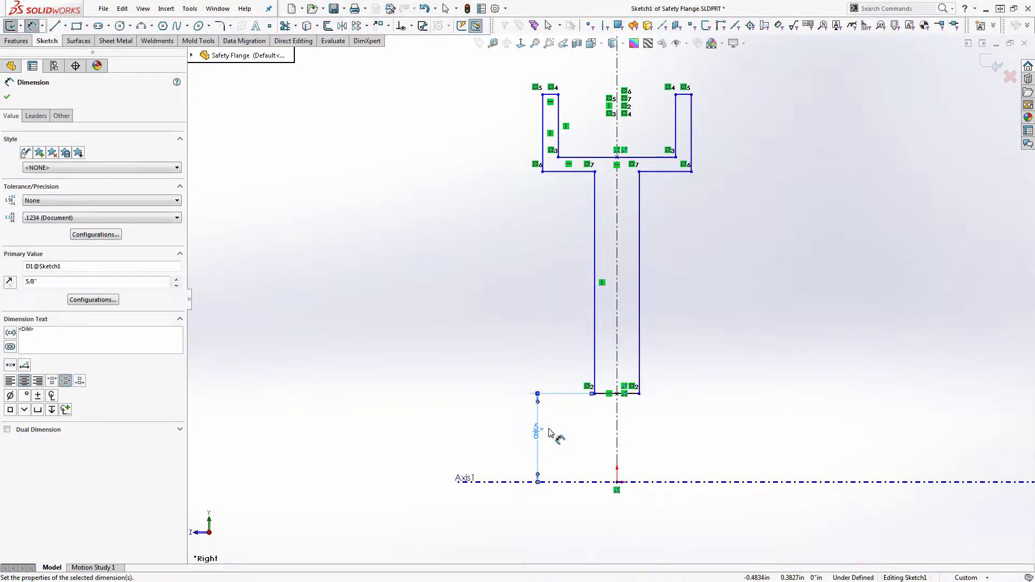
pyautogui.moveTo(551, 424)
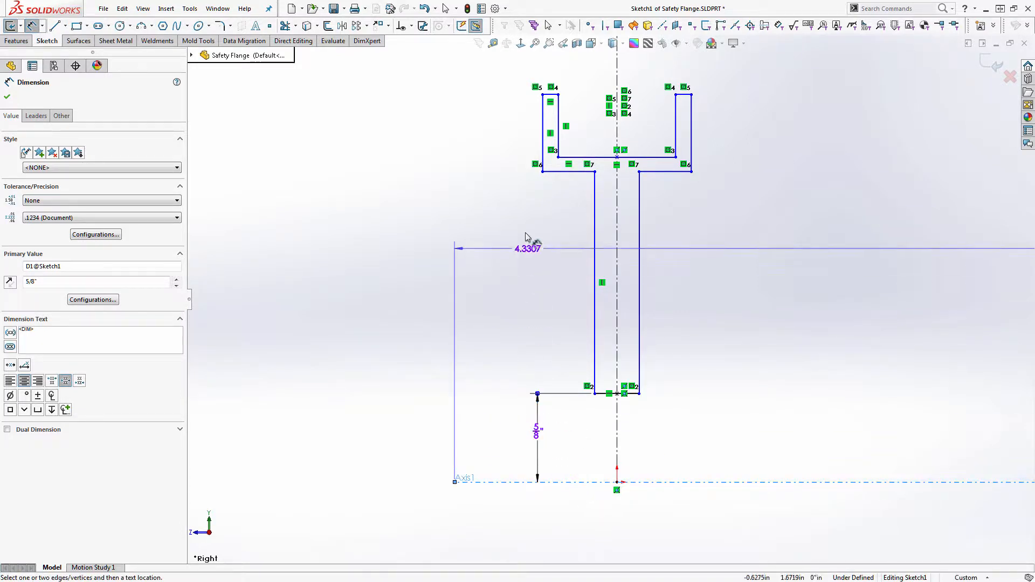
pyautogui.moveTo(528, 248); pyautogui.dragTo(550, 96)
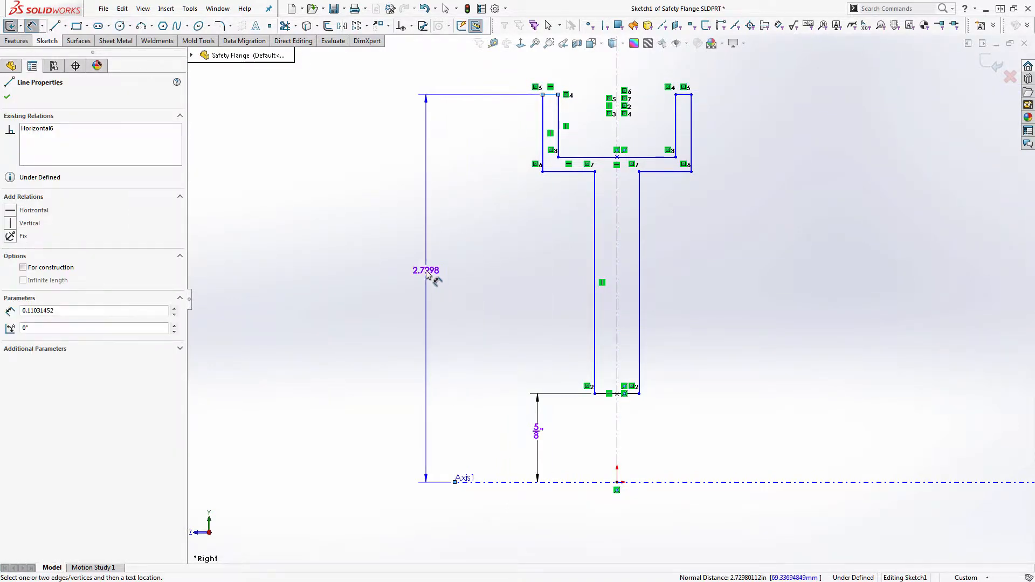
pyautogui.click(425, 270)
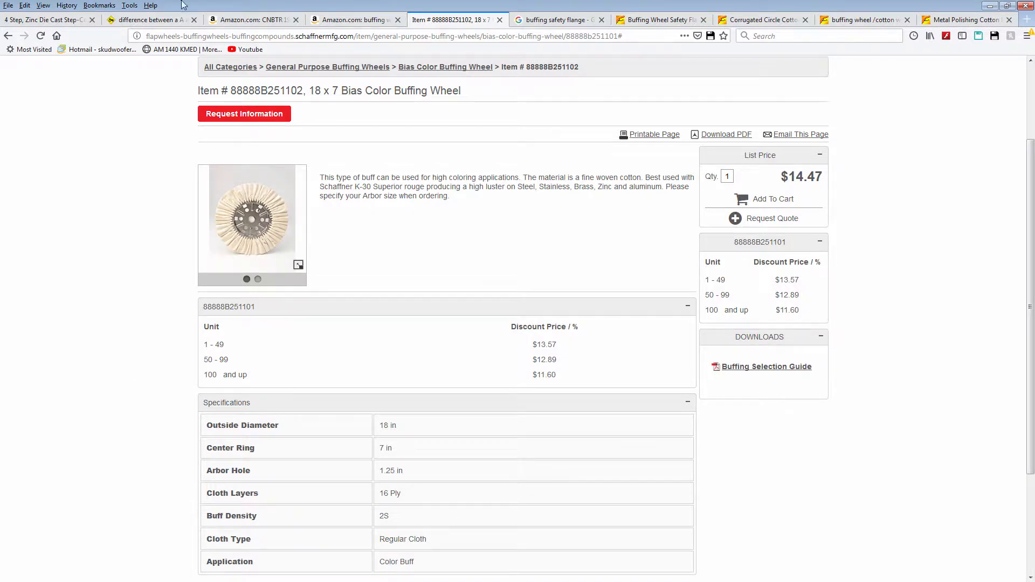
pyautogui.moveTo(341, 374)
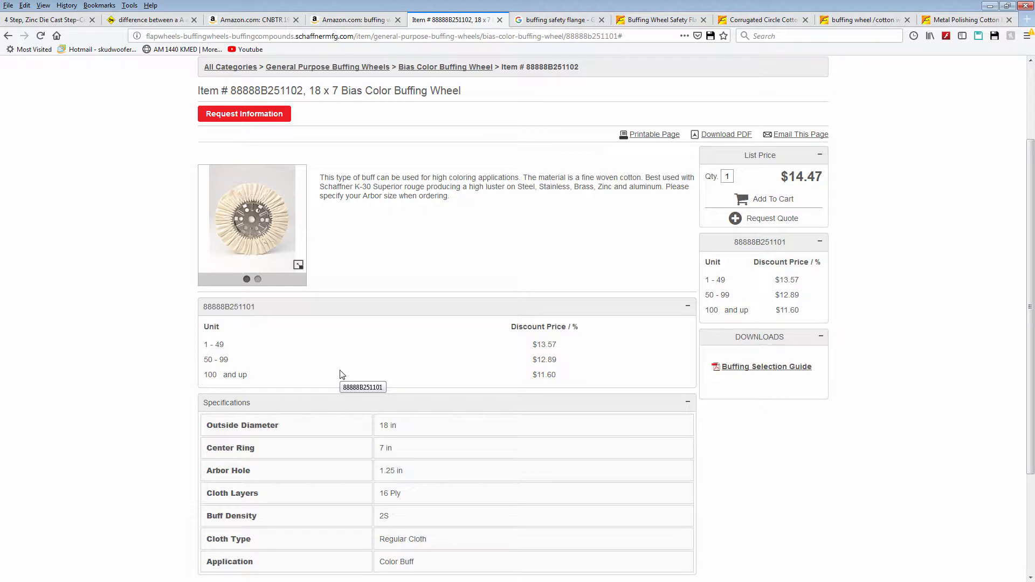
pyautogui.scroll(-3)
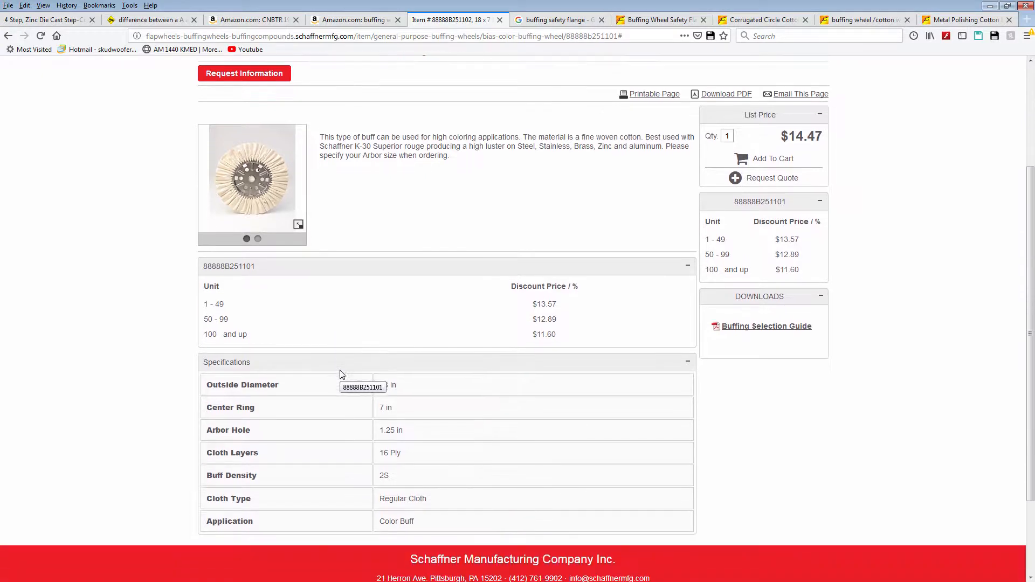
pyautogui.scroll(-3)
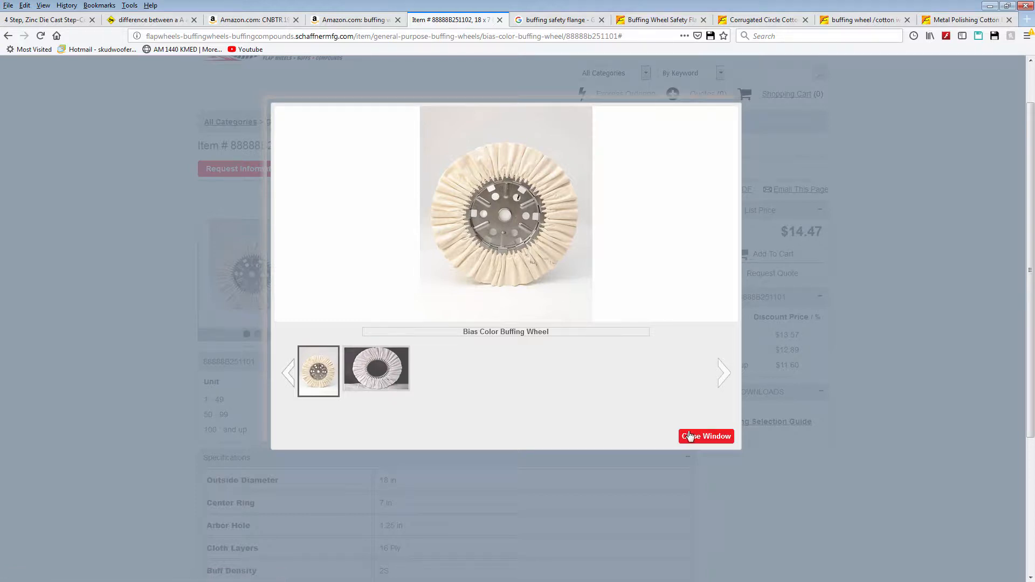
pyautogui.click(706, 436)
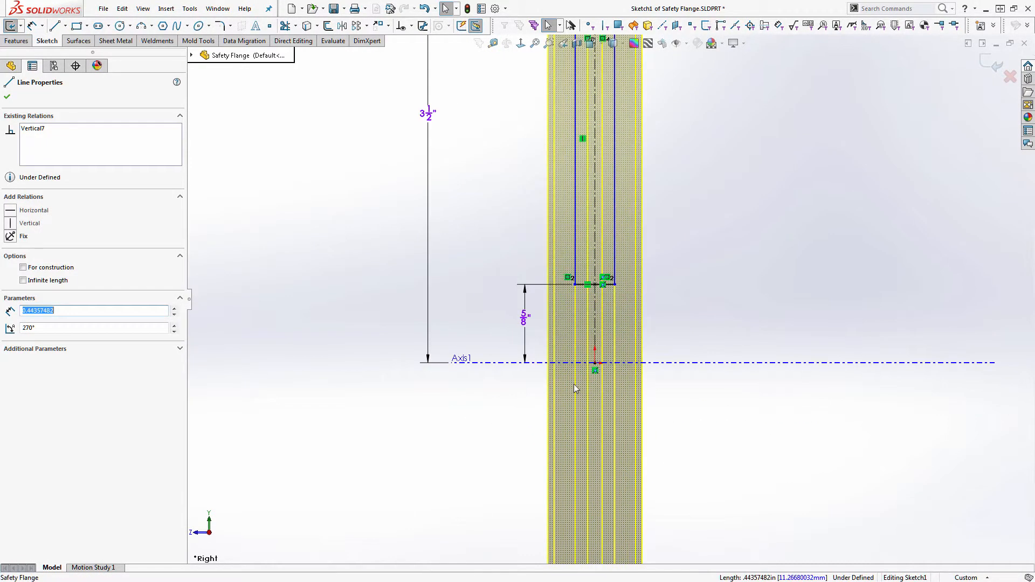
# Place the 3/4" stem width dimension and edit the .0500 wall thickness to link D4@Sketch1
pyautogui.scroll(-3)
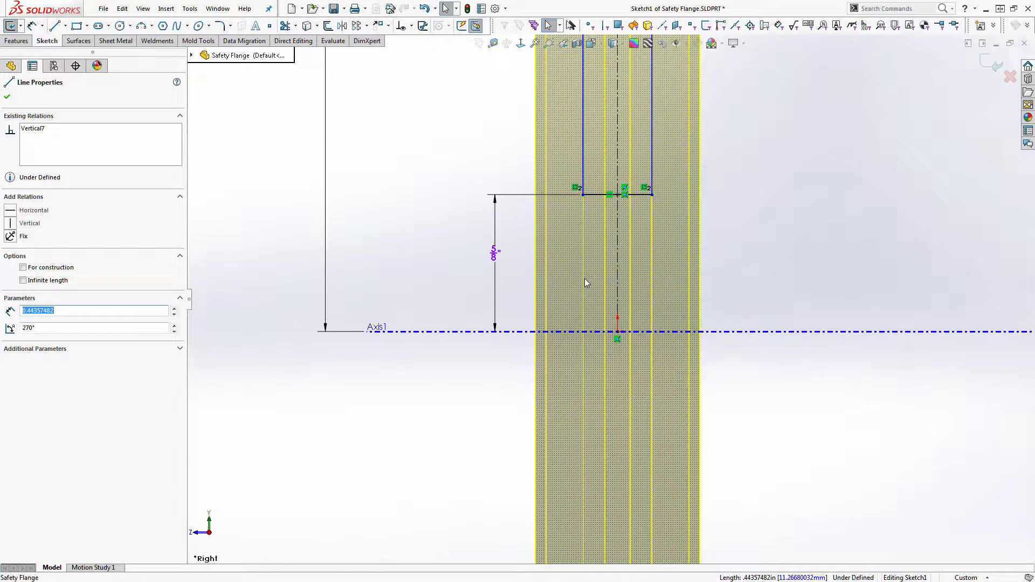
pyautogui.moveTo(554, 145)
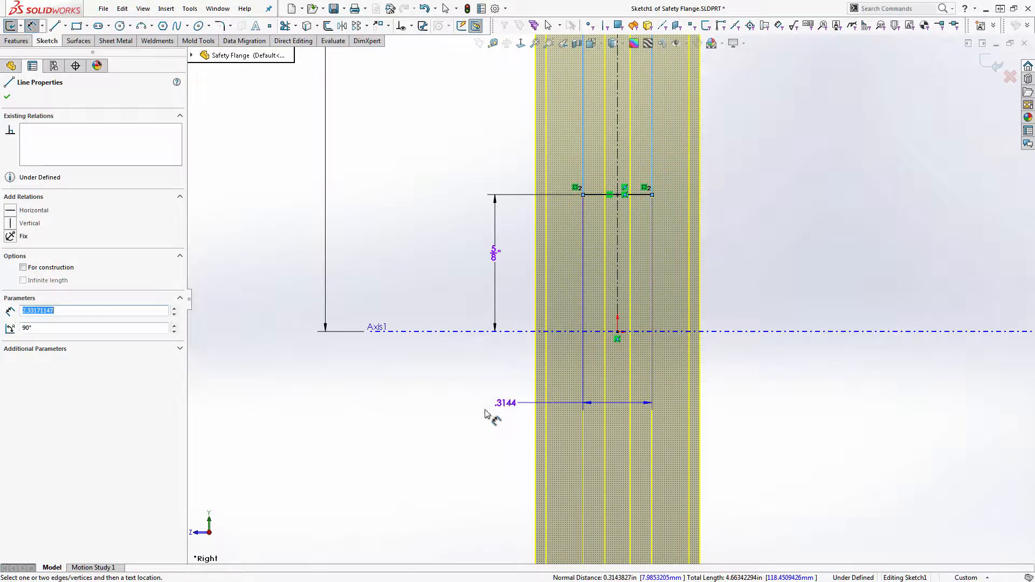
pyautogui.click(505, 402)
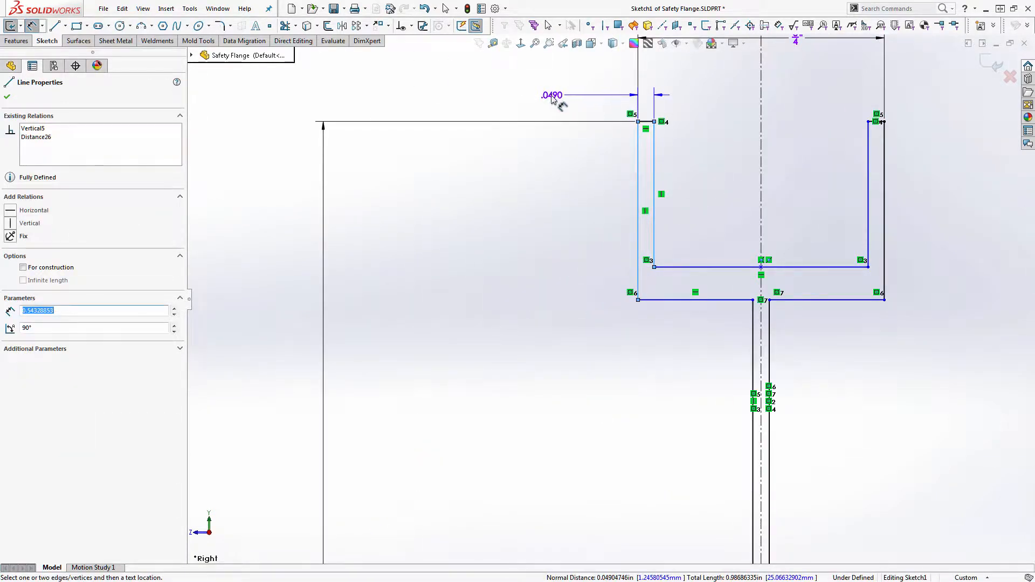
pyautogui.doubleClick(552, 95)
pyautogui.write('="D4@Sketch1"')
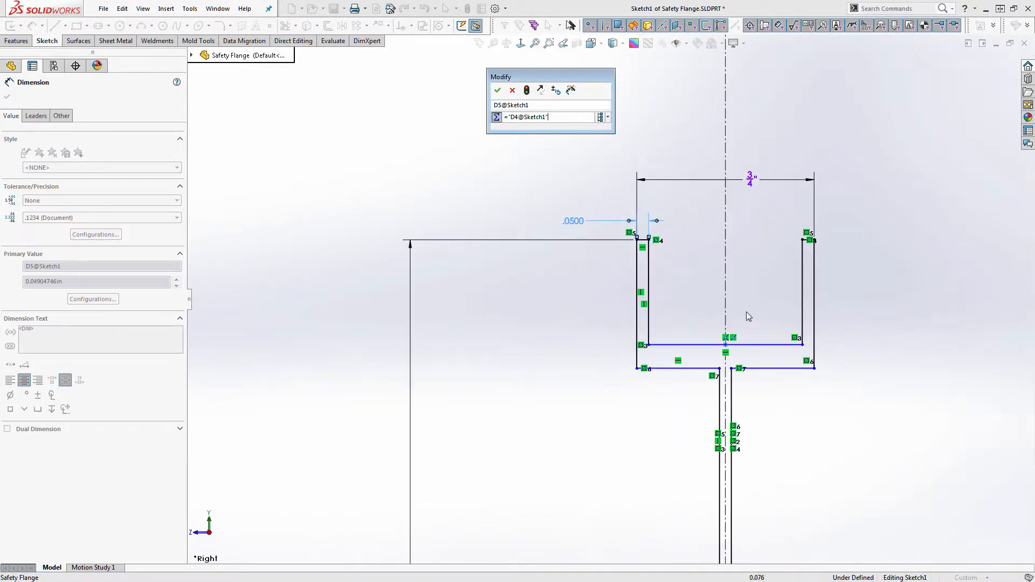
# Link the other wall thickness dimensions to D4@Sketch1 so they read 0.0500 in
pyautogui.click(497, 90)
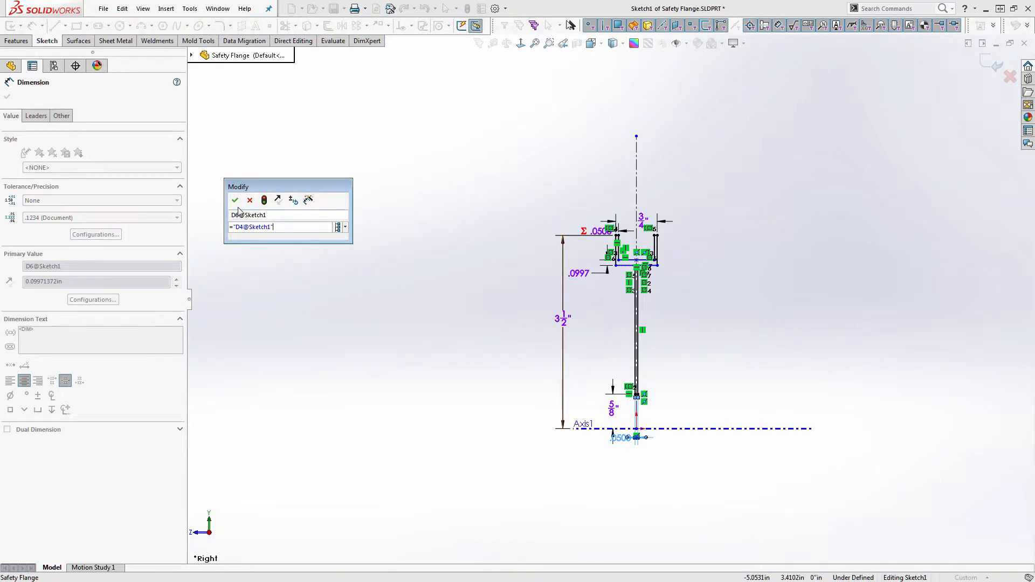
pyautogui.click(235, 200)
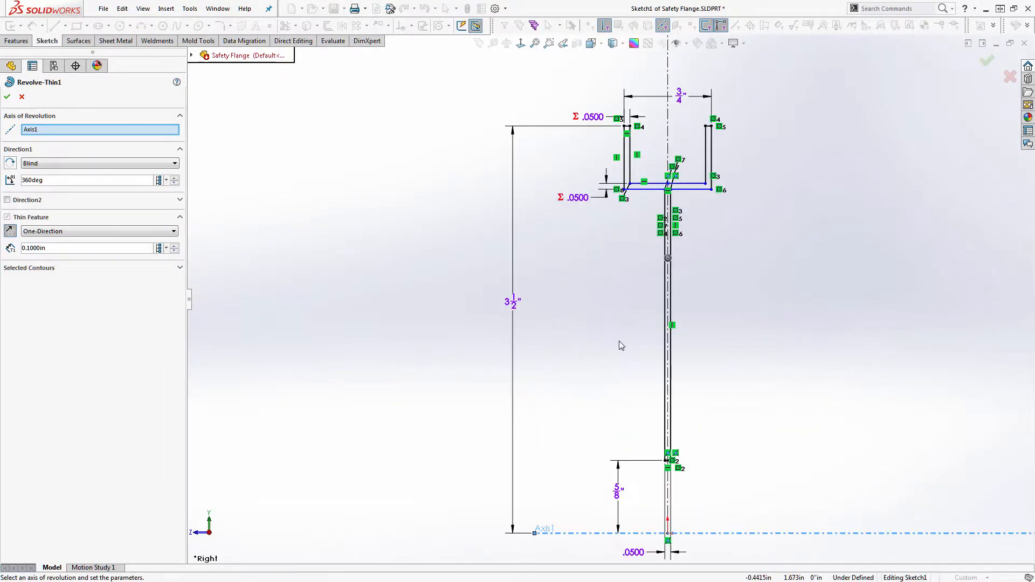
pyautogui.moveTo(74, 209)
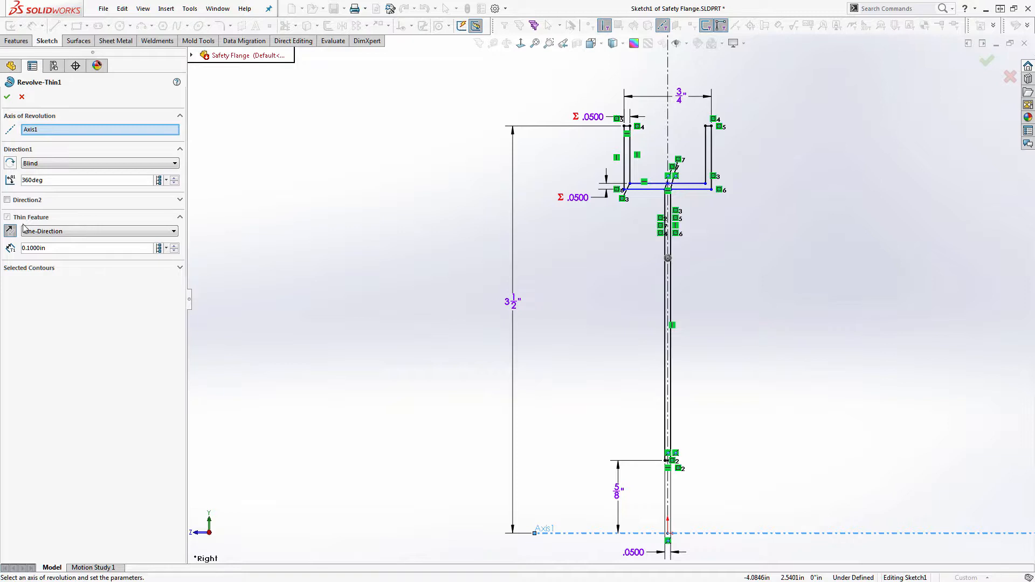
# Review the Revolve-Thin1 settings: Axis1, 360° blind, one-direction 0.1 in thin wall
pyautogui.click(99, 232)
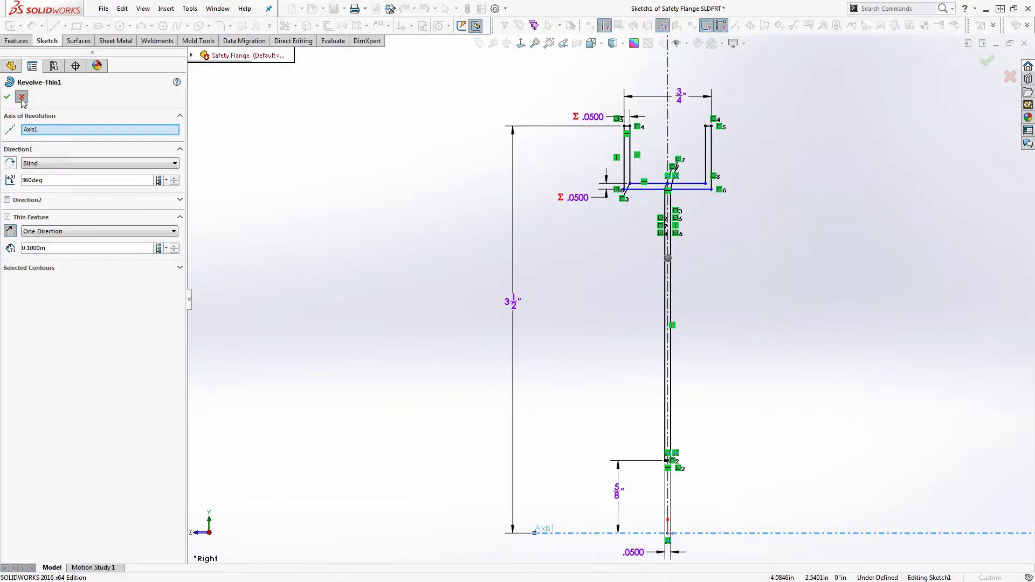
# Cancel the revolve settings and delete the failed Revolve-Thin1 feature
pyautogui.click(21, 97)
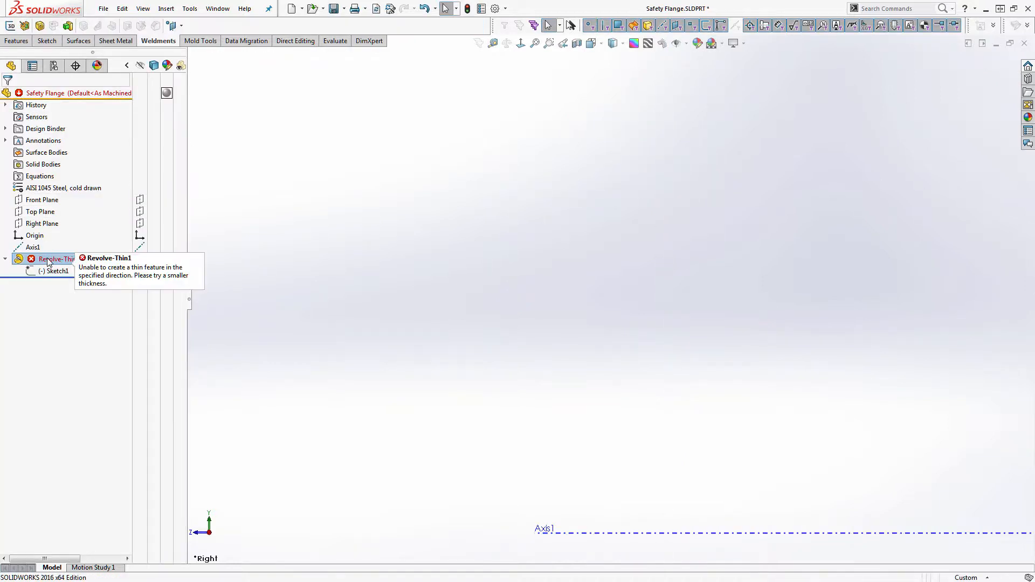
pyautogui.press('Delete')
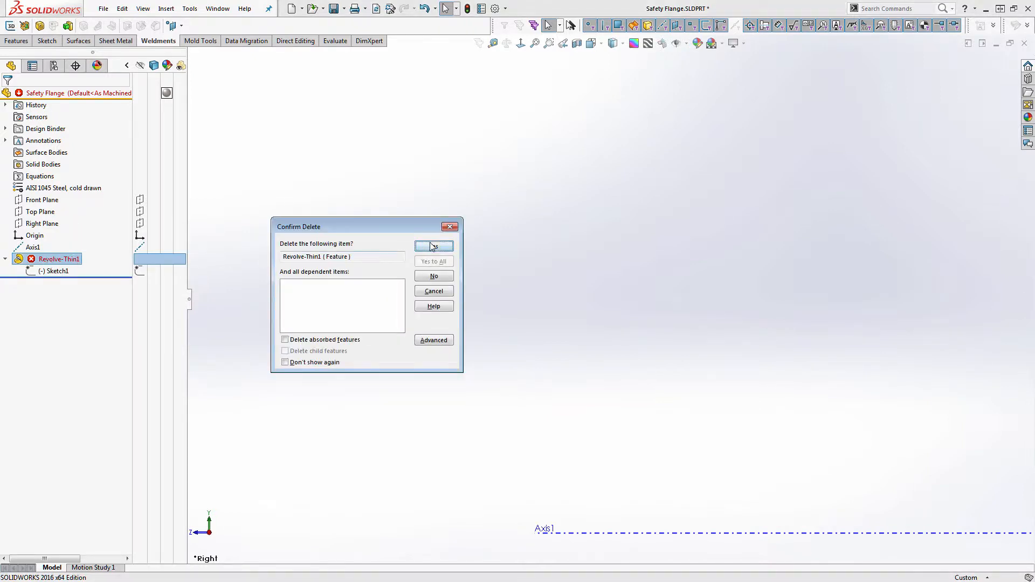
pyautogui.click(433, 247)
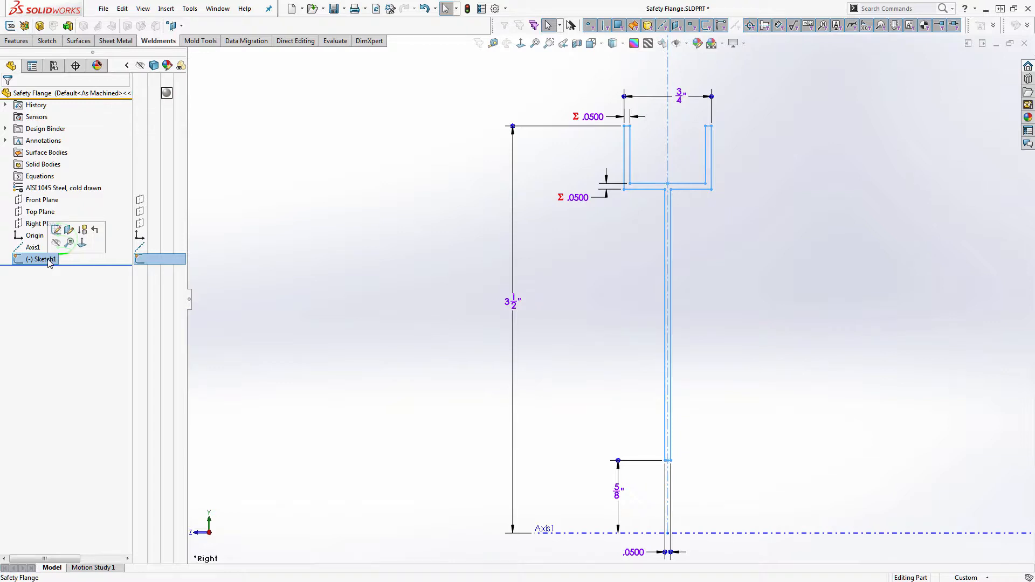
# Revolve Sketch1 as a solid, creating Revolve2, a flanged disc with a center hole
pyautogui.click(92, 269)
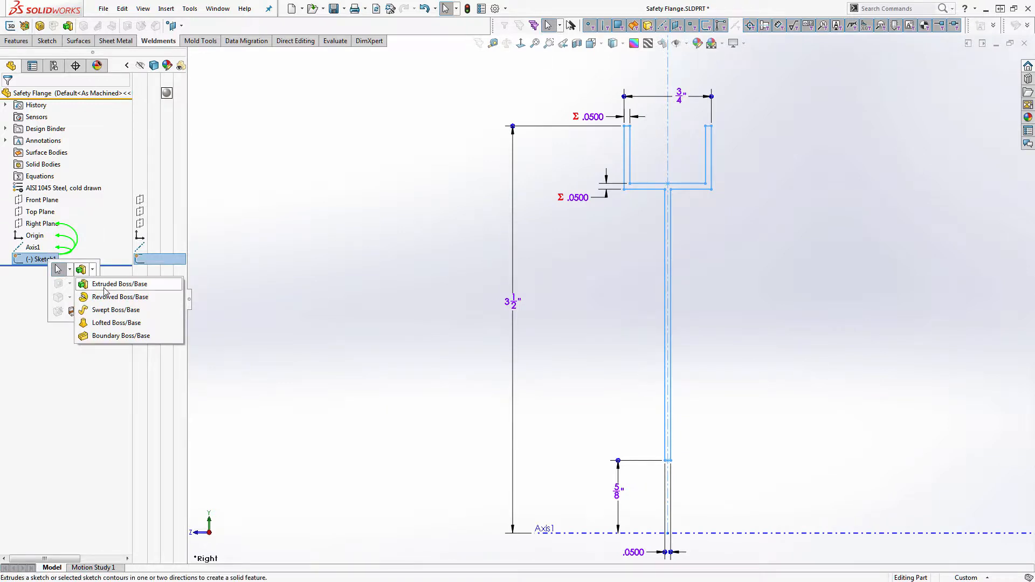
pyautogui.click(120, 297)
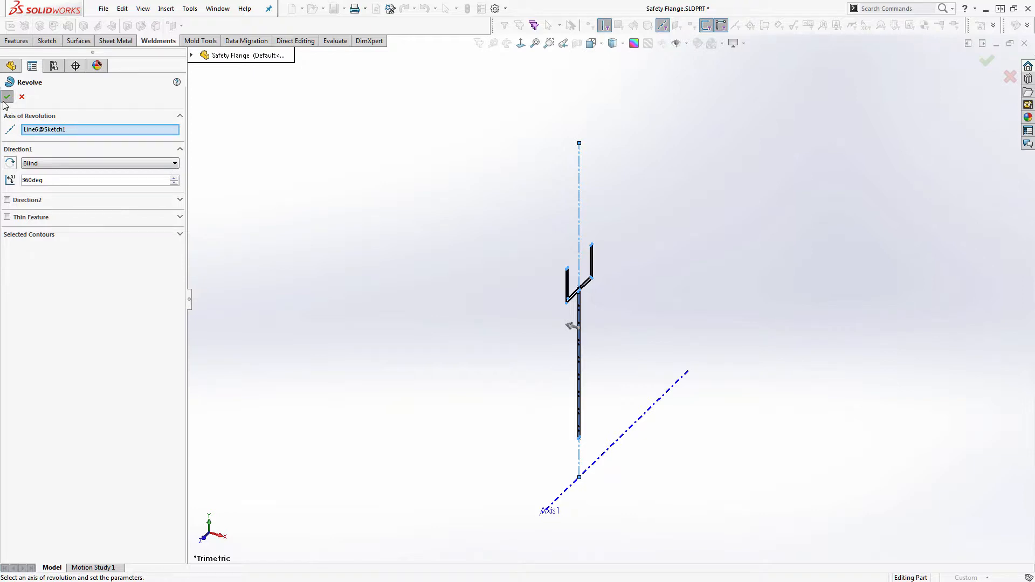
pyautogui.click(7, 96)
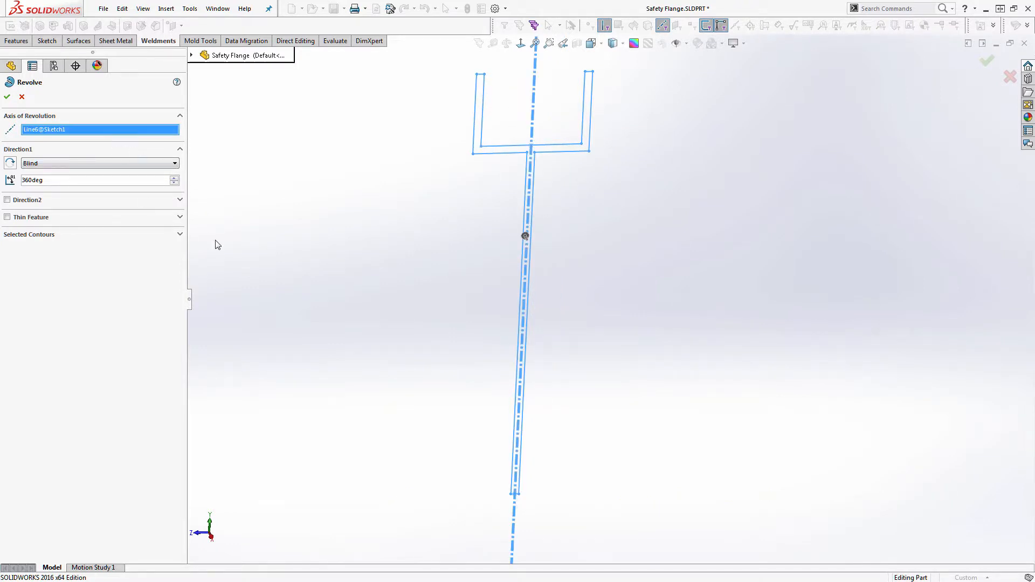
pyautogui.click(521, 466)
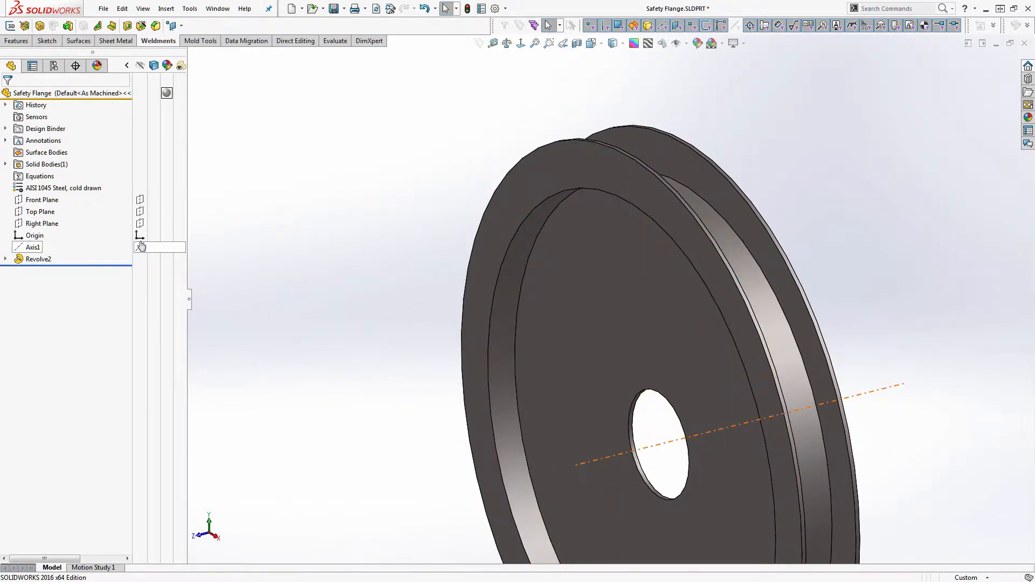
# Select Revolve2 to display its dimensions and expand it to reveal Sketch1
pyautogui.click(39, 258)
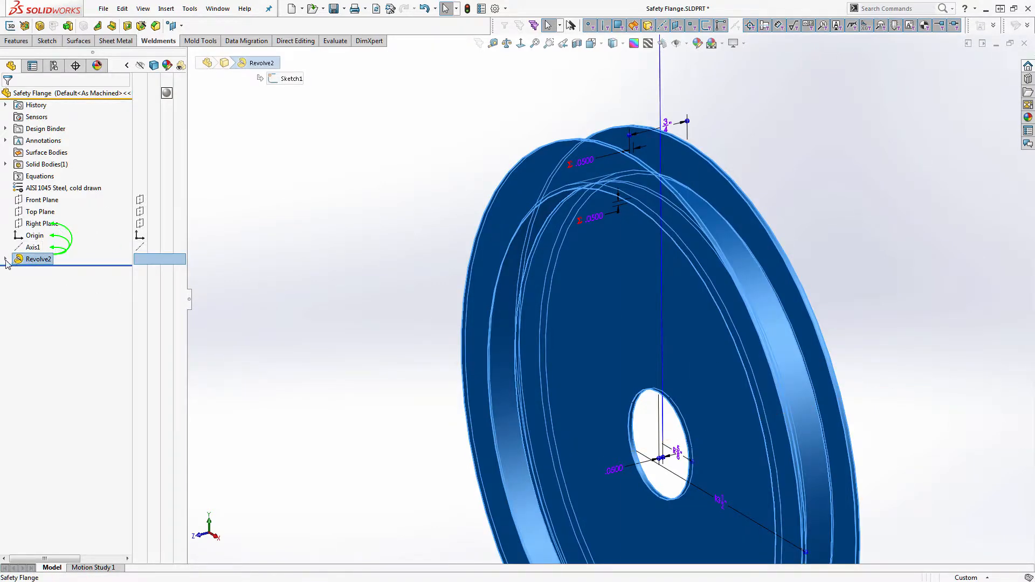
pyautogui.click(5, 258)
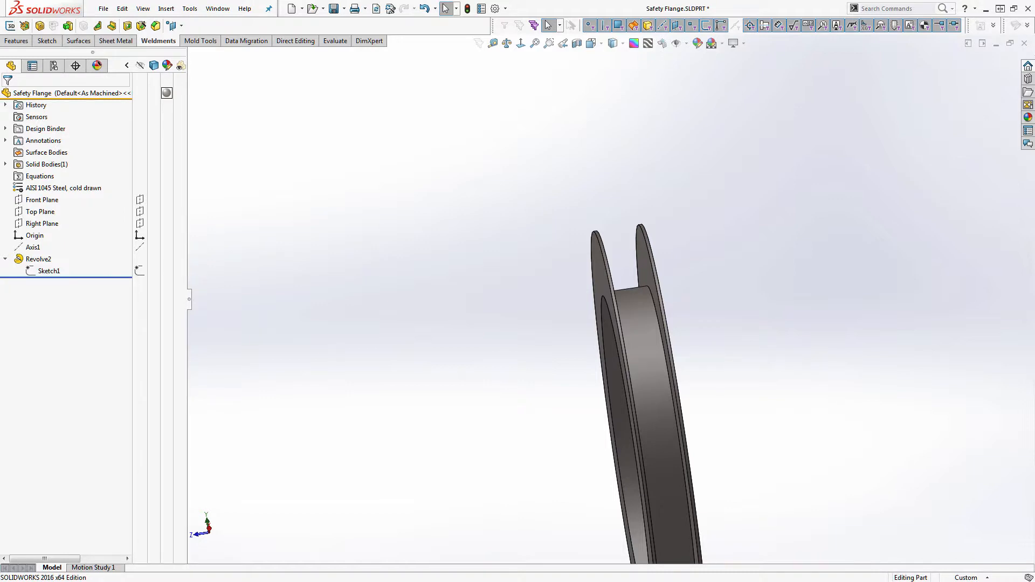
pyautogui.moveTo(562, 290)
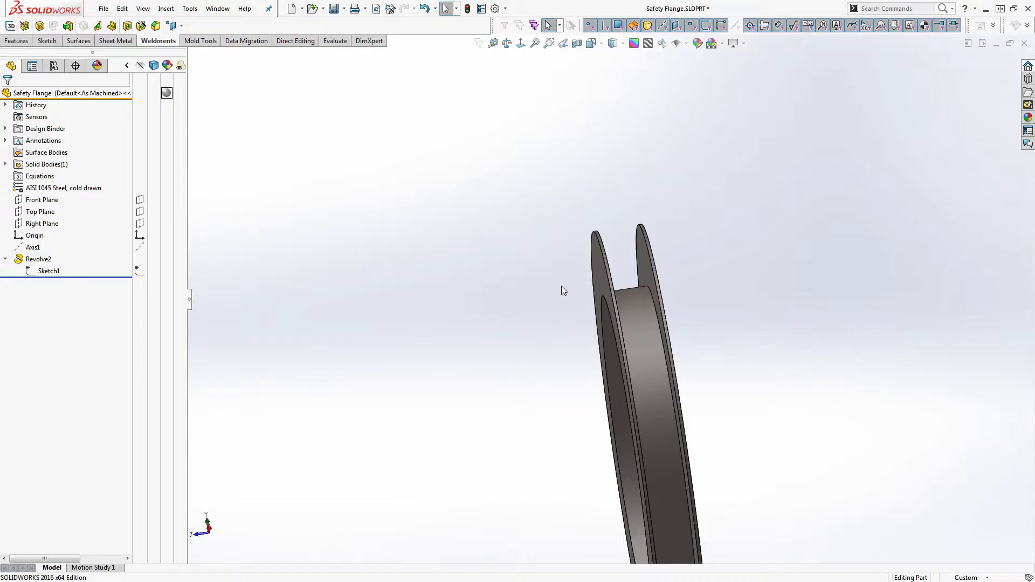
# Clear the selection and pick the Right Plane for the new Sketch2
pyautogui.click(48, 271)
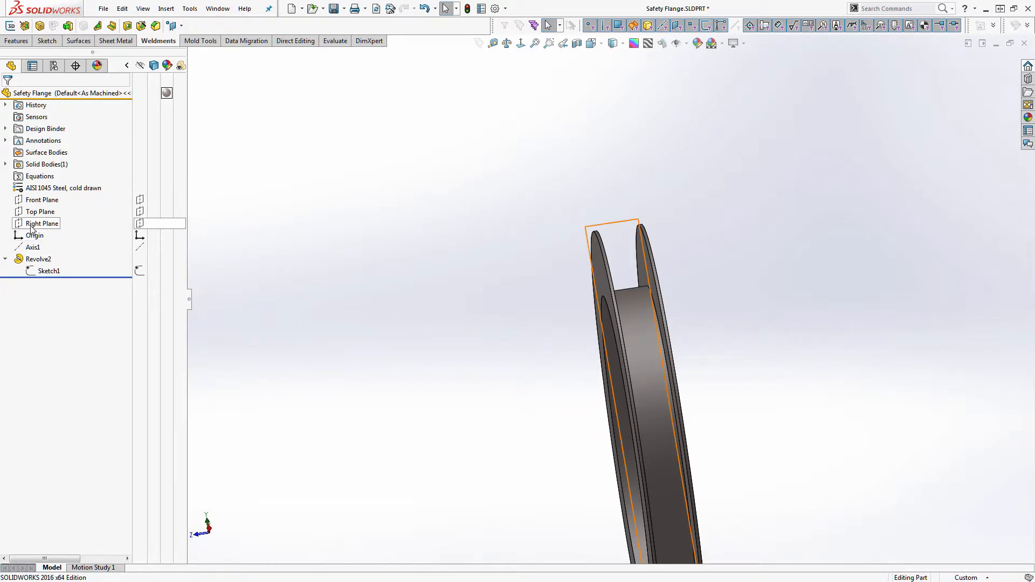
pyautogui.click(42, 223)
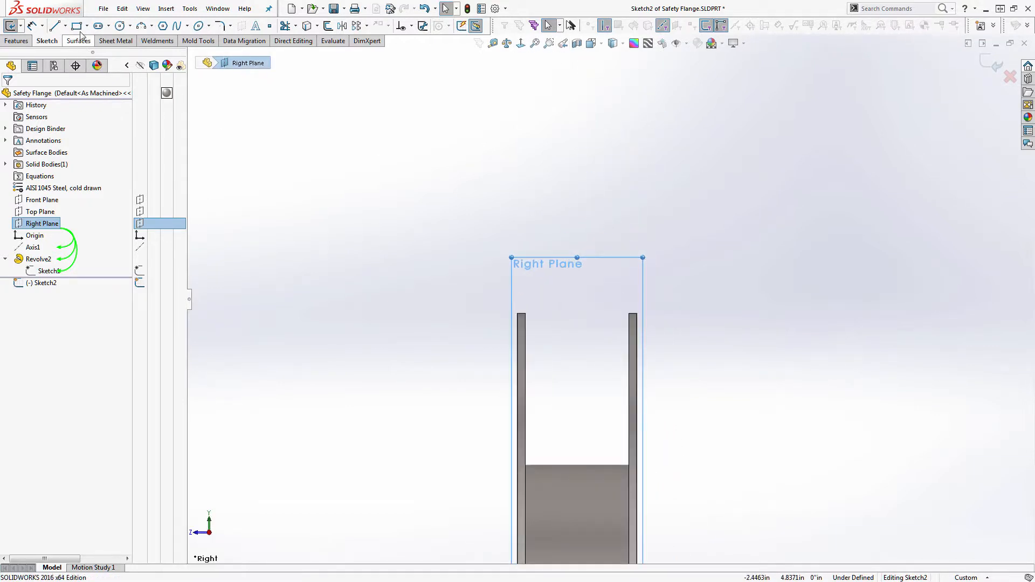
# Draw a rectangle above the flange, collinear with the hub top and the lips' inner edges
pyautogui.click(77, 26)
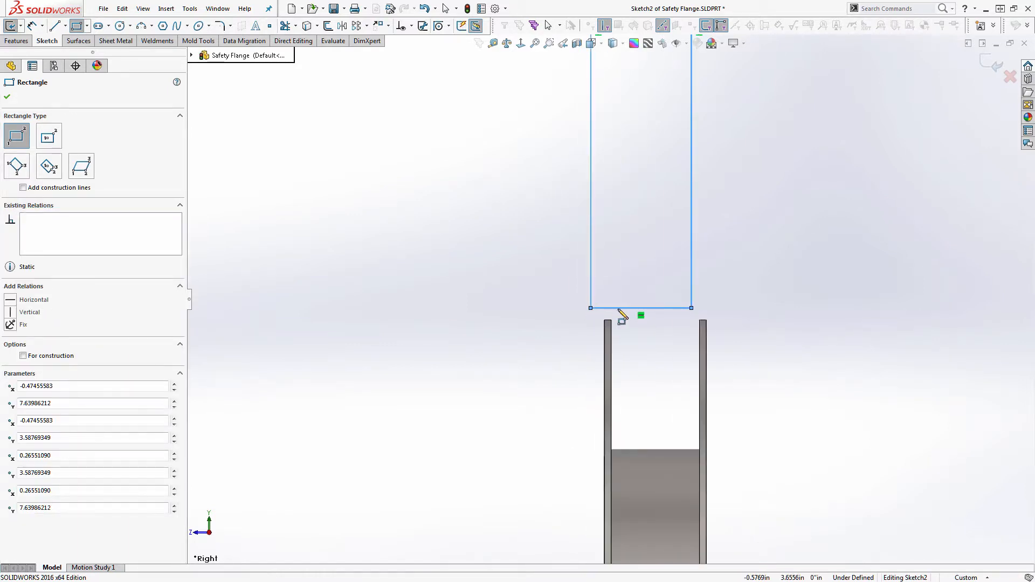
pyautogui.click(640, 308)
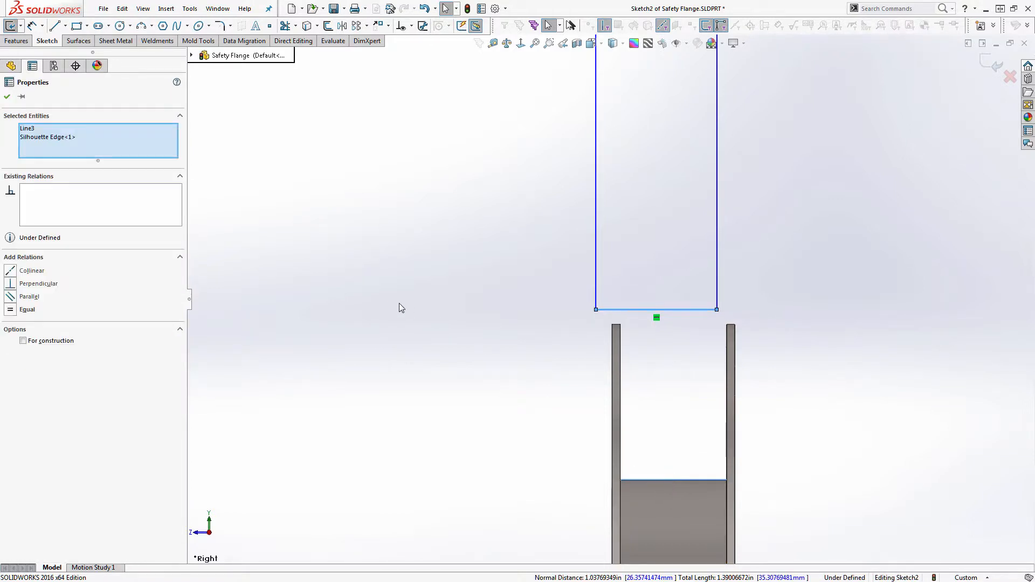
pyautogui.click(31, 271)
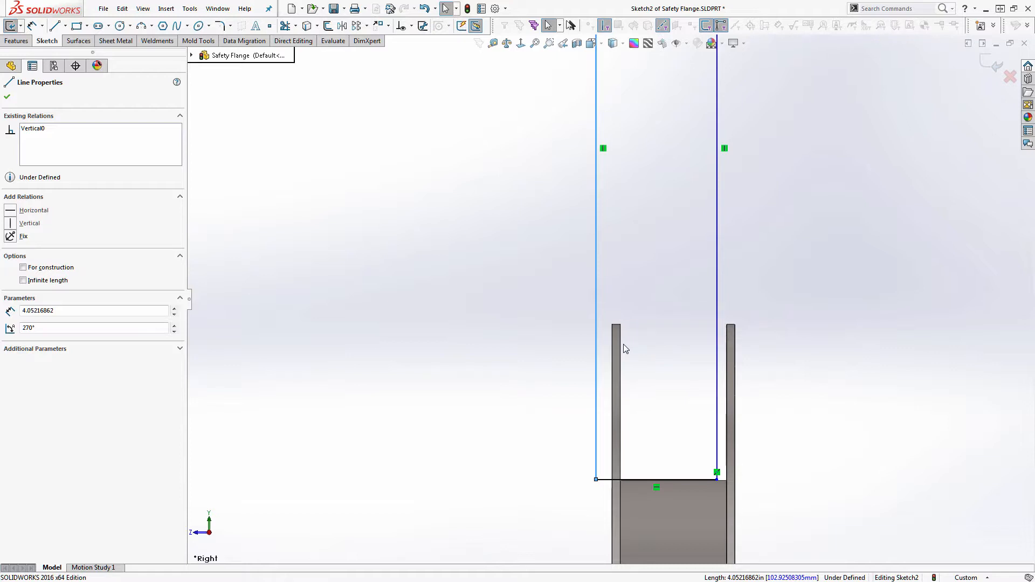
pyautogui.click(596, 330)
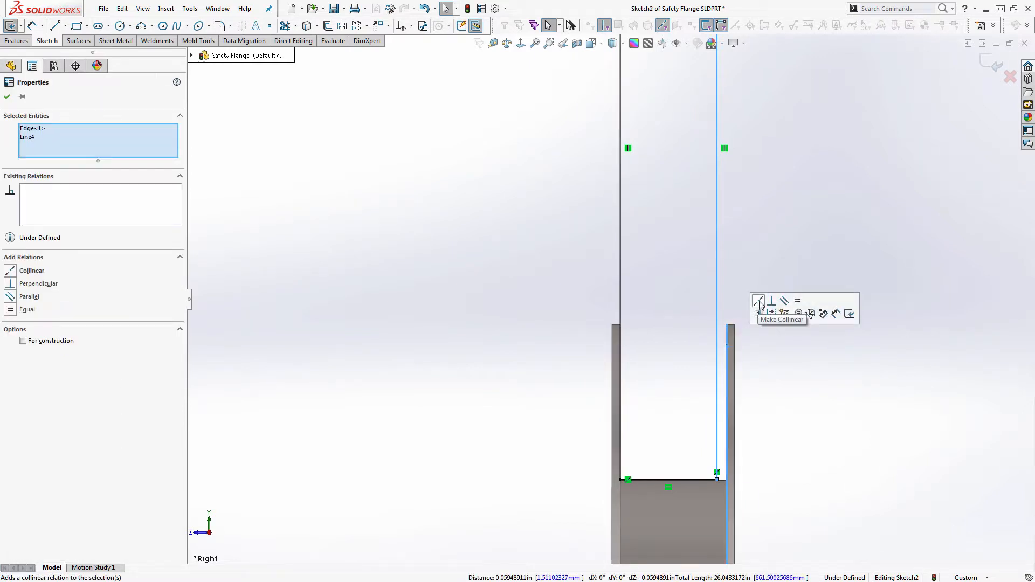
pyautogui.click(759, 300)
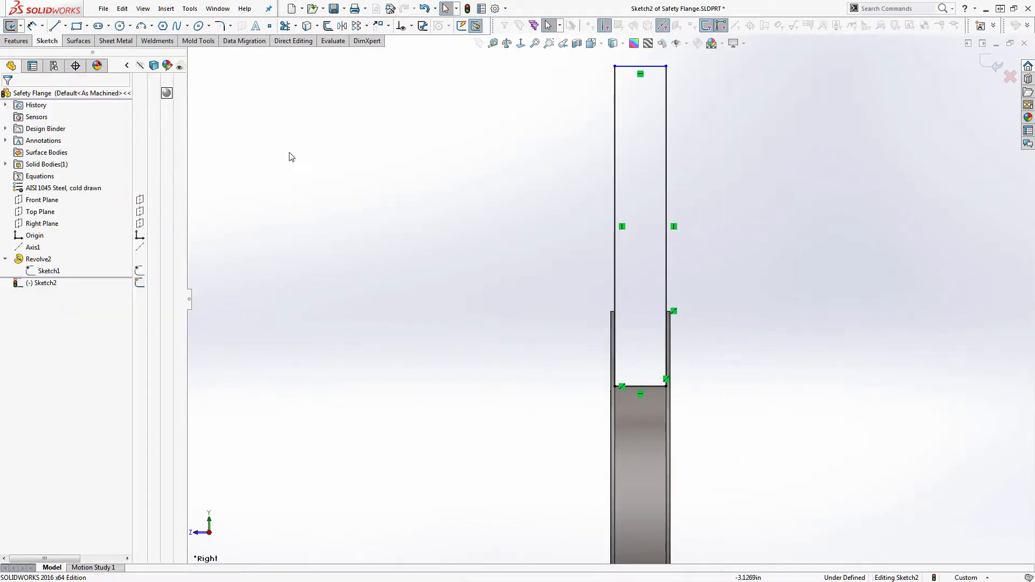
# Dimension the rectangle's top edge to Axis1, giving 6.6022 in
pyautogui.click(33, 247)
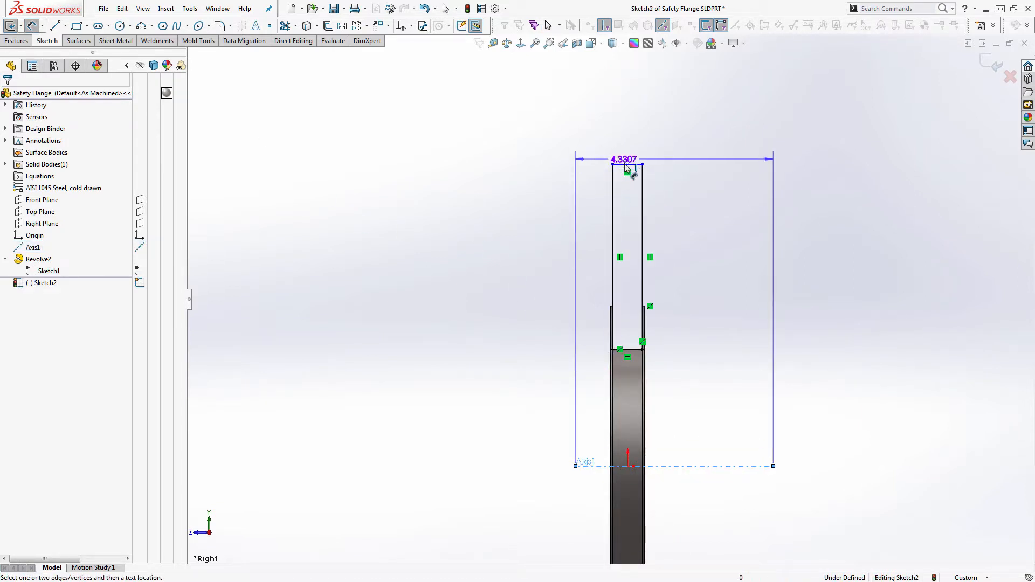
pyautogui.click(611, 164)
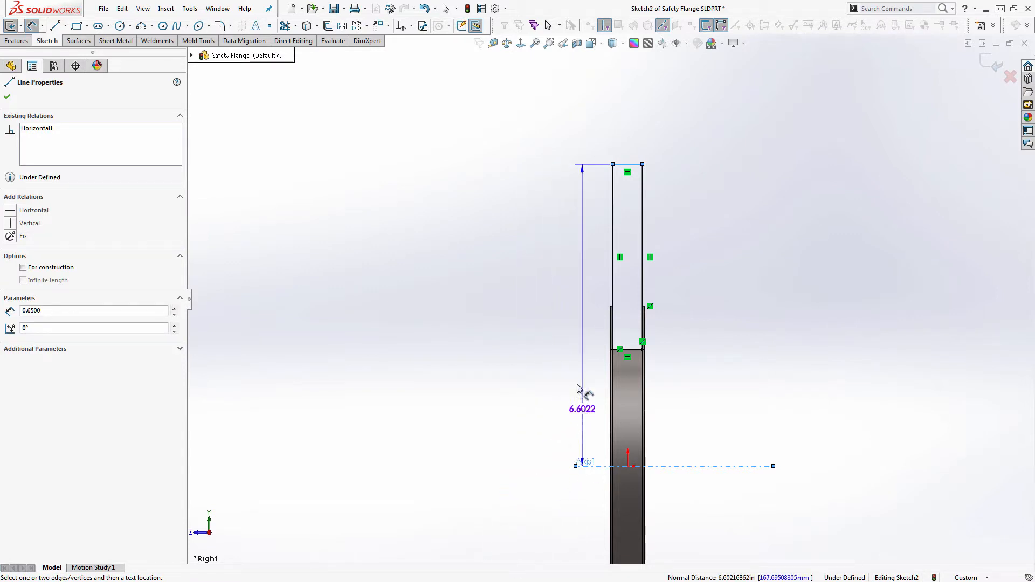
pyautogui.click(582, 408)
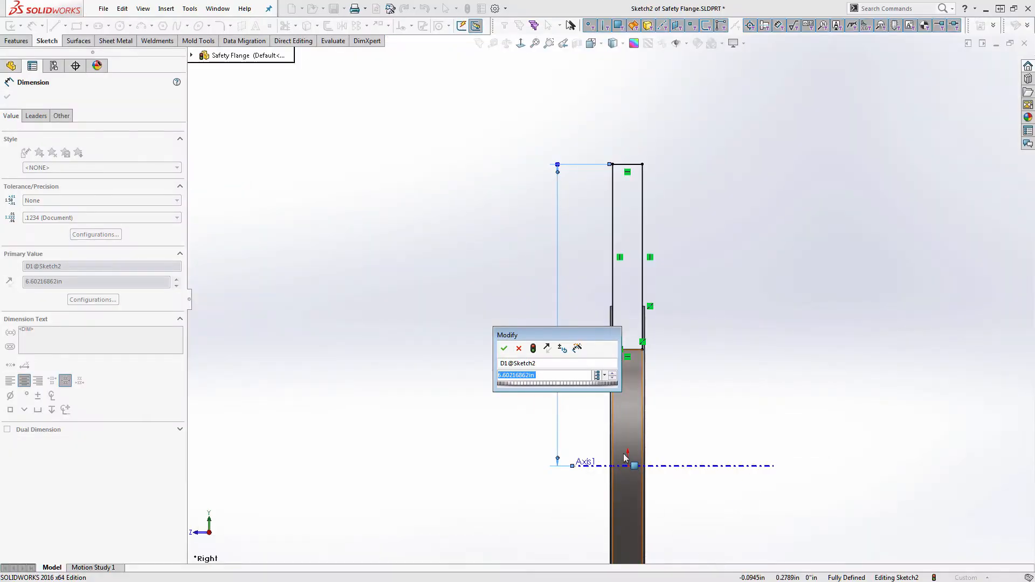
# Enter 18/2 for the top-to-Axis1 dimension and exit Sketch2
pyautogui.write('18')
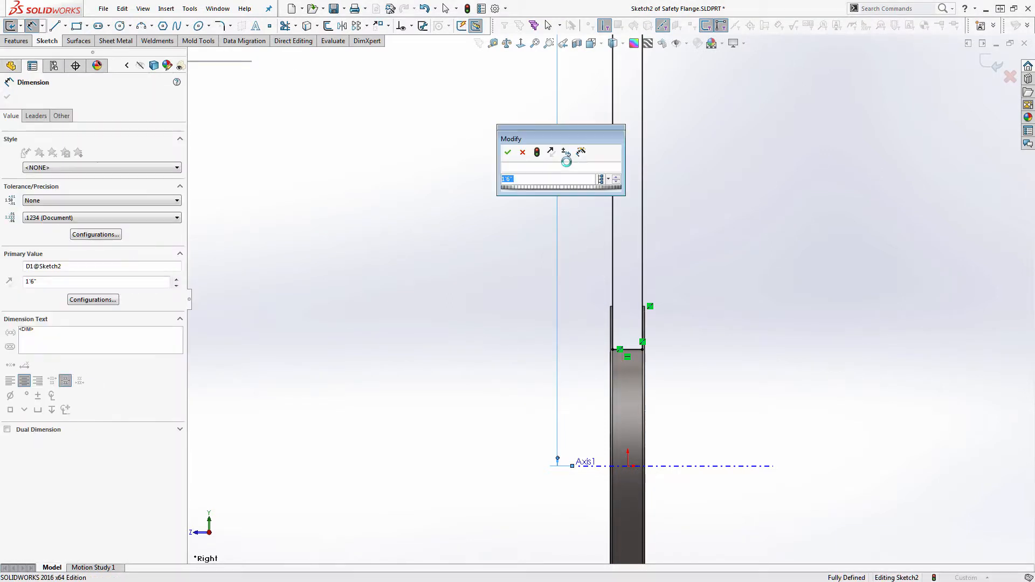
pyautogui.click(546, 179)
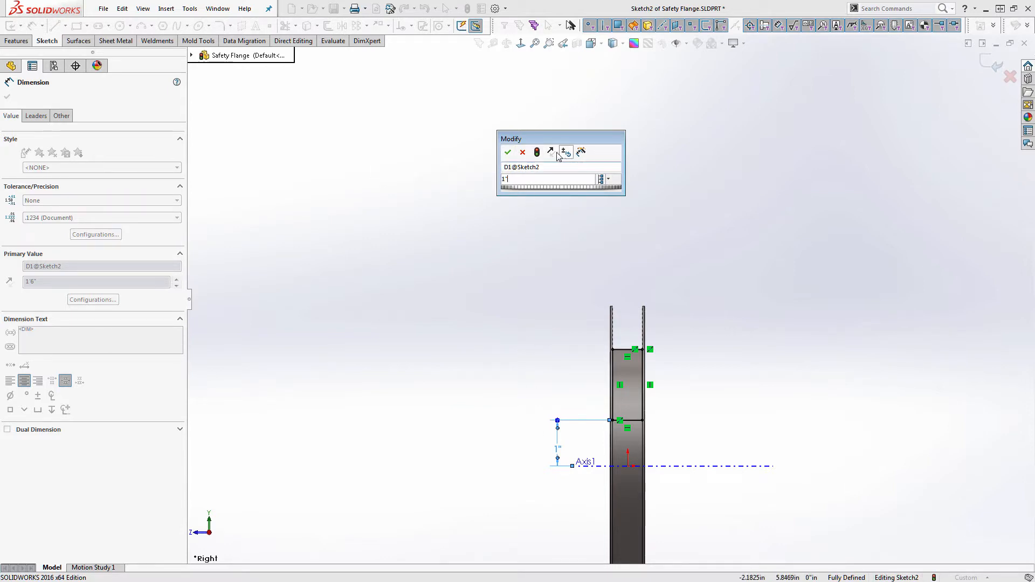
pyautogui.moveTo(507, 152)
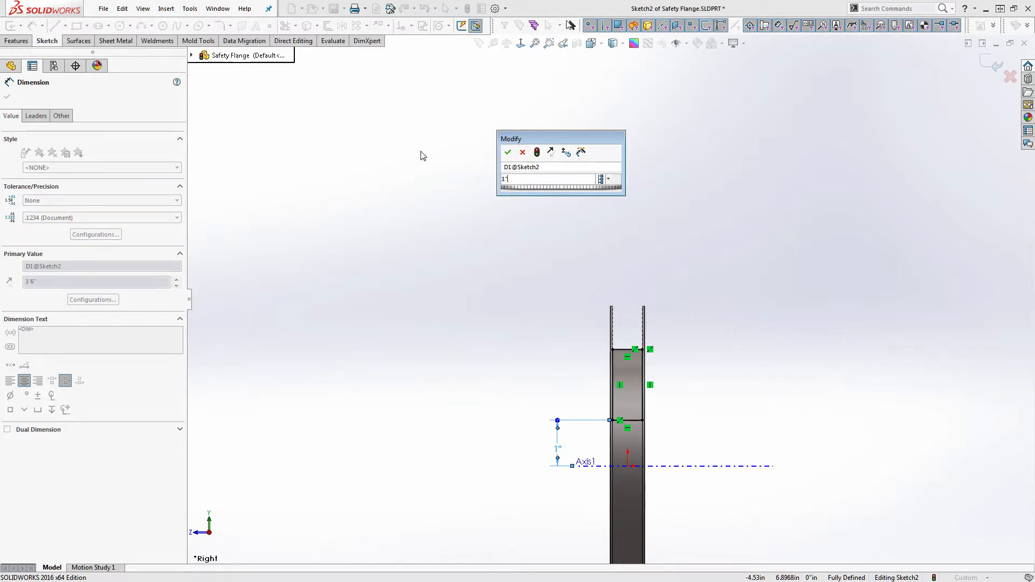
pyautogui.moveTo(480, 170)
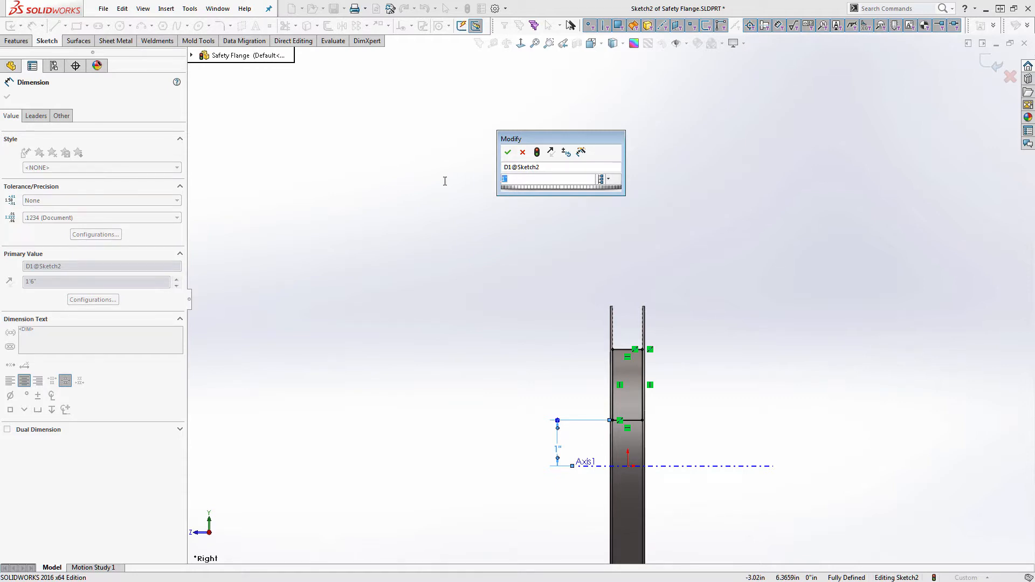
pyautogui.write('18/2')
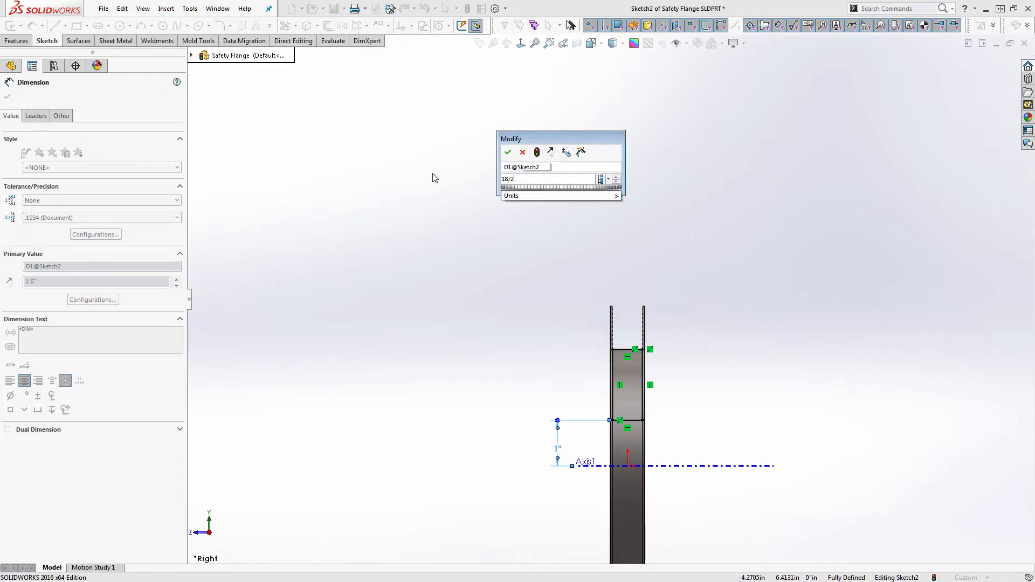
pyautogui.click(507, 152)
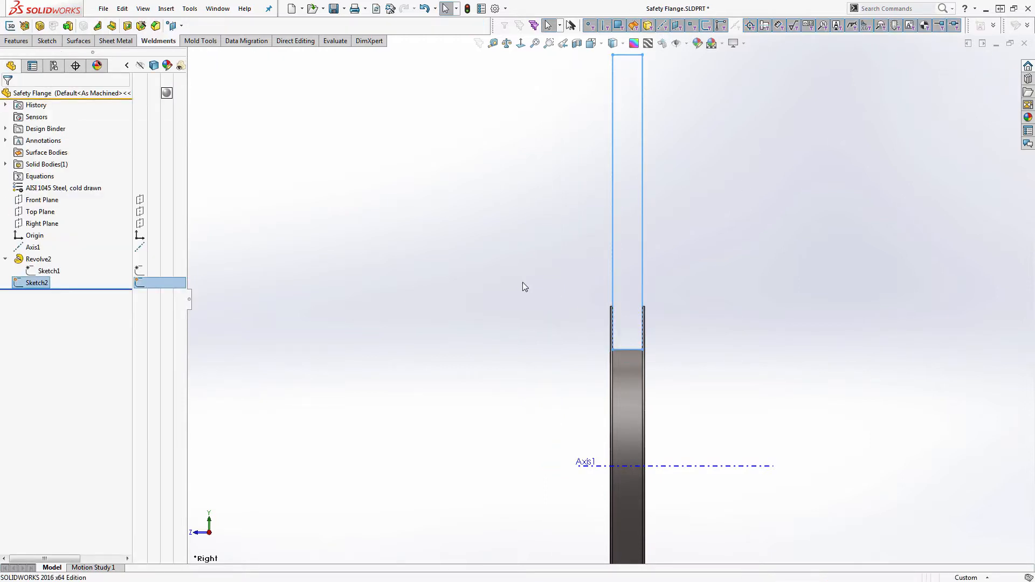
# Revolve Sketch2 360° blind around Axis1, creating Revolve3
pyautogui.click(568, 292)
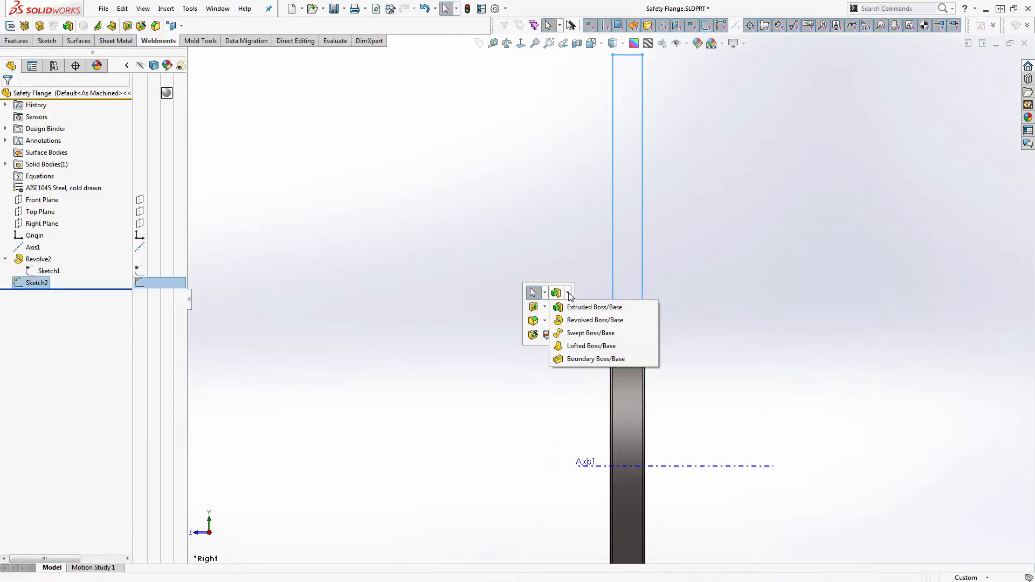
pyautogui.click(594, 320)
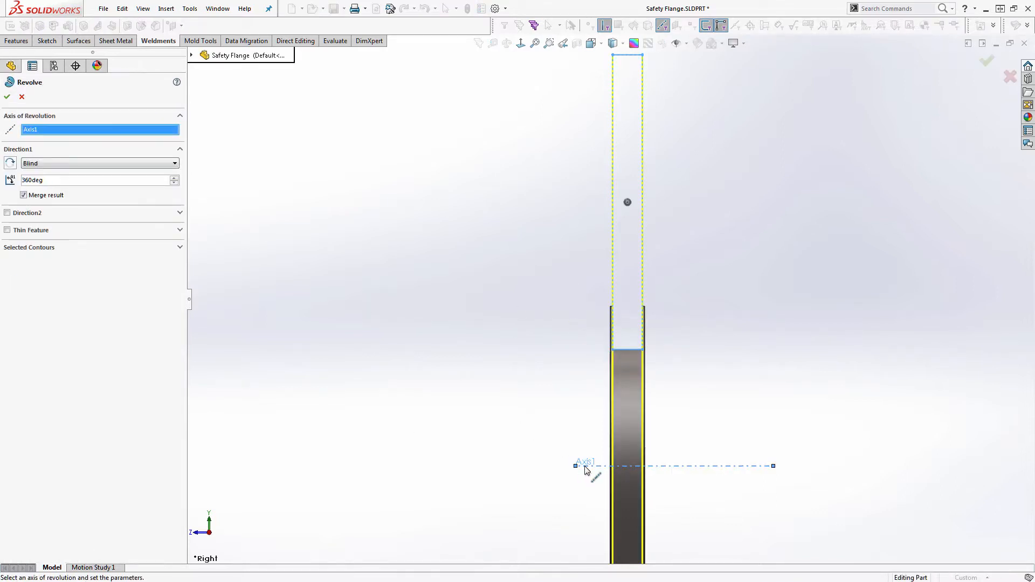
pyautogui.moveTo(545, 453)
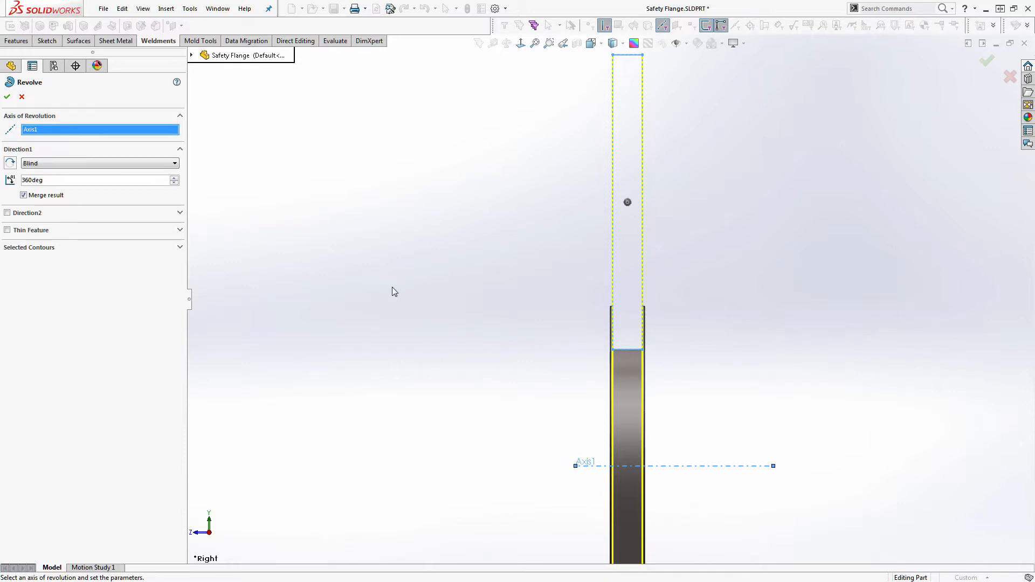
pyautogui.moveTo(205, 161)
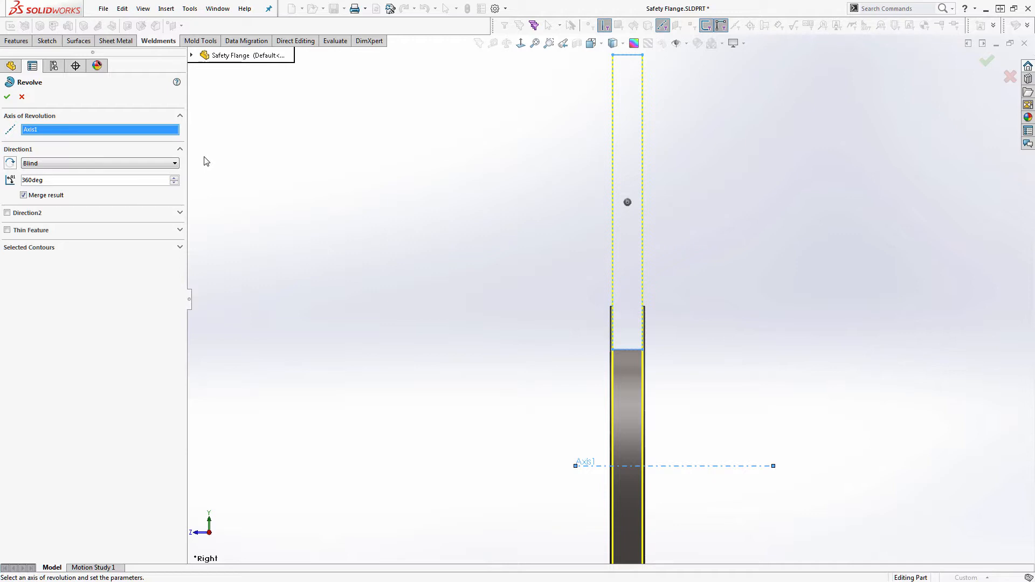
pyautogui.moveTo(182, 159)
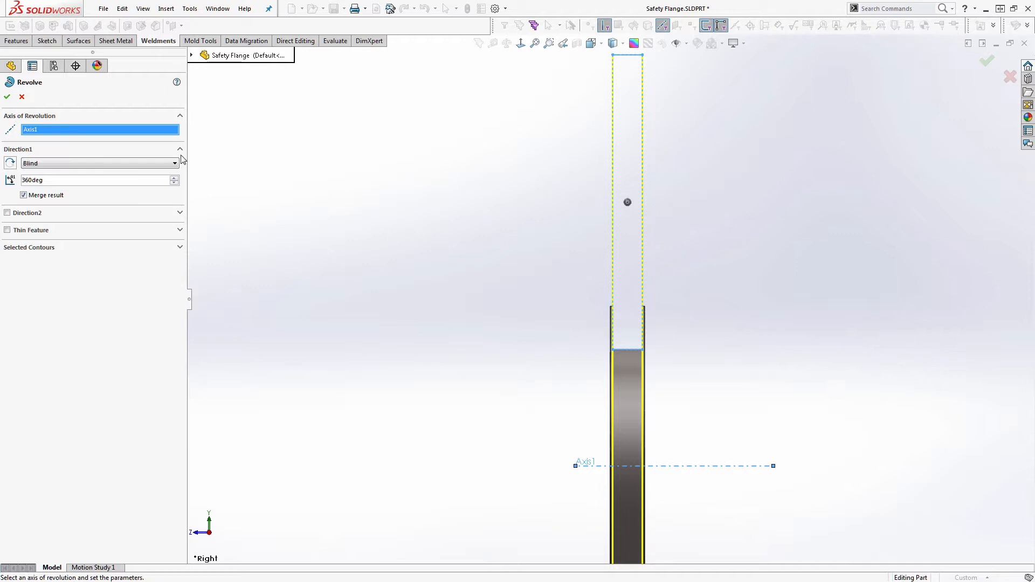
pyautogui.moveTo(214, 182)
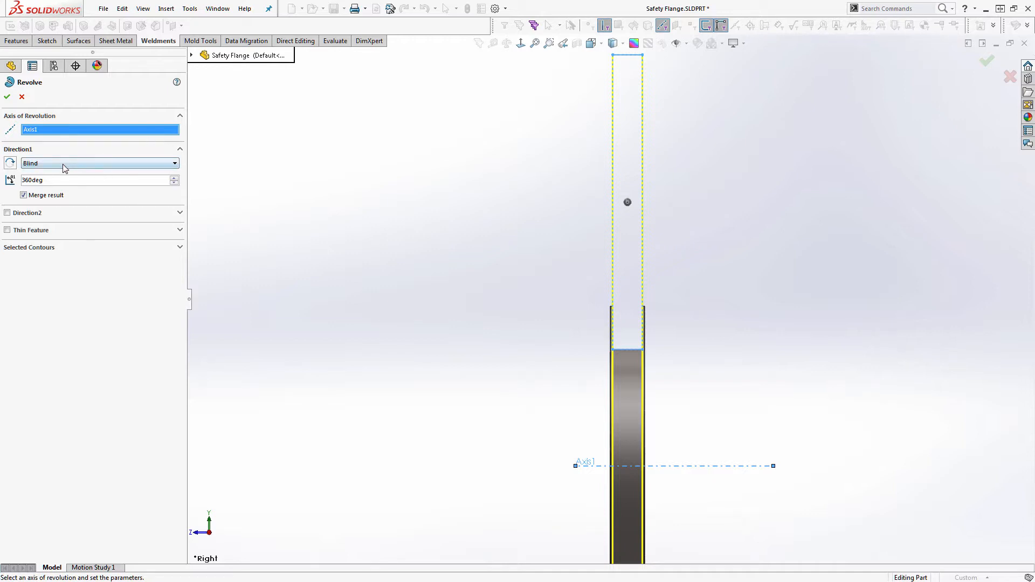
pyautogui.click(7, 97)
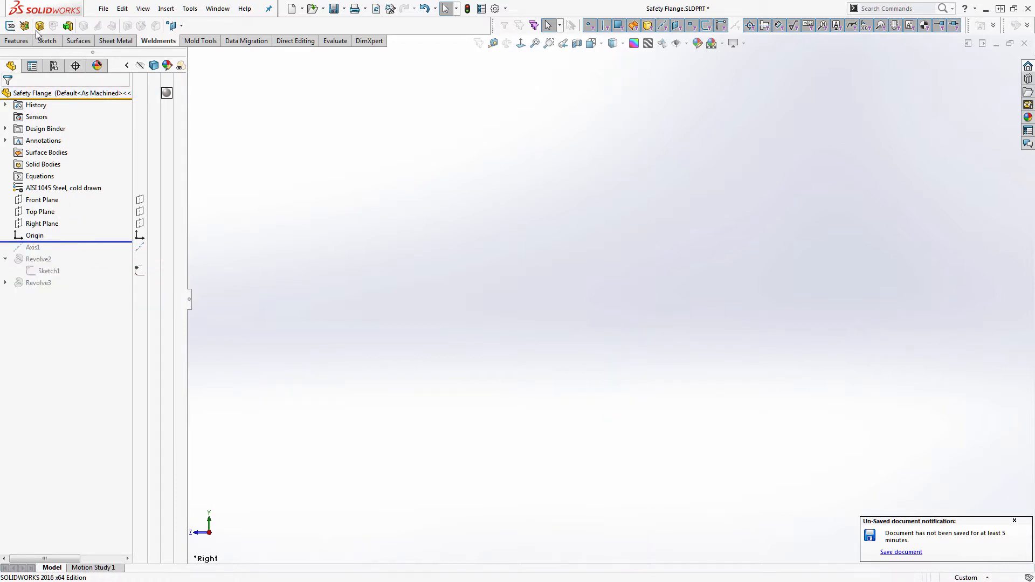
pyautogui.moveTo(26, 25)
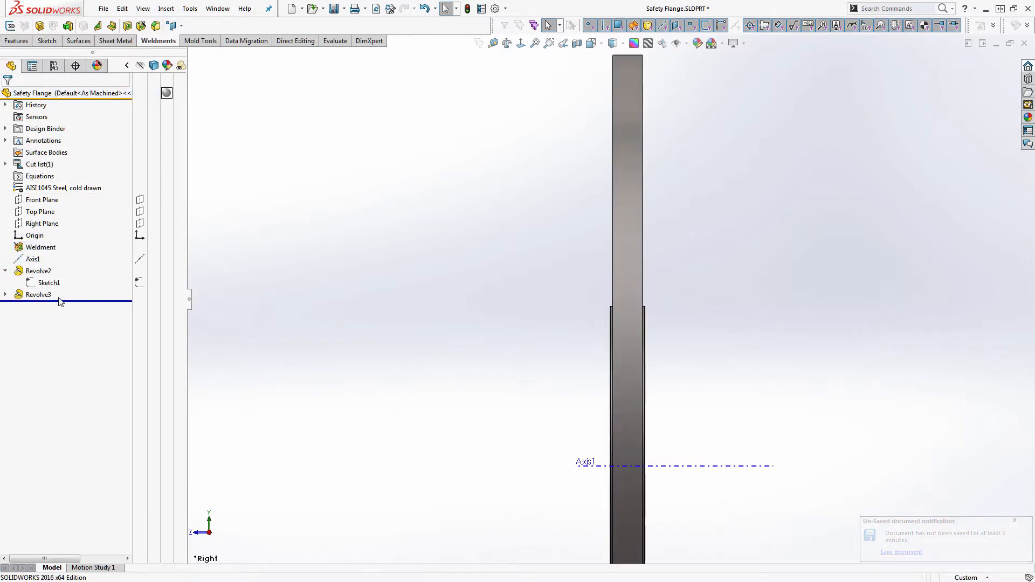
# Rebuild Revolve3 with Merge result cleared, then view both bodies in the cut list
pyautogui.doubleClick(37, 294)
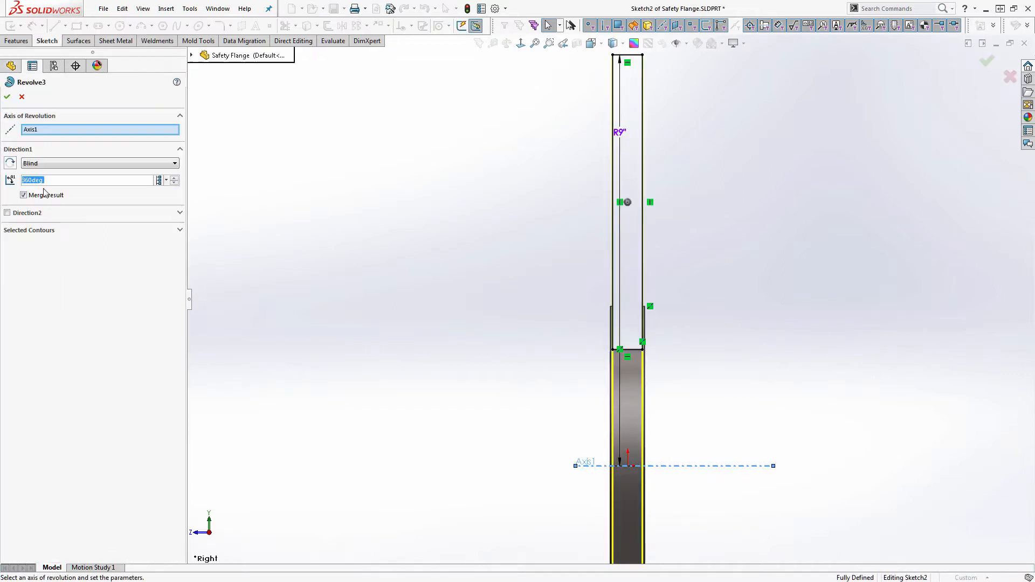
pyautogui.click(23, 194)
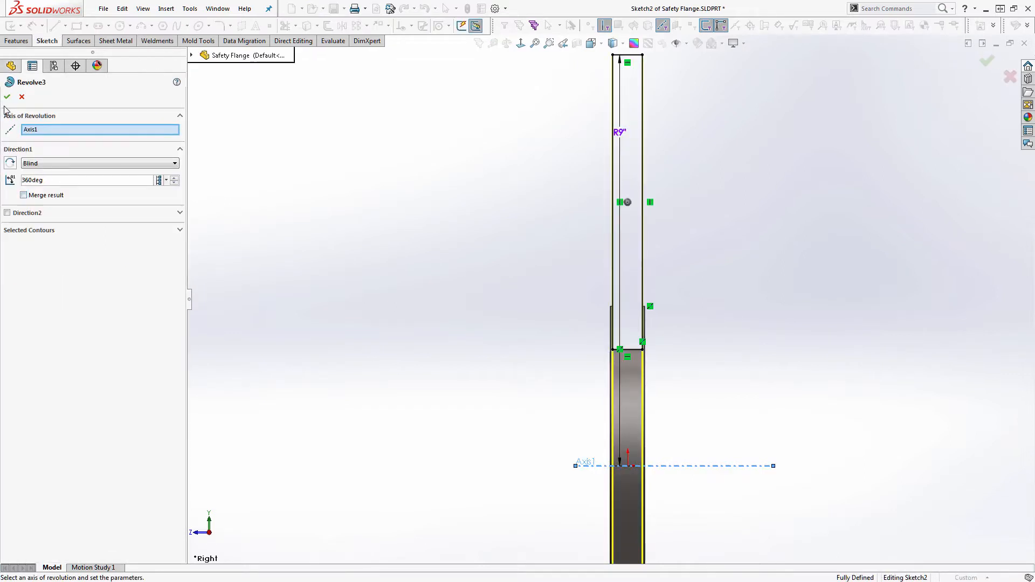
pyautogui.click(7, 96)
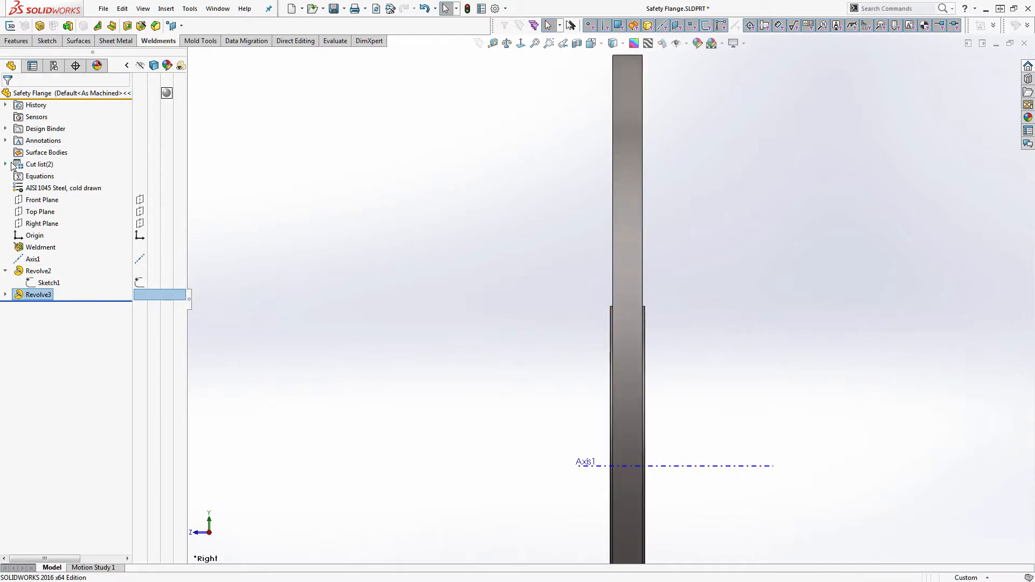
pyautogui.click(5, 164)
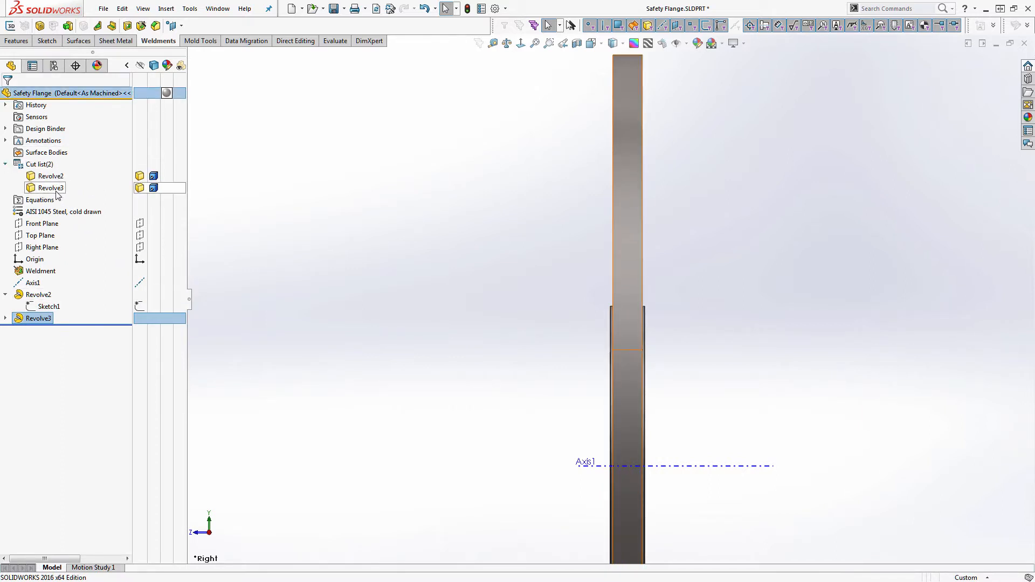
pyautogui.click(50, 188)
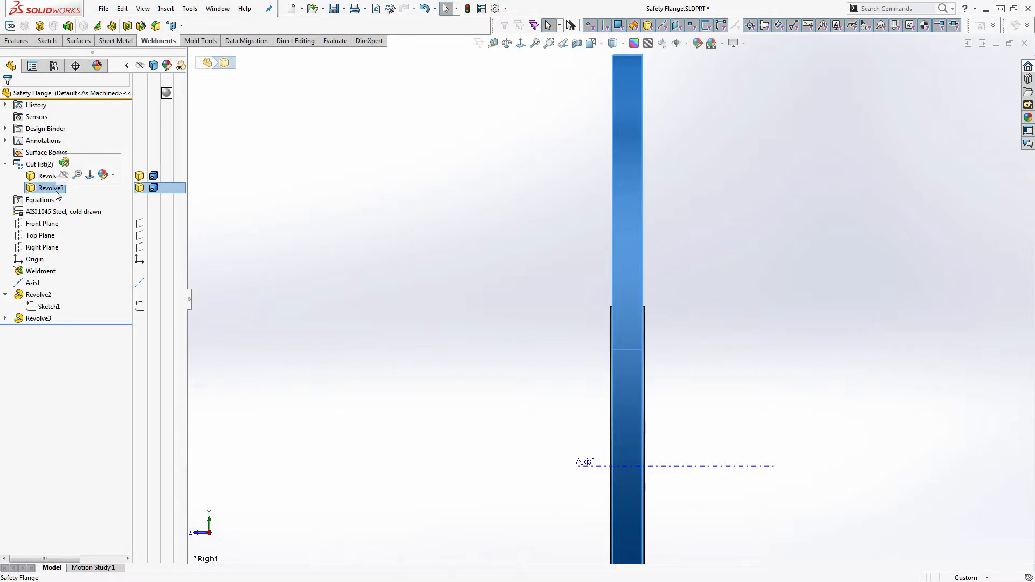
# Open Material > Edit Material for the Revolve3 body, currently AISI 1045 Steel, cold drawn
pyautogui.rightClick(50, 188)
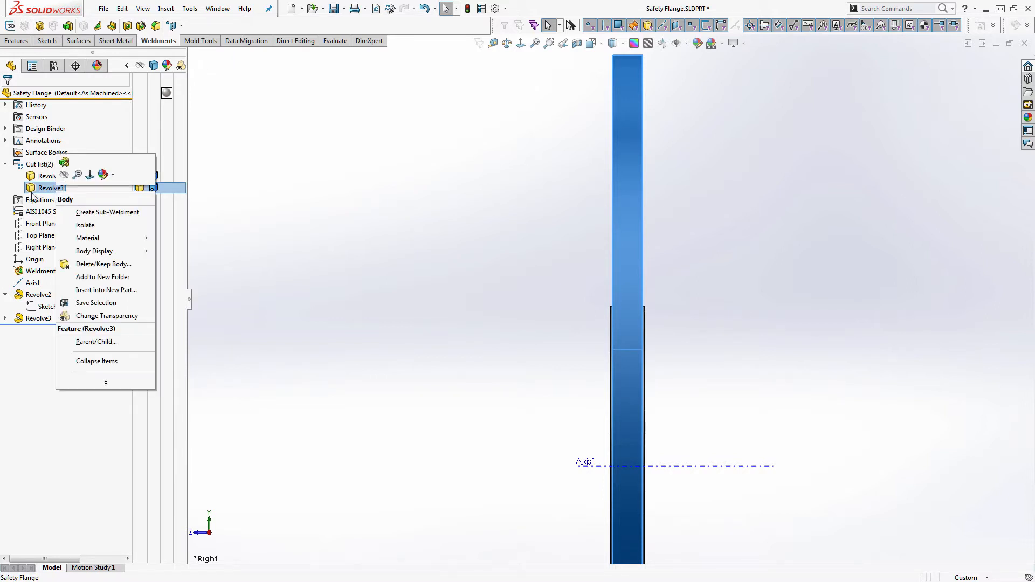
pyautogui.moveTo(87, 239)
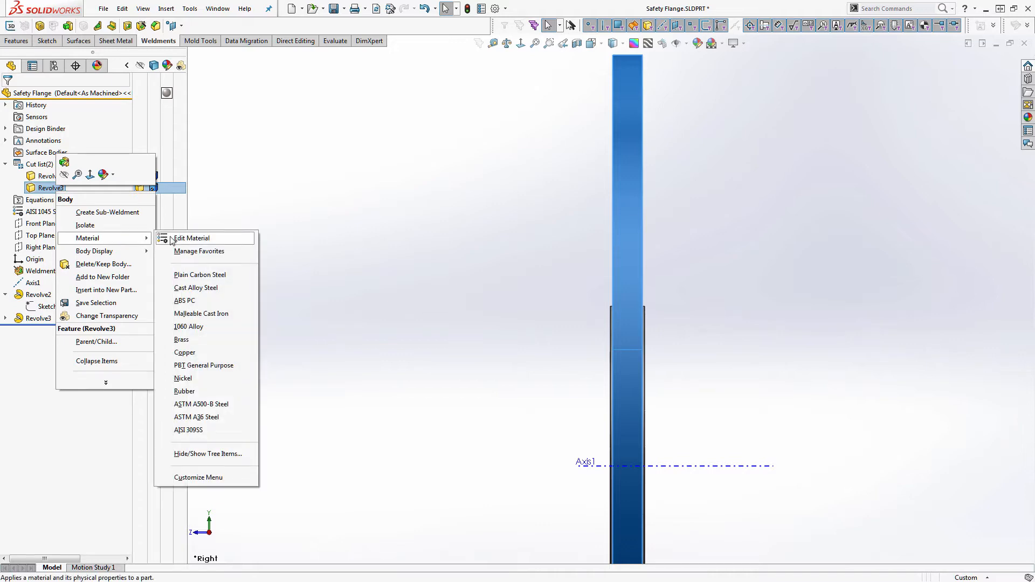
pyautogui.click(191, 238)
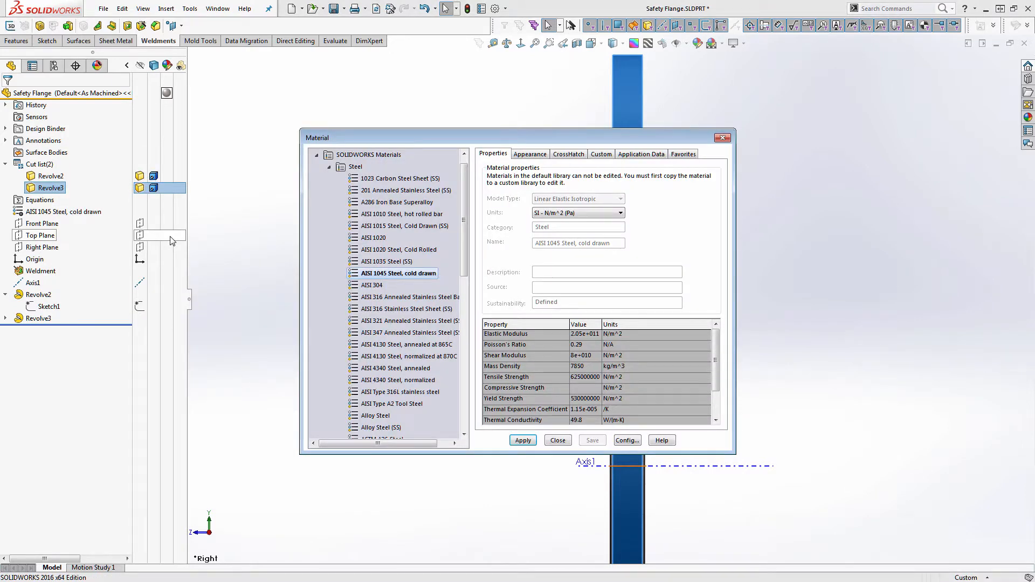
# Browse Other Non-metals and Sustainability Extras libraries and select Corrugated Paper for Revolve3
pyautogui.click(328, 167)
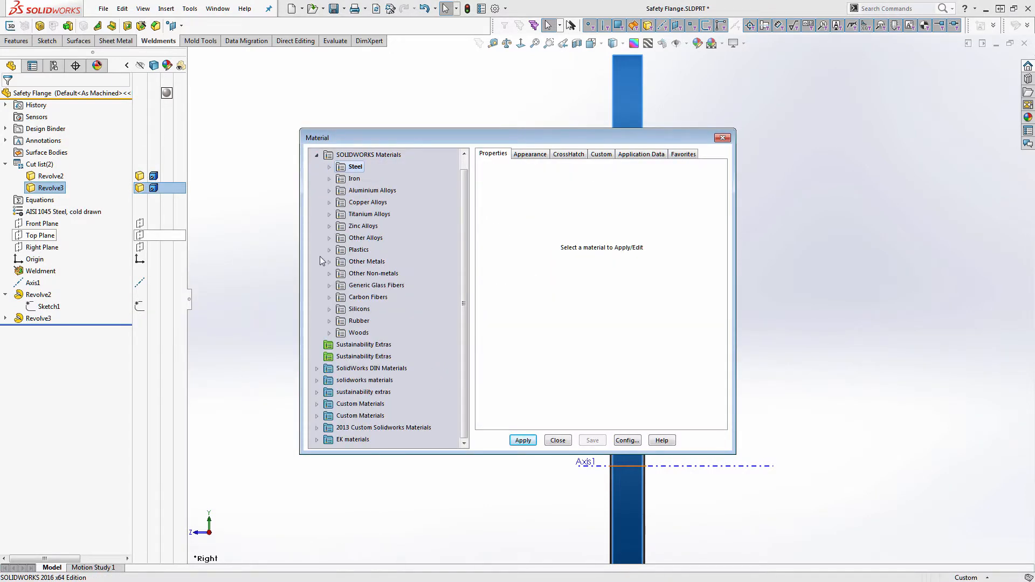
pyautogui.click(329, 273)
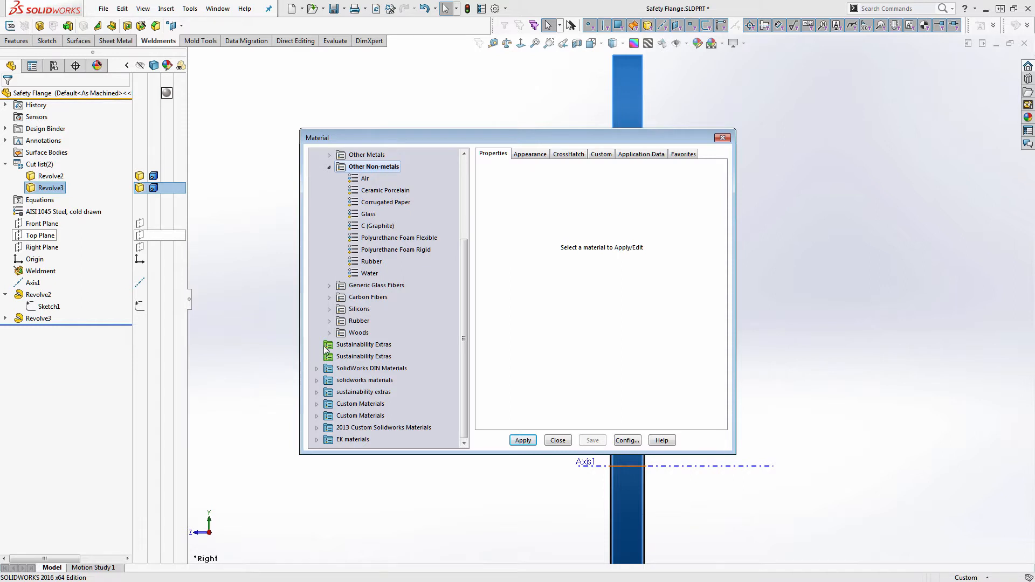
pyautogui.click(363, 343)
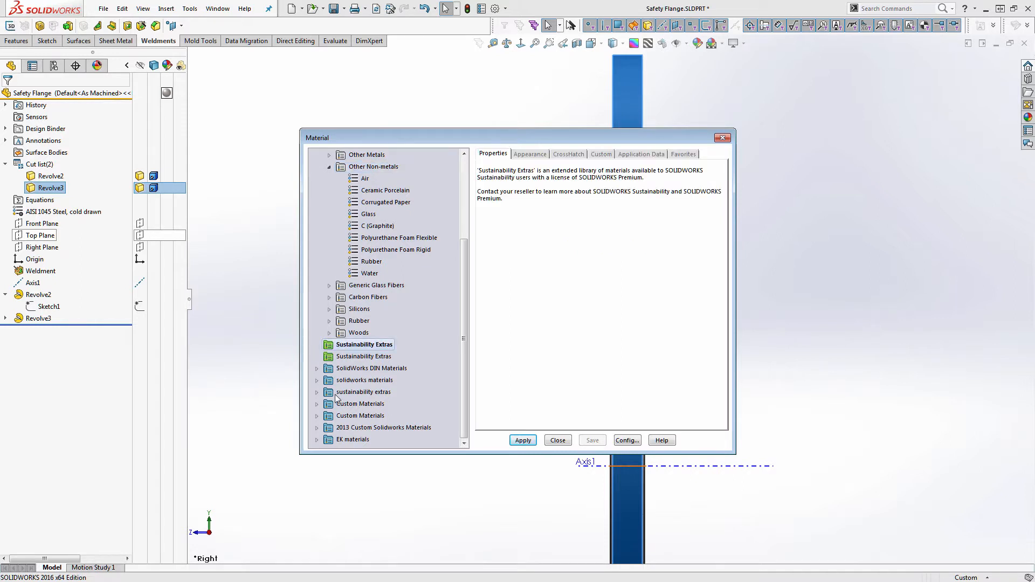
pyautogui.click(316, 392)
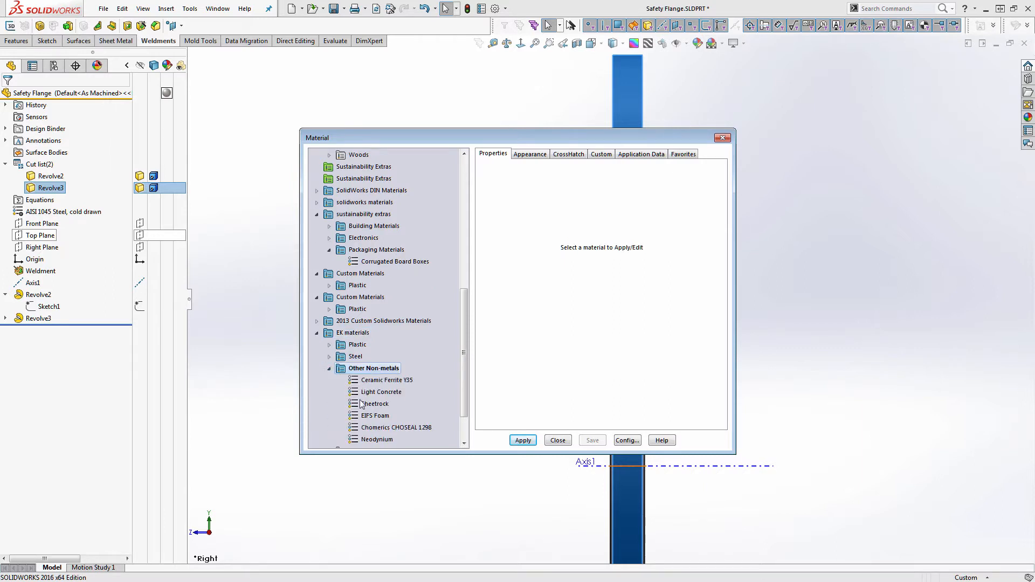
pyautogui.moveTo(397, 433)
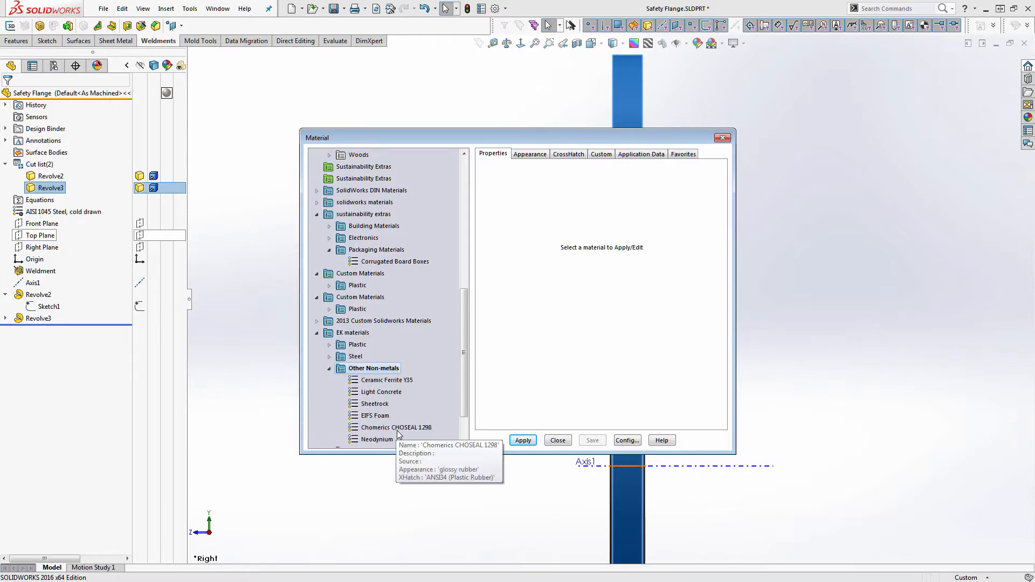
pyautogui.scroll(-3)
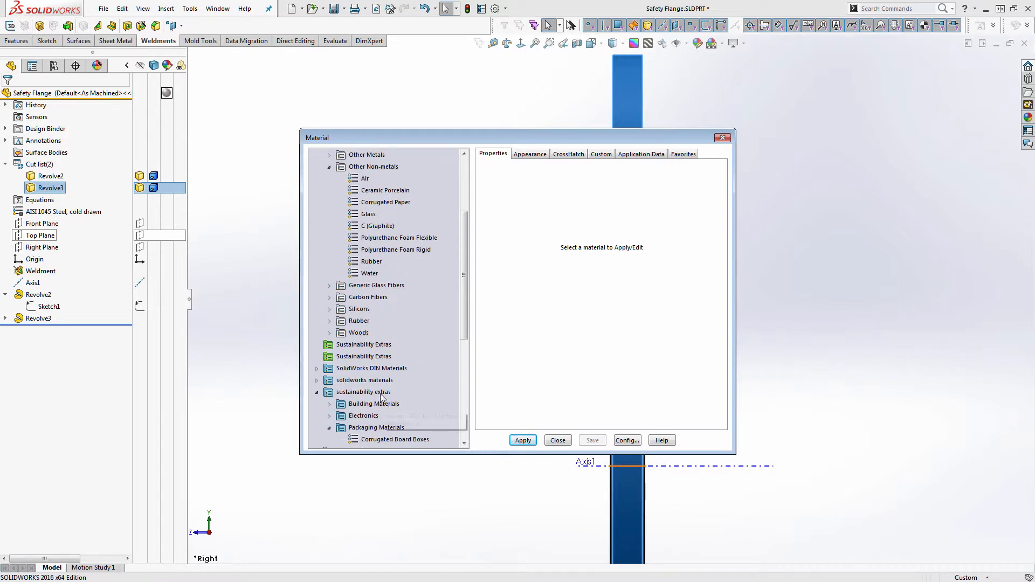
pyautogui.moveTo(362, 380)
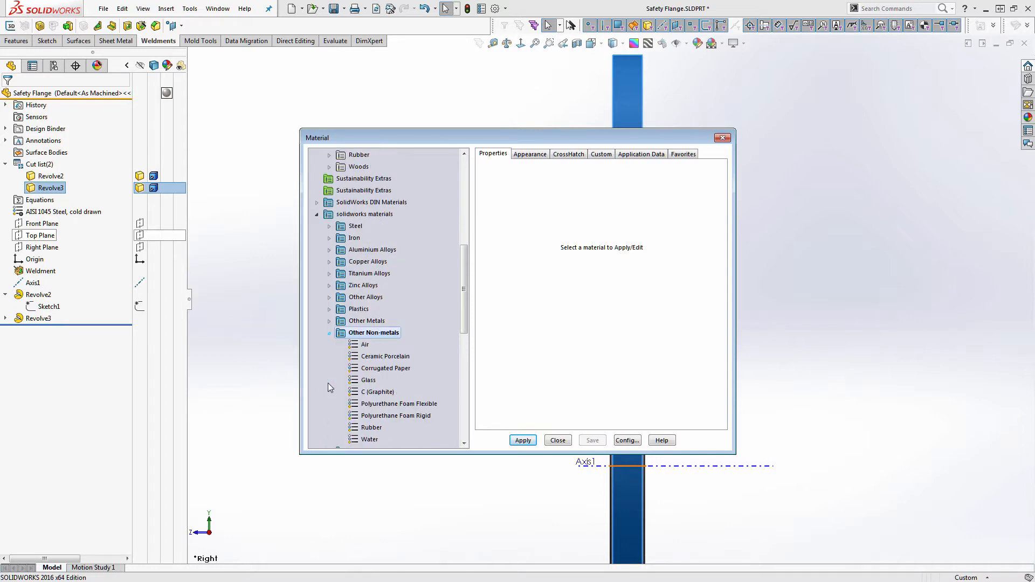
pyautogui.scroll(-3)
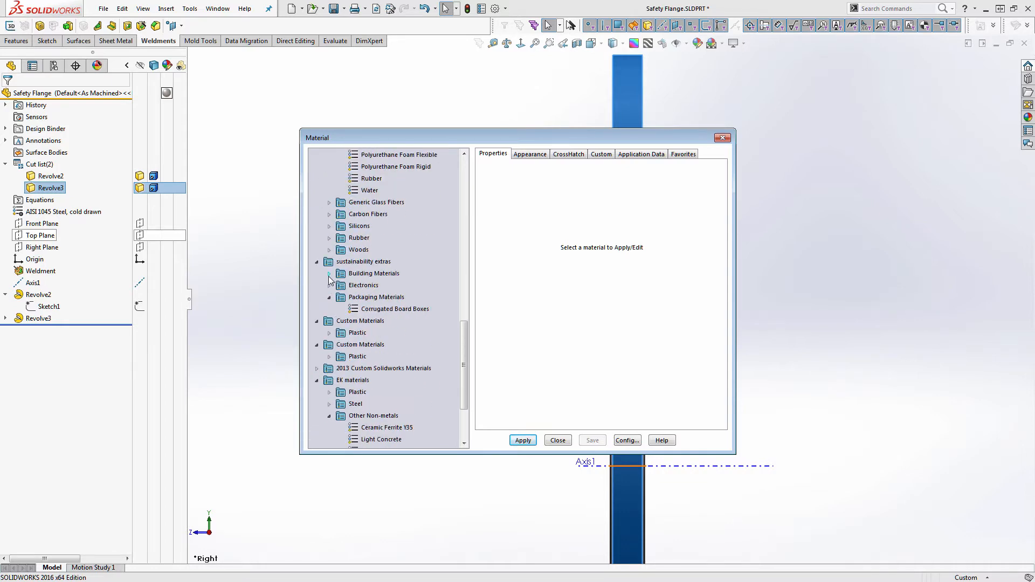
pyautogui.scroll(-3)
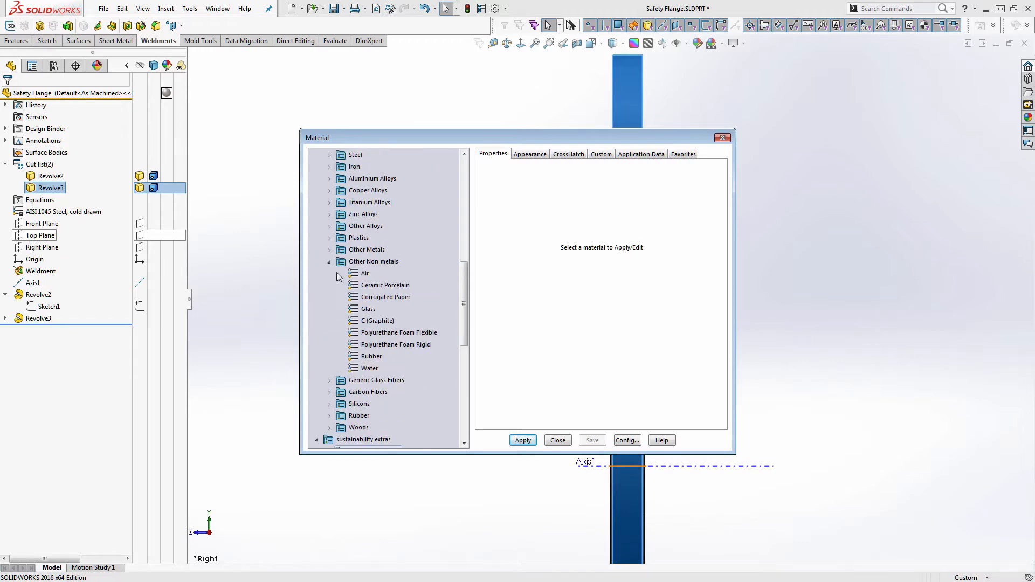
pyautogui.scroll(-3)
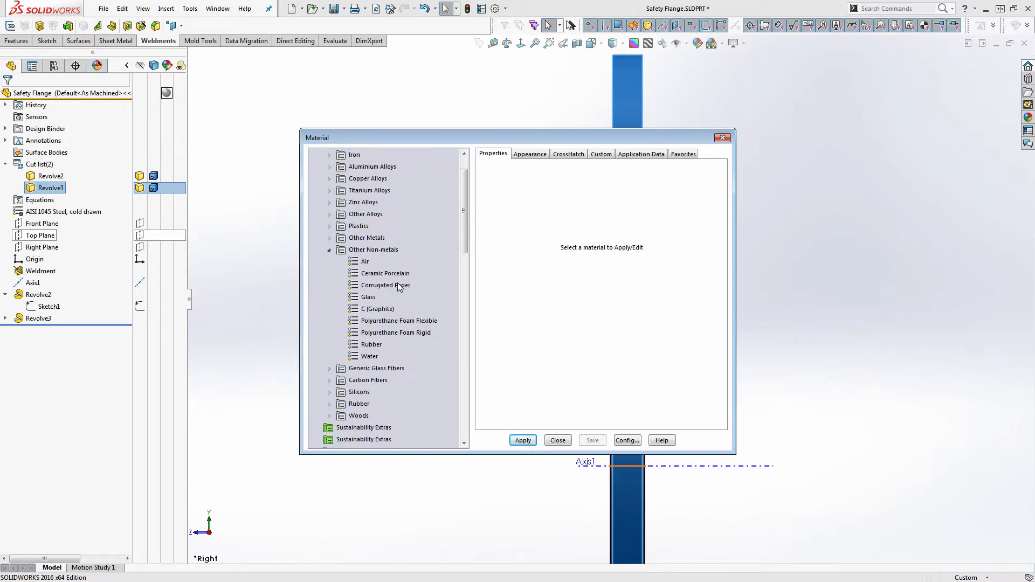
pyautogui.click(385, 284)
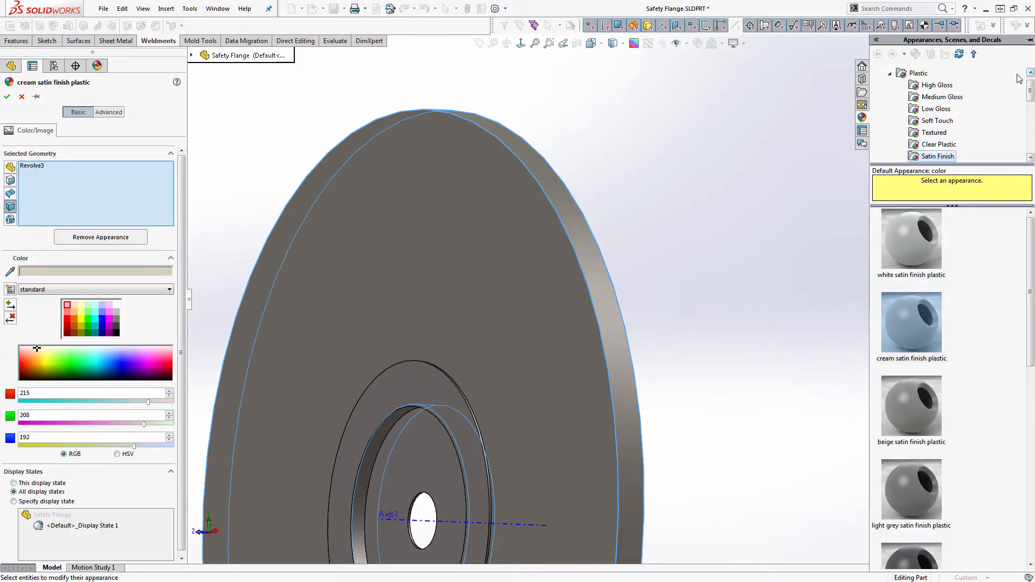
# Collapse the Plastic category in the appearance library for Revolve3
pyautogui.click(891, 74)
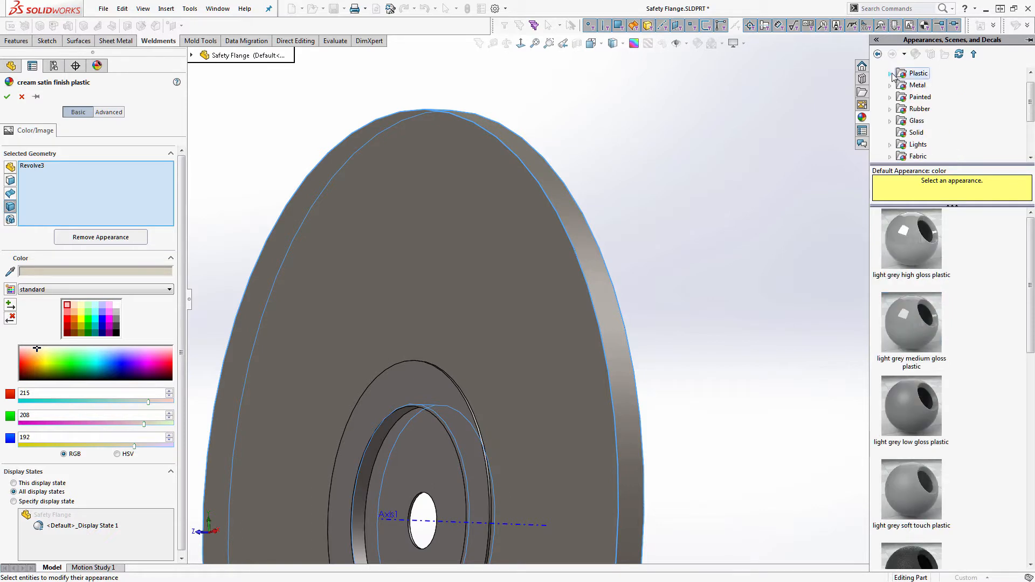
pyautogui.moveTo(885, 162)
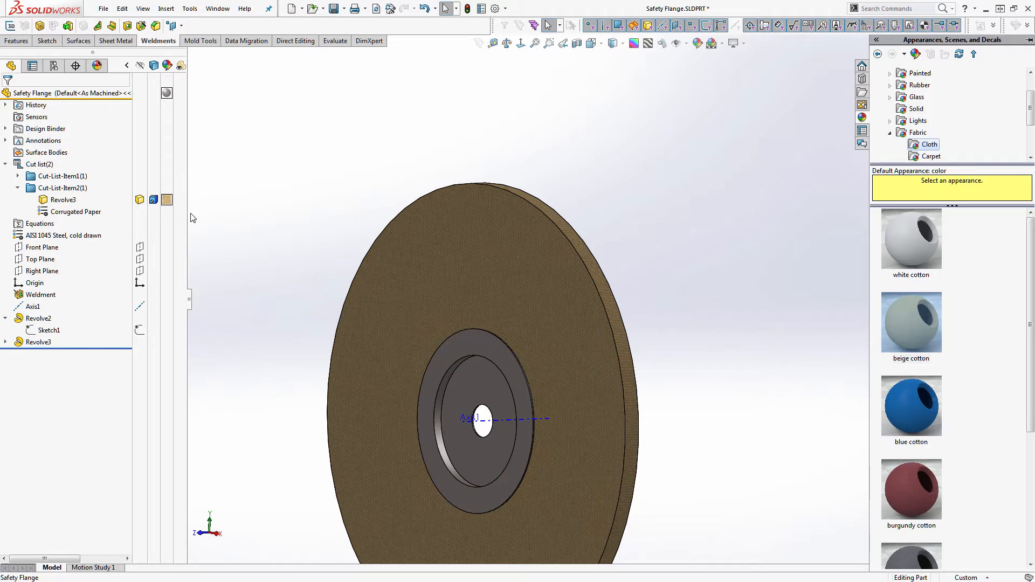
pyautogui.moveTo(296, 210)
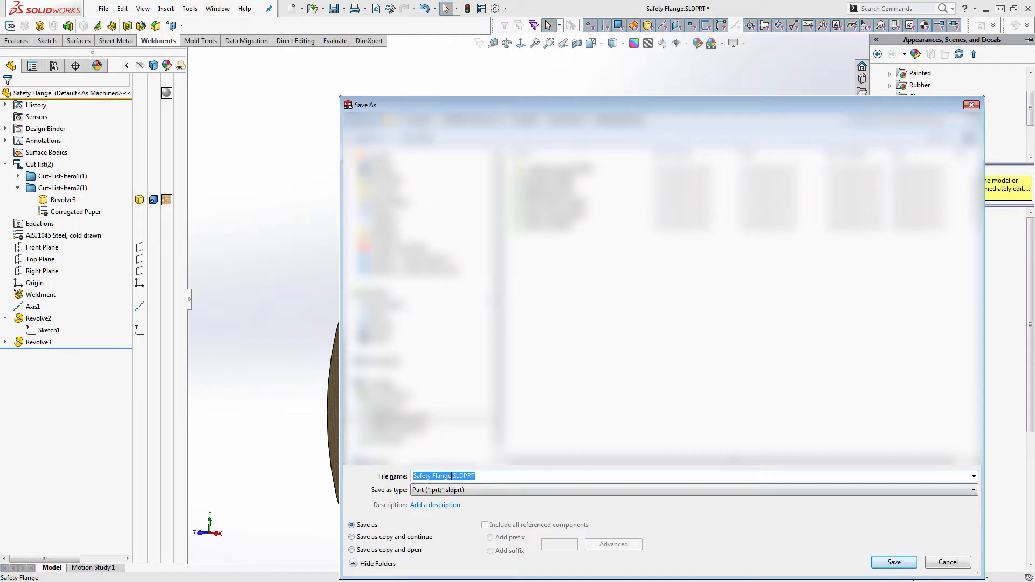
# Save the part as '18in OD - 7in Flange - 1.25 Arbor - Buffing Wheel'
pyautogui.click(452, 476)
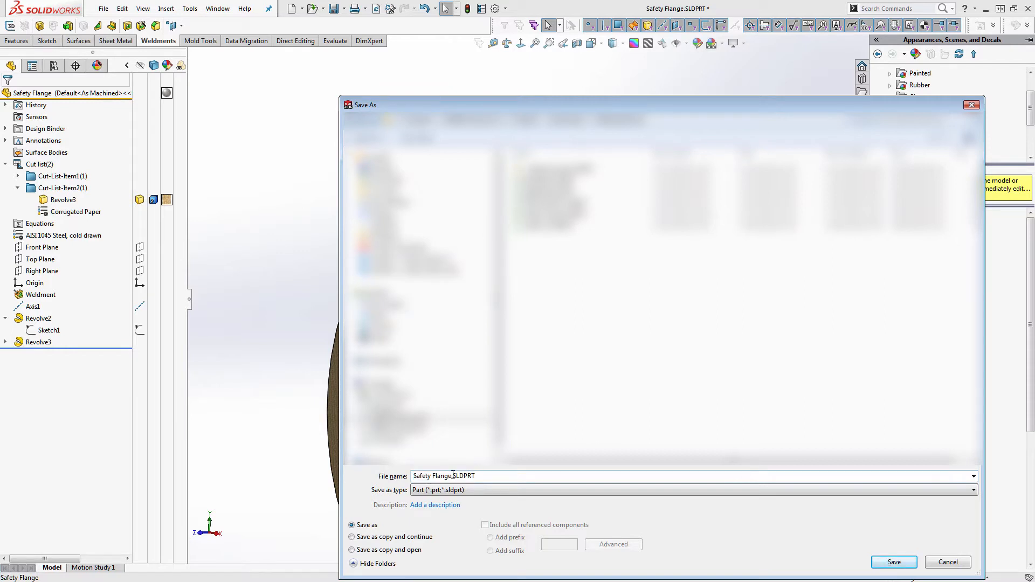
pyautogui.doubleClick(432, 475)
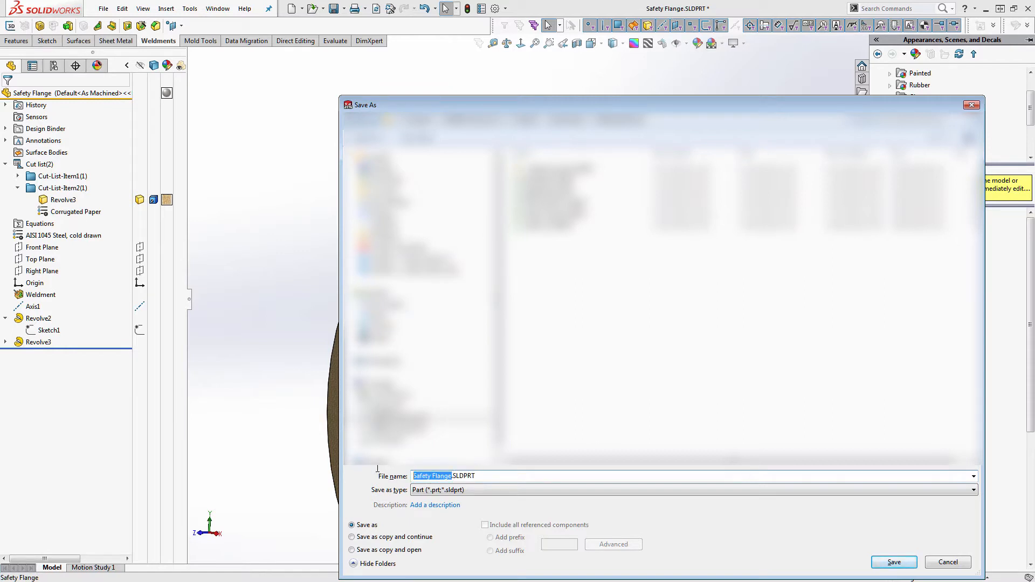
pyautogui.write('18.SLDPRT')
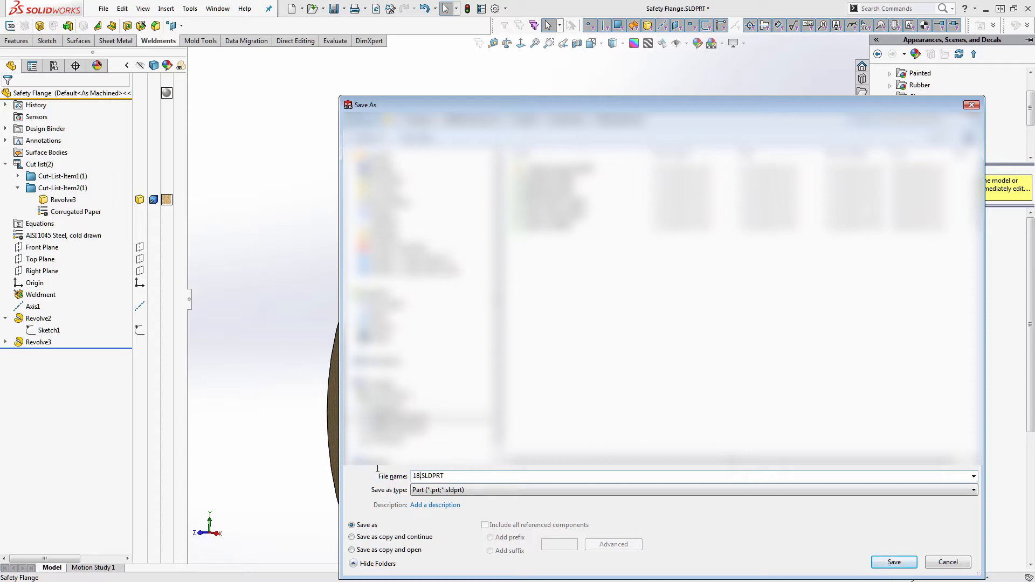
pyautogui.write('in')
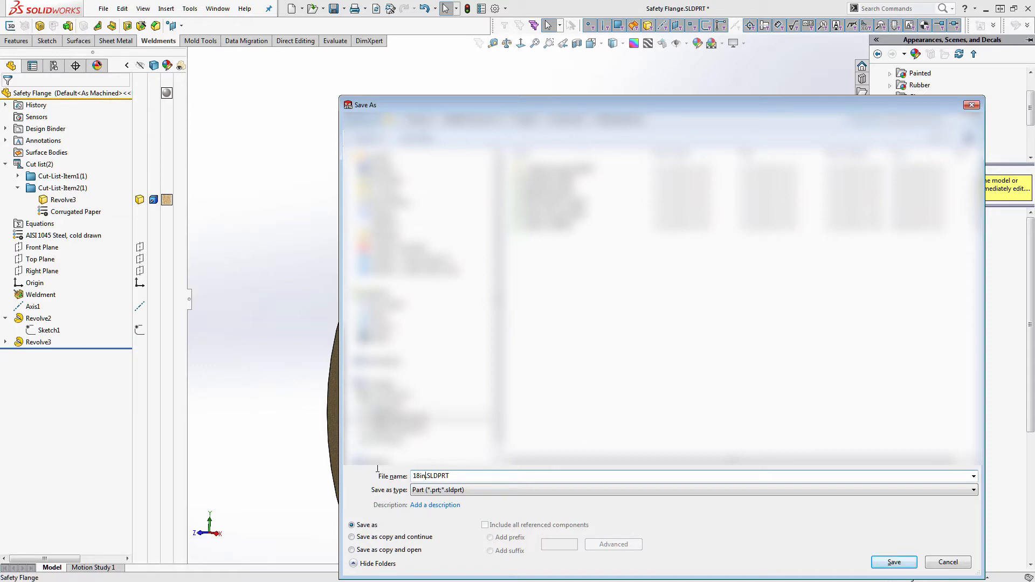
pyautogui.write('.')
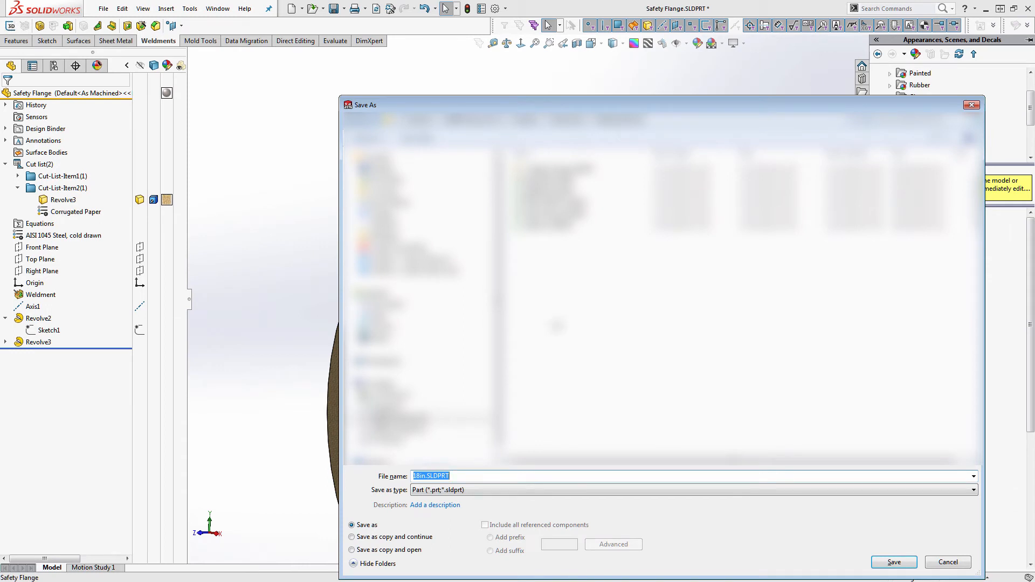
pyautogui.click(425, 476)
pyautogui.write(' OD - ')
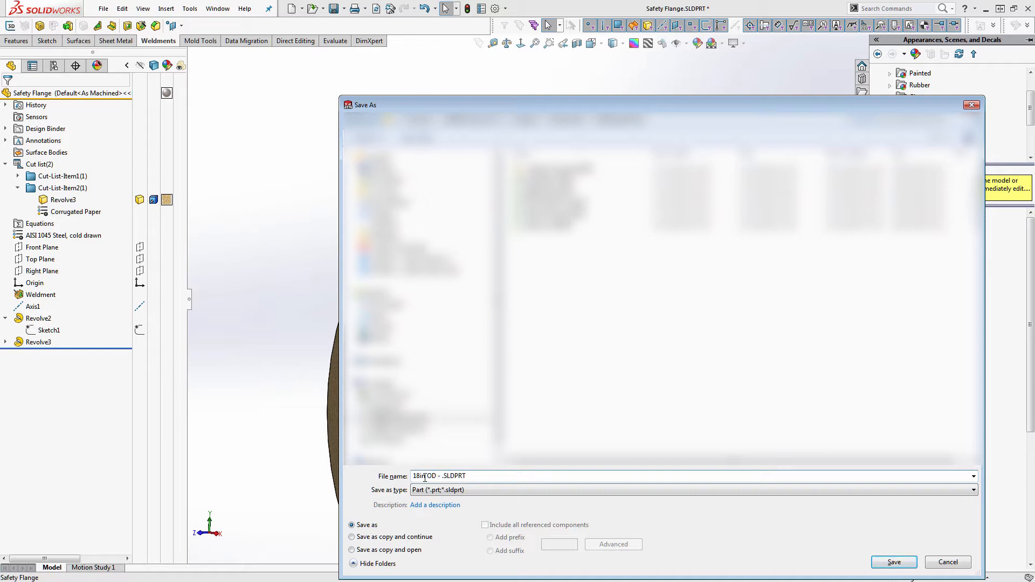
pyautogui.write('7in Flange - 1')
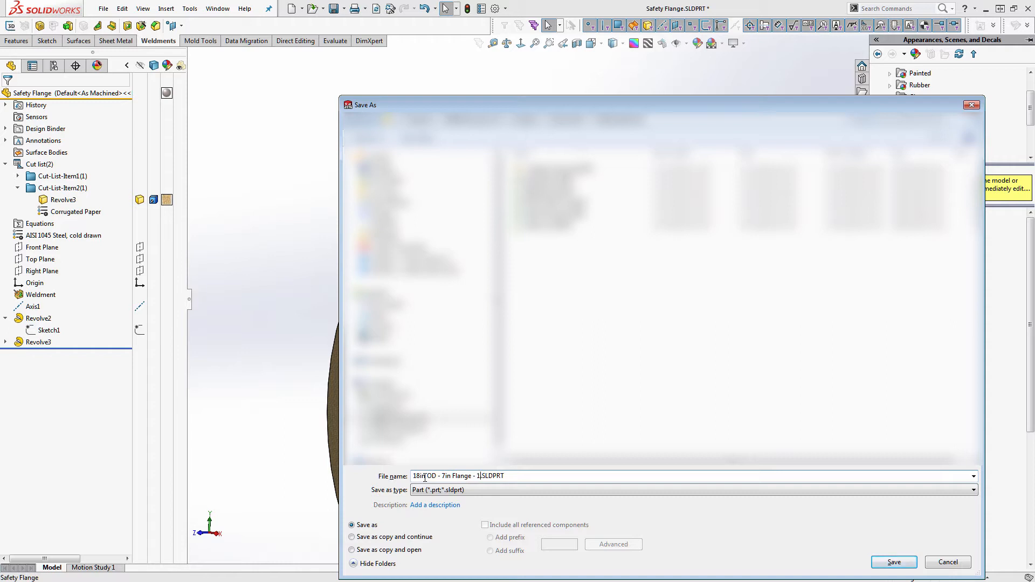
pyautogui.write('.25.')
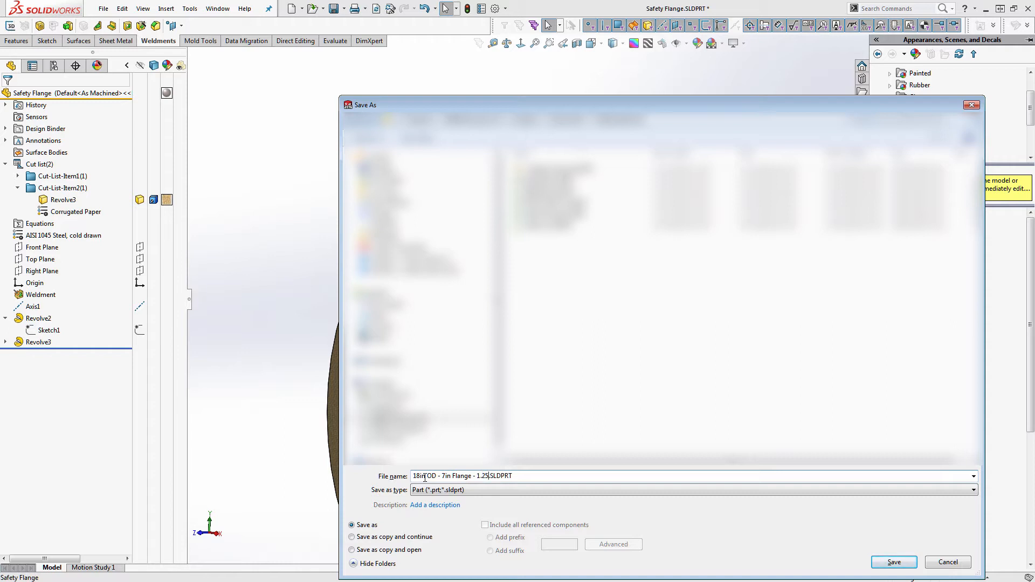
pyautogui.write('Arbor')
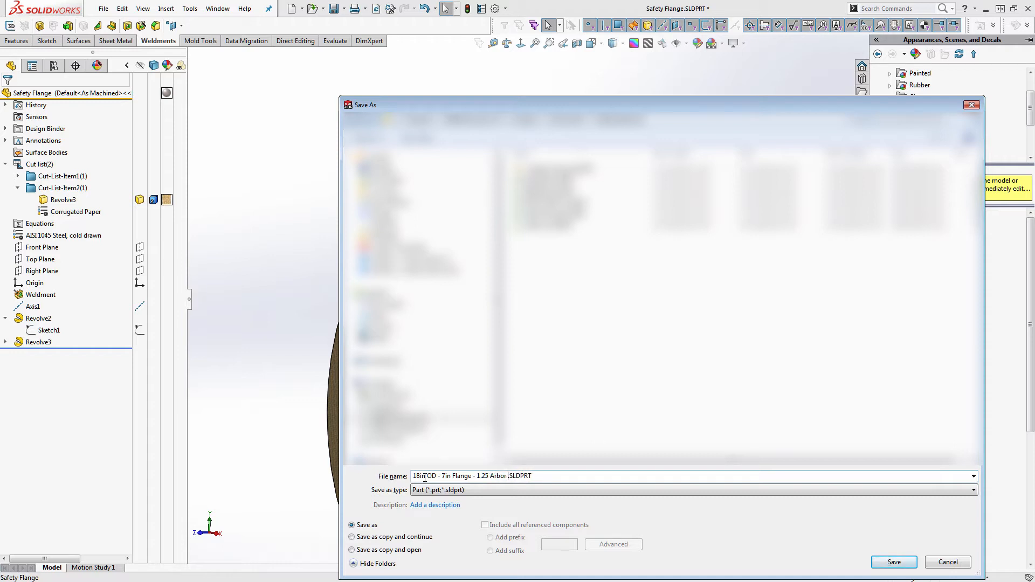
pyautogui.write('- Buffing Wheel')
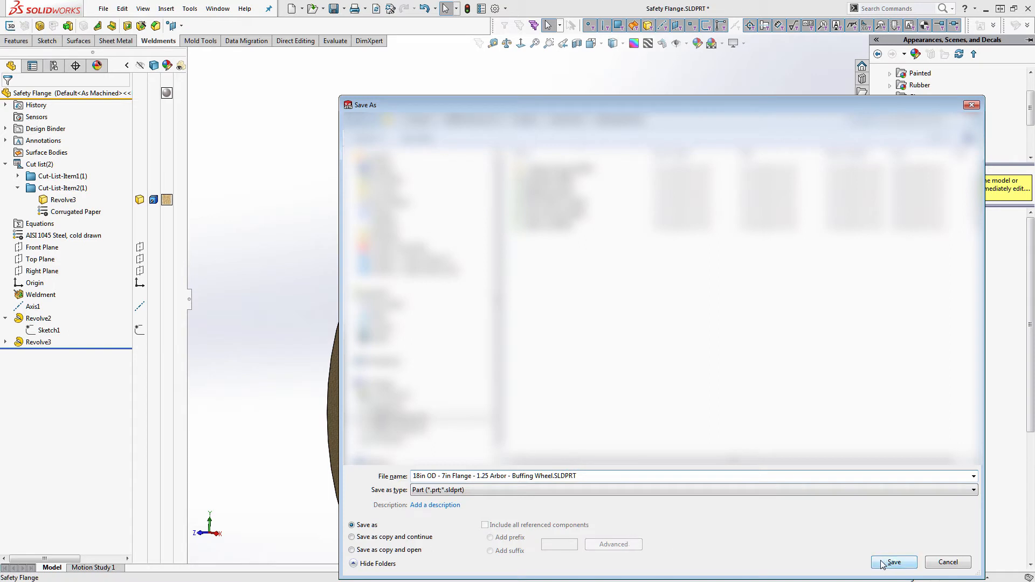
pyautogui.click(893, 562)
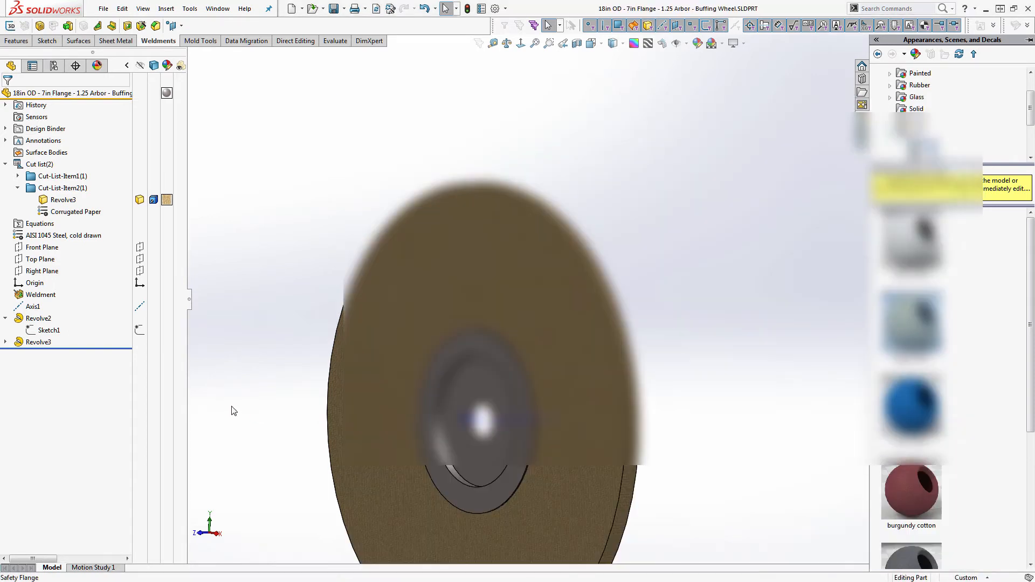